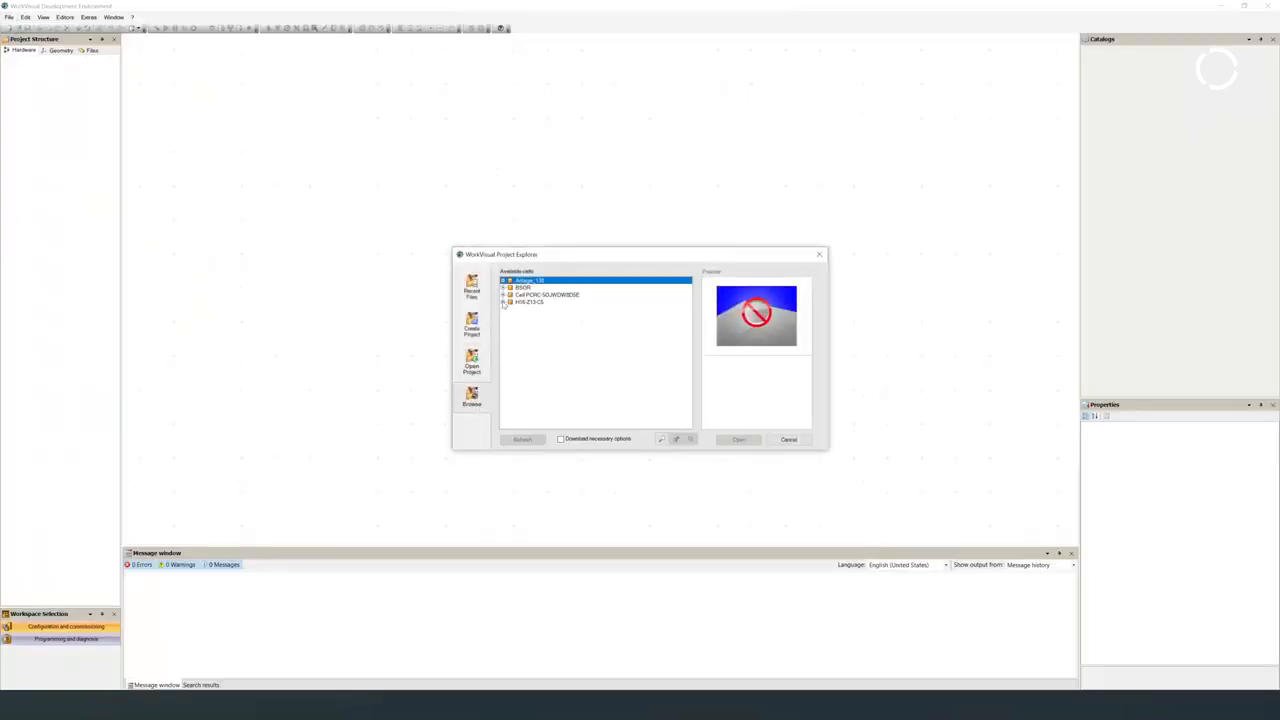
Open SeamTech_IBN_Rob1 from cell H16-Z13-CS with necessary options downloaded, accepting the overwrite.
{"action": "left_click", "coordinate": [504, 302]}
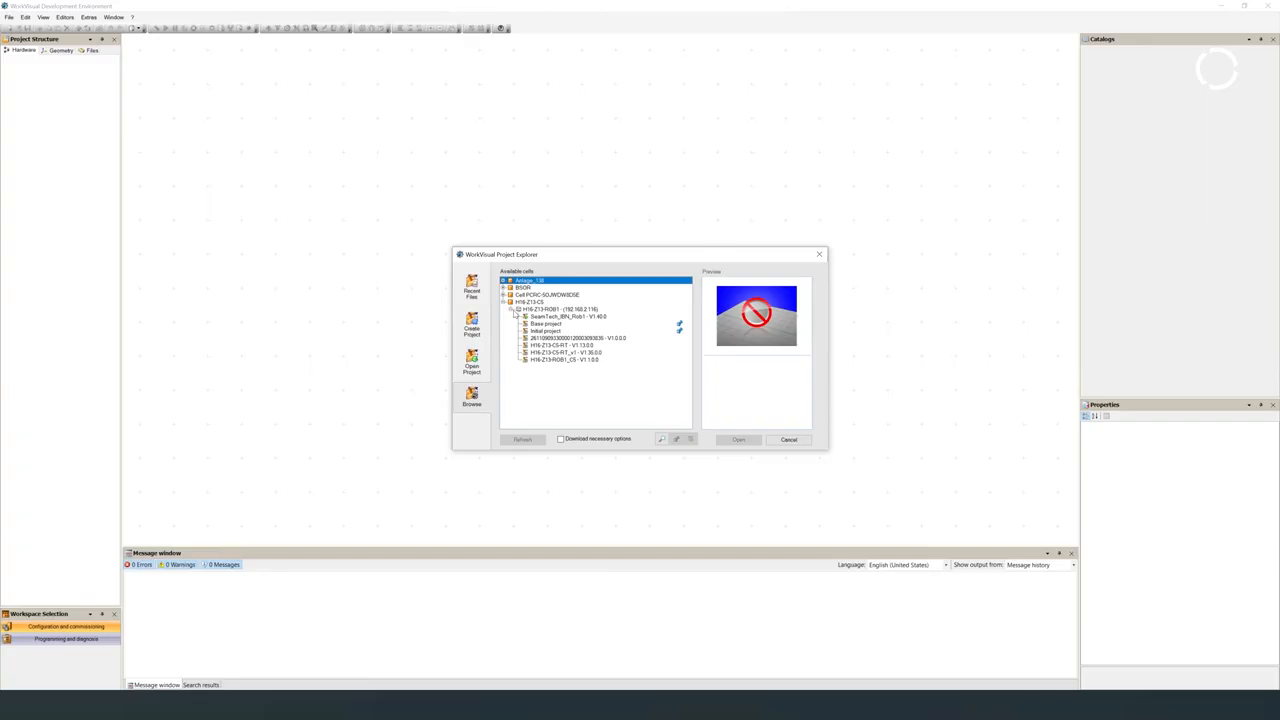
{"action": "mouse_move", "coordinate": [561, 446]}
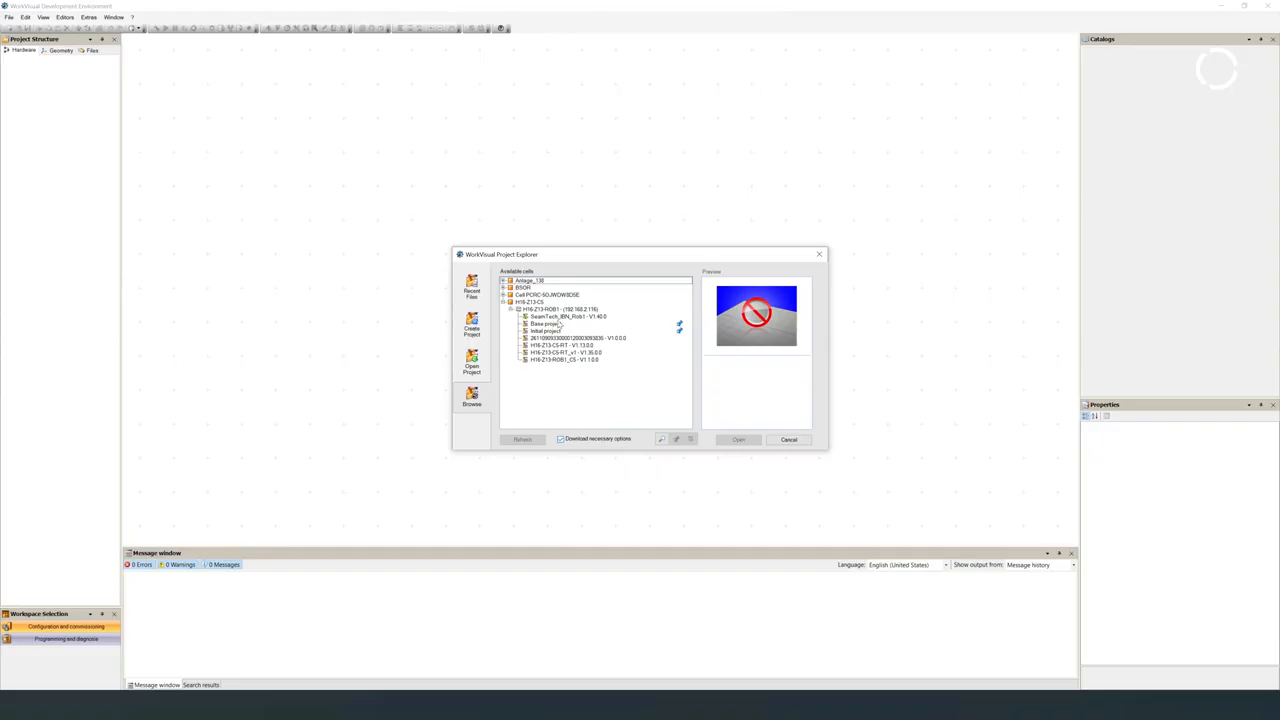
{"action": "left_click", "coordinate": [565, 316]}
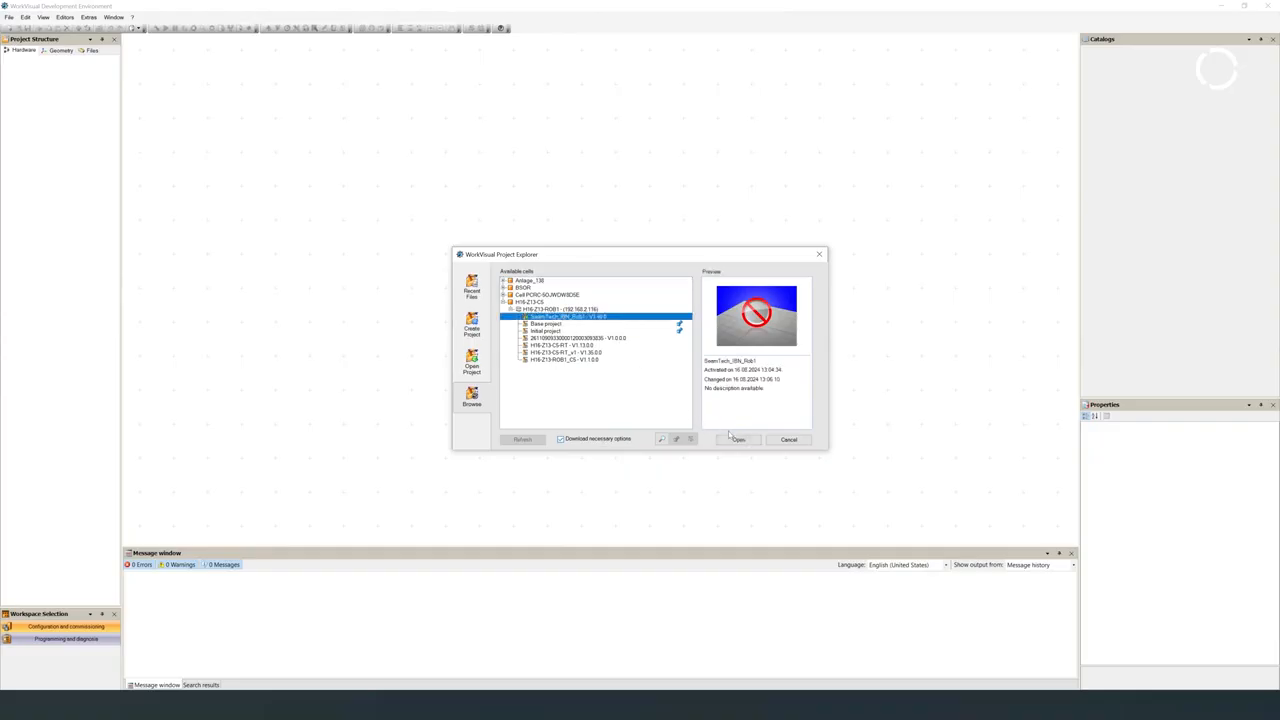
{"action": "left_click", "coordinate": [738, 439]}
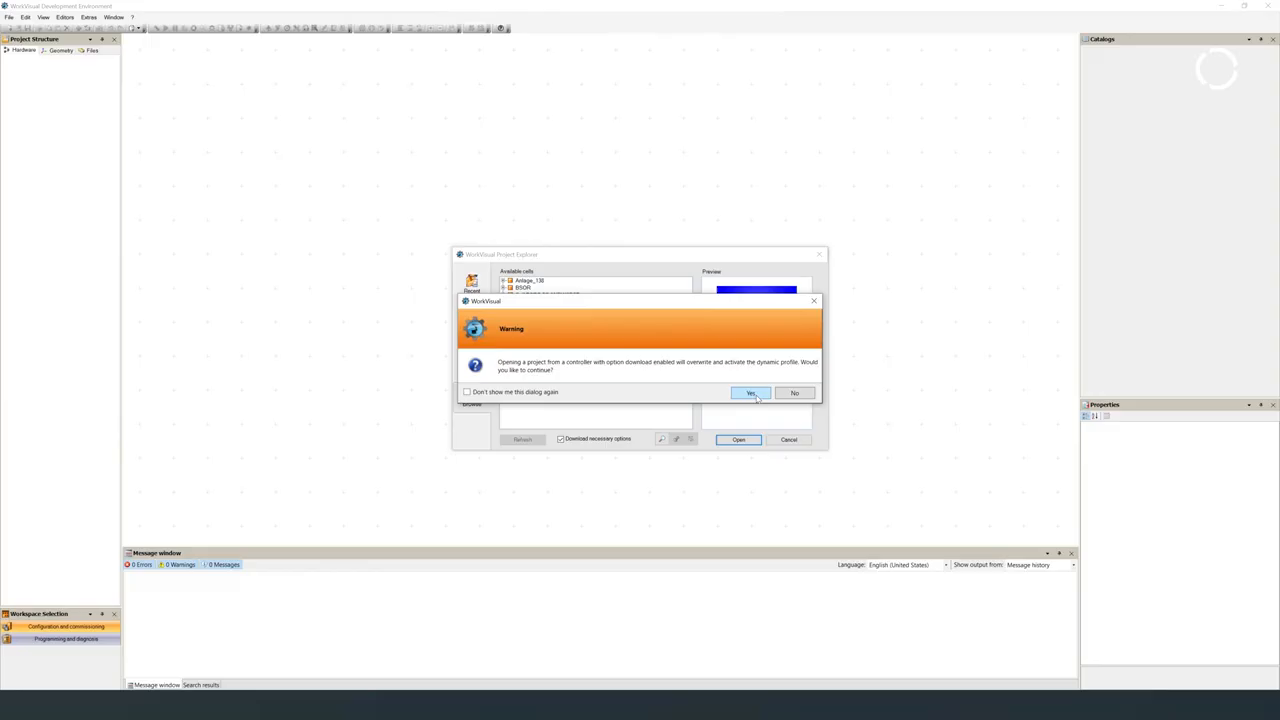
{"action": "left_click", "coordinate": [751, 392]}
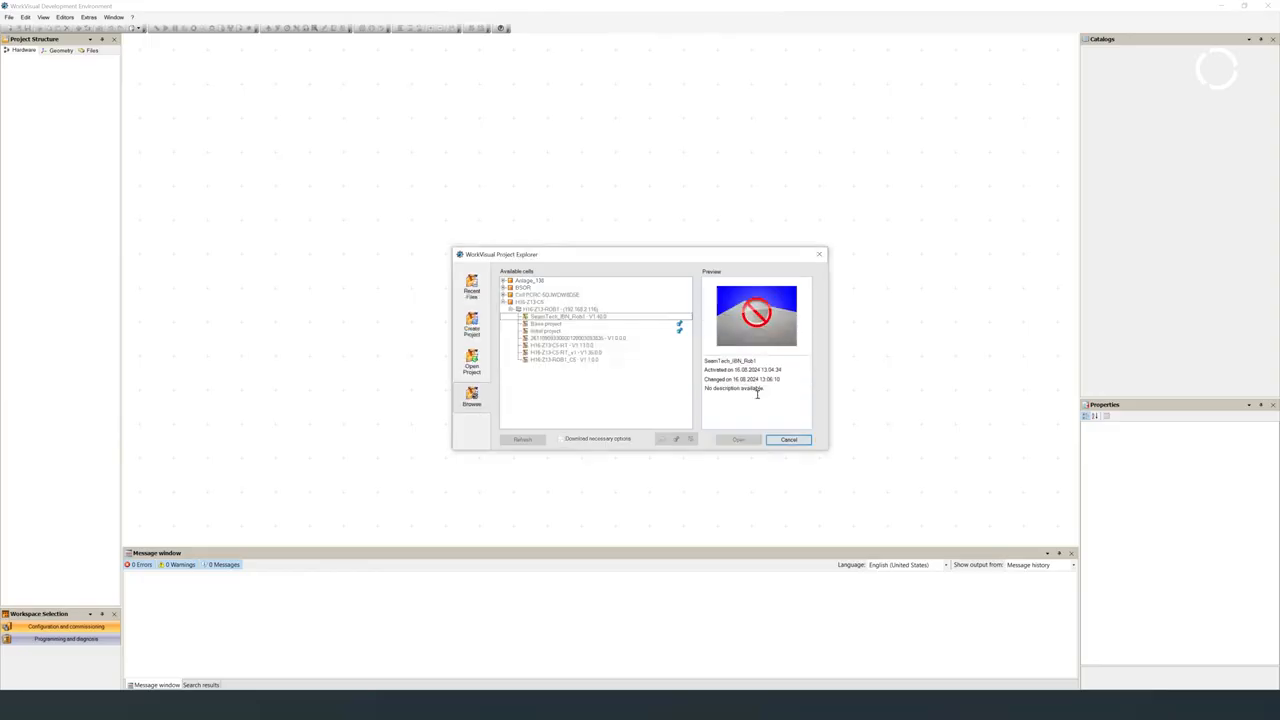
Confirm the dialog so the option packages install into the dynamic option profile.
{"action": "left_click", "coordinate": [739, 440]}
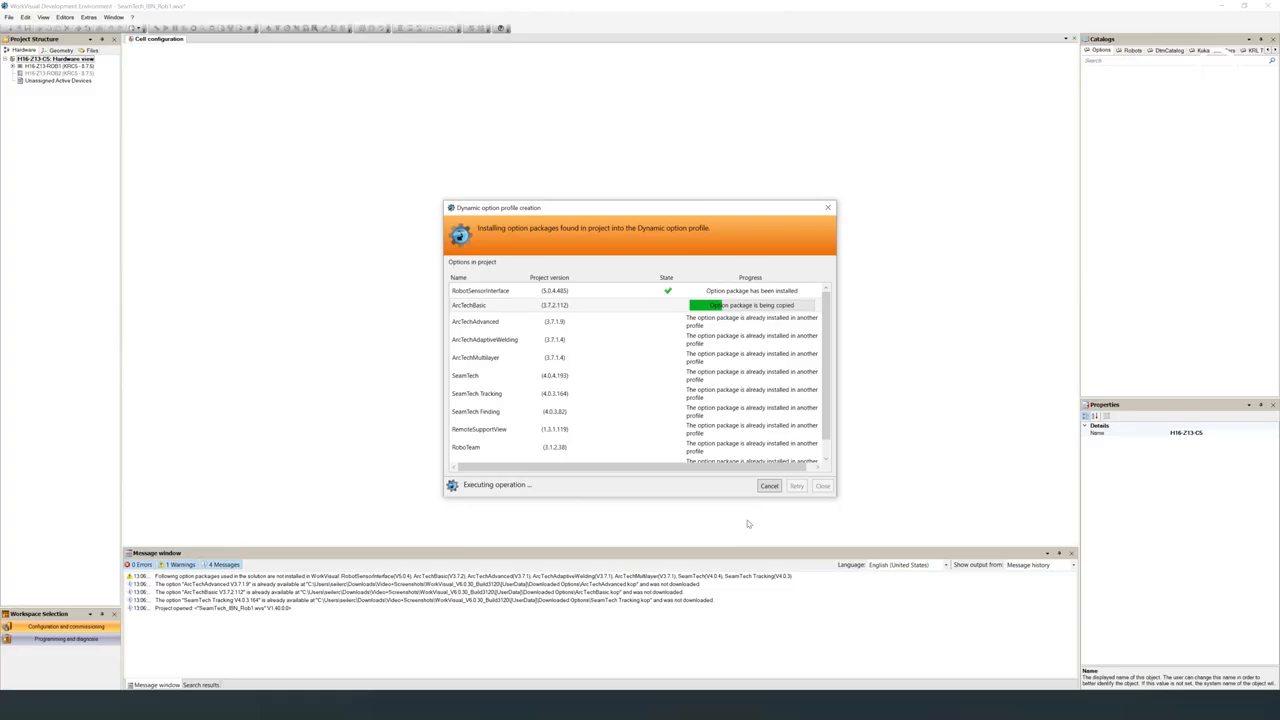
{"action": "mouse_move", "coordinate": [711, 543]}
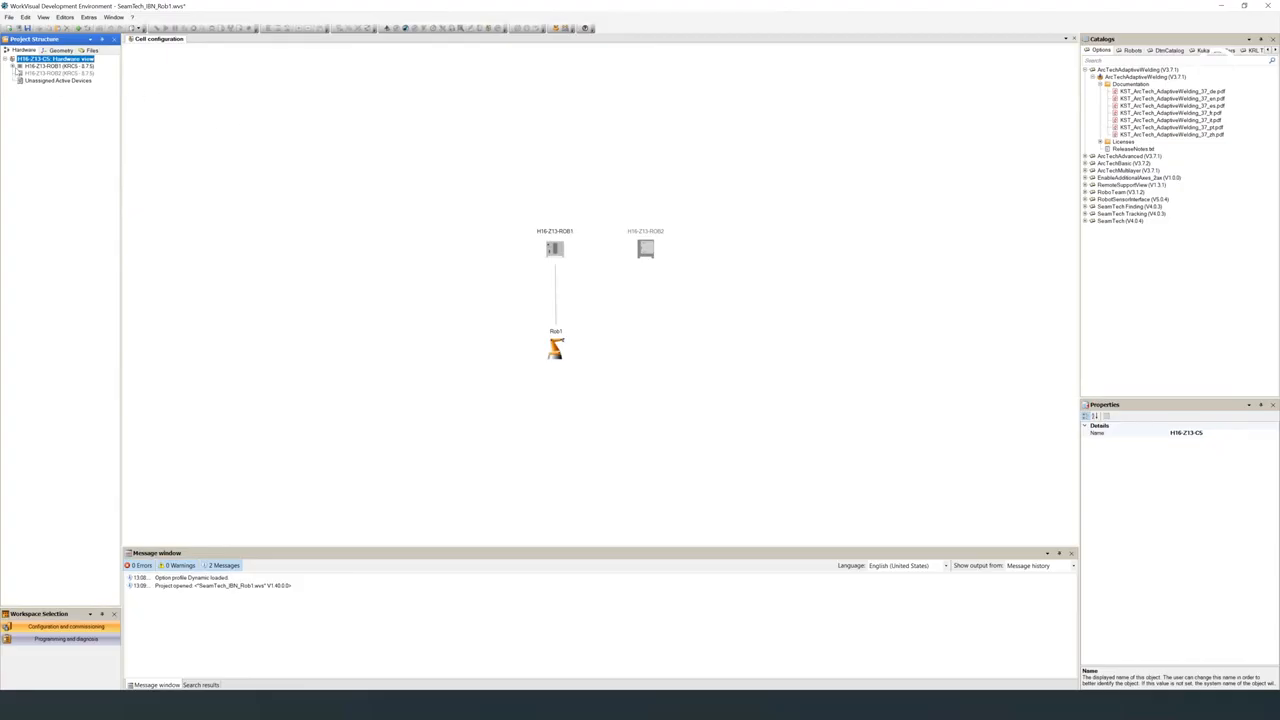
Drag ST_Sensor from the SeamTech options catalog onto H16-Z13-ROB1 and open its configuration.
{"action": "left_click", "coordinate": [19, 66]}
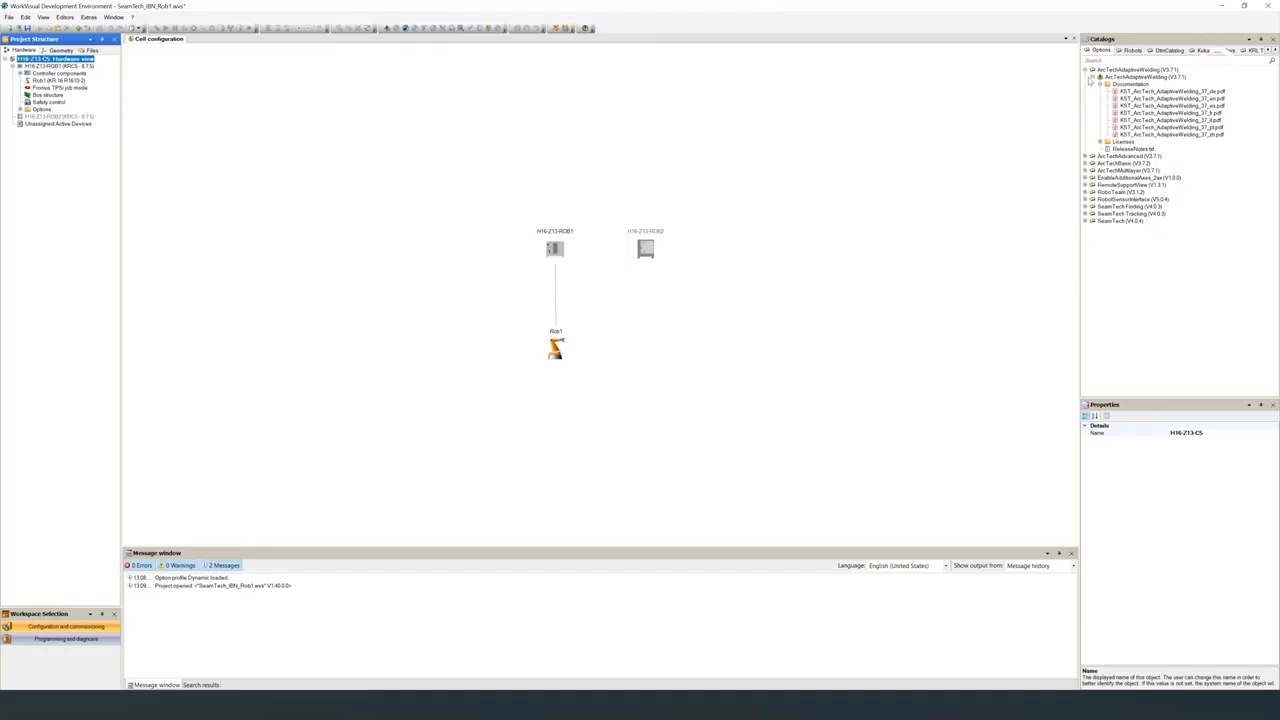
{"action": "left_click", "coordinate": [1089, 70]}
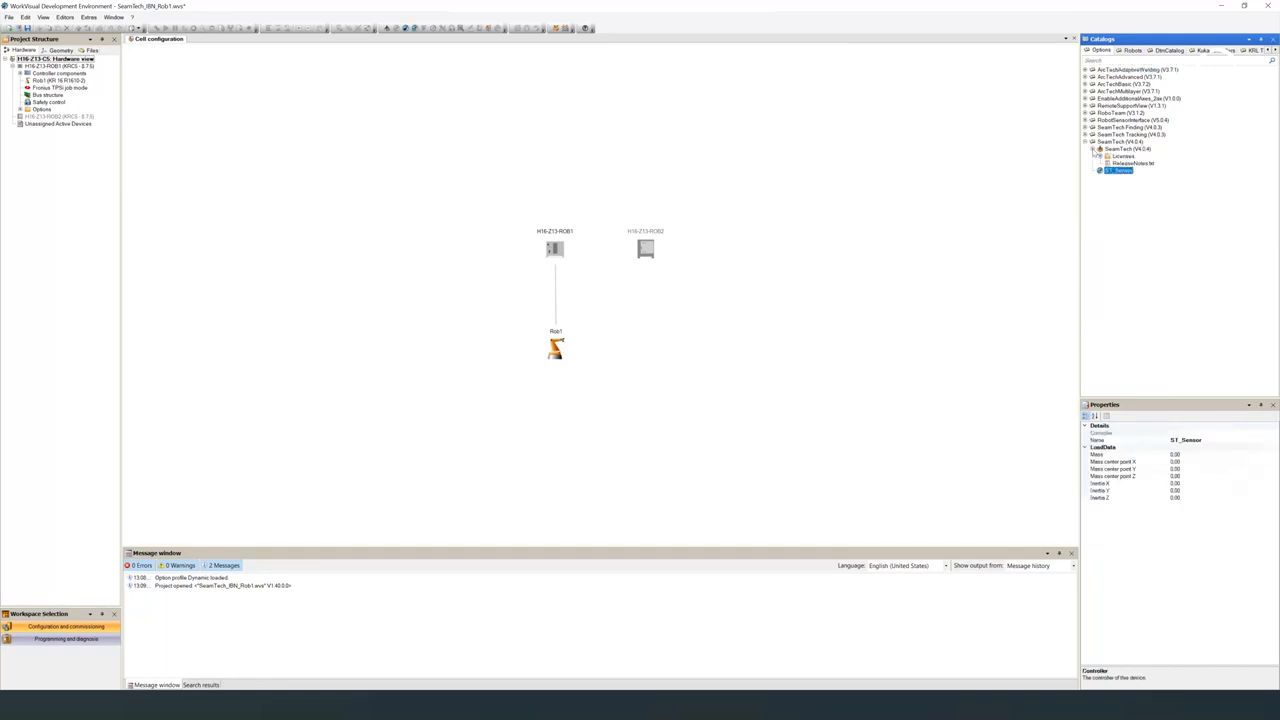
{"action": "left_click", "coordinate": [1098, 156]}
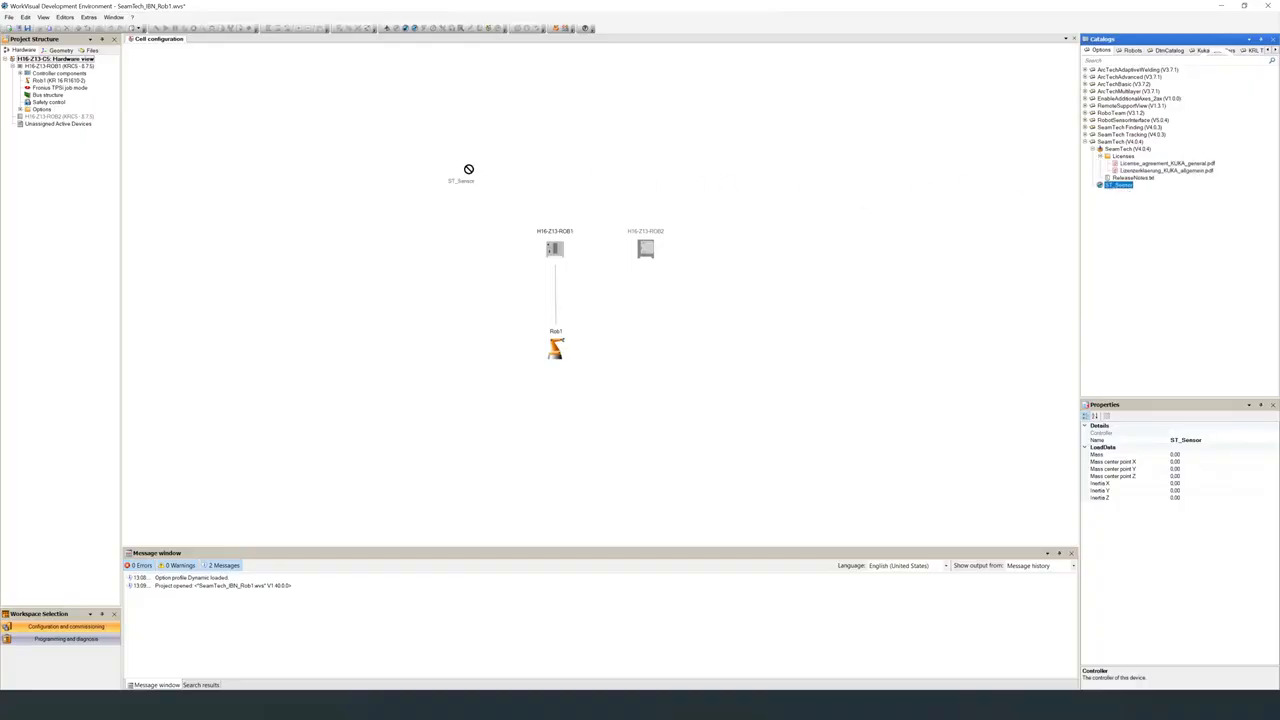
{"action": "left_click", "coordinate": [55, 66]}
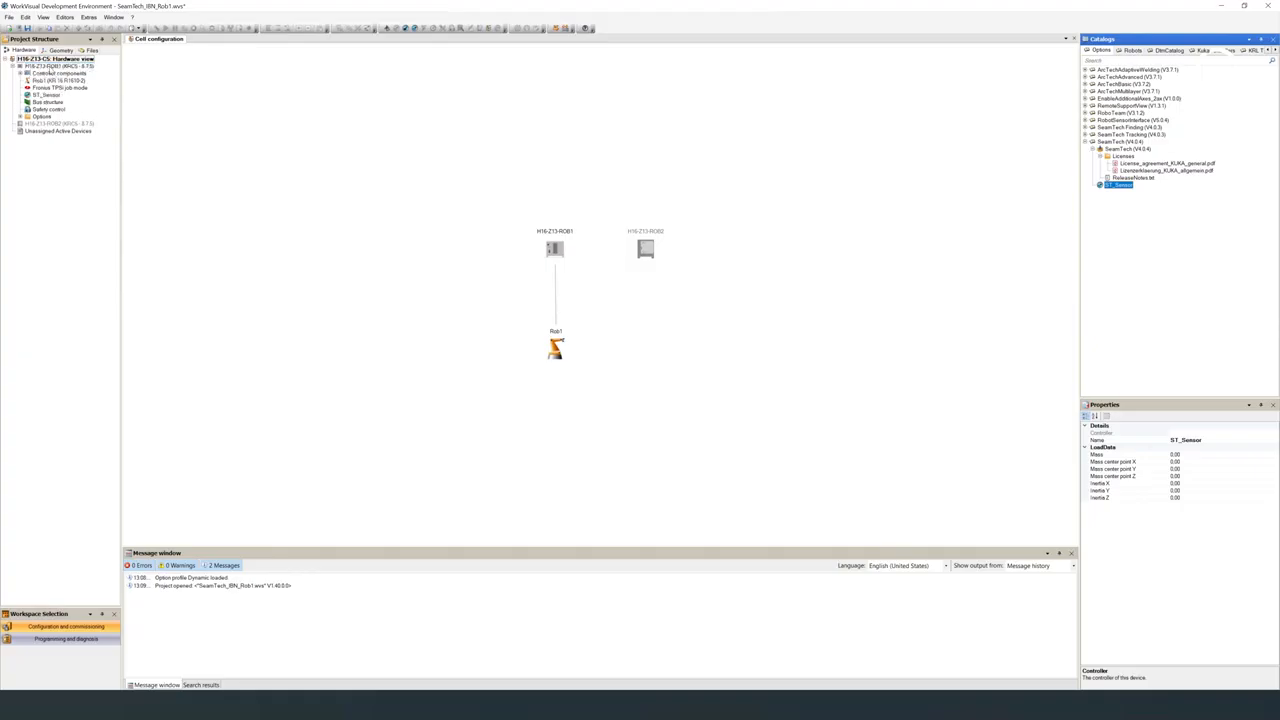
{"action": "left_click", "coordinate": [45, 94]}
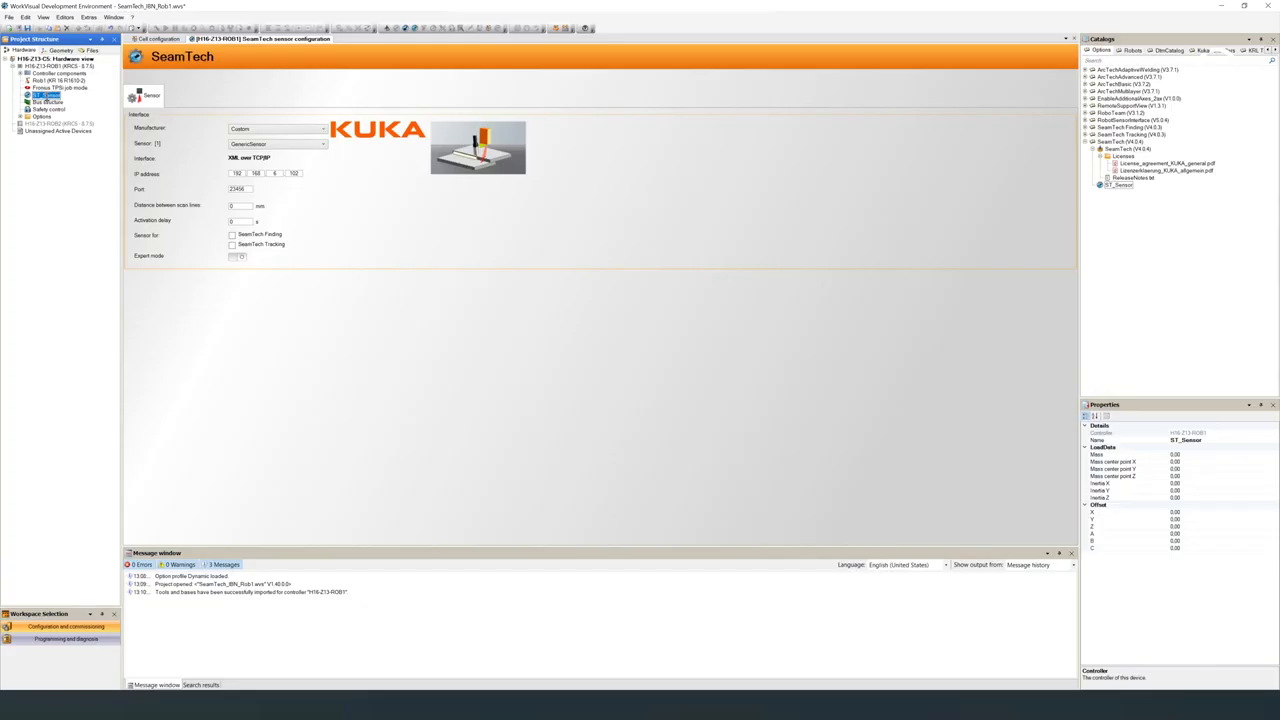
{"action": "mouse_move", "coordinate": [197, 105]}
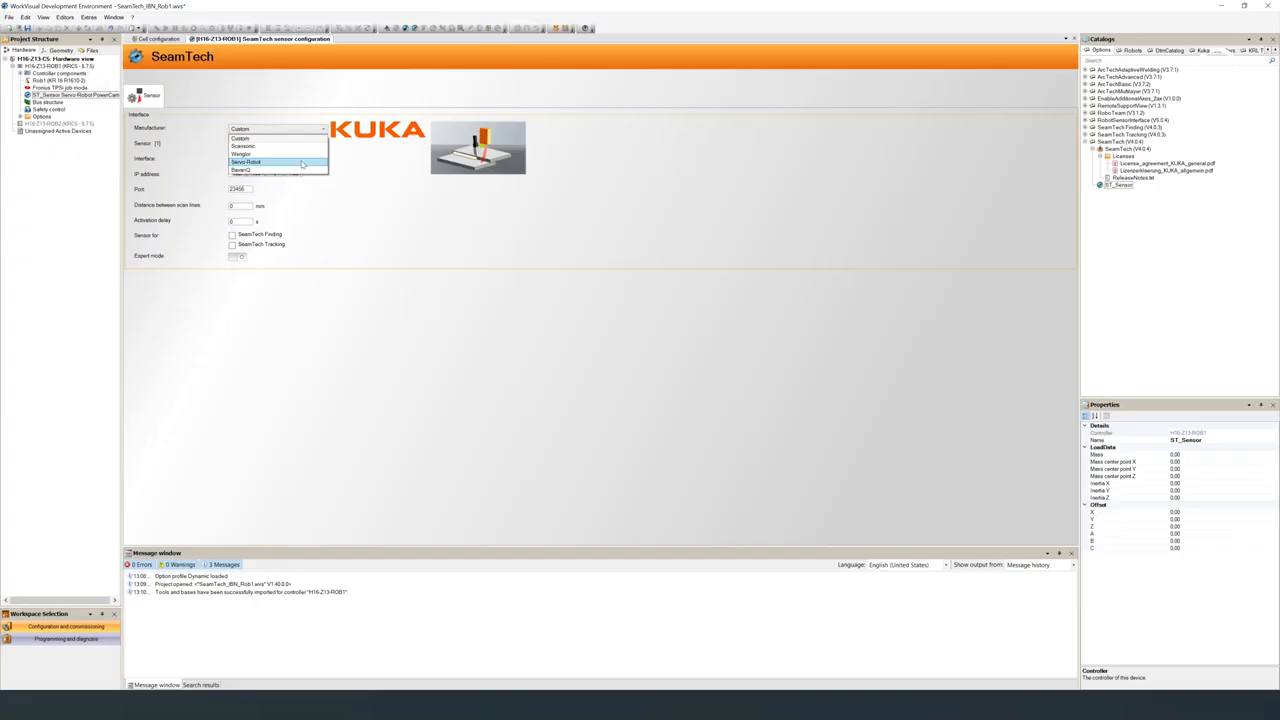
Make ST_Sensor a Servo-Robot PowerCam enabled for SeamTech Tracking, with Finding left off.
{"action": "left_click", "coordinate": [247, 162]}
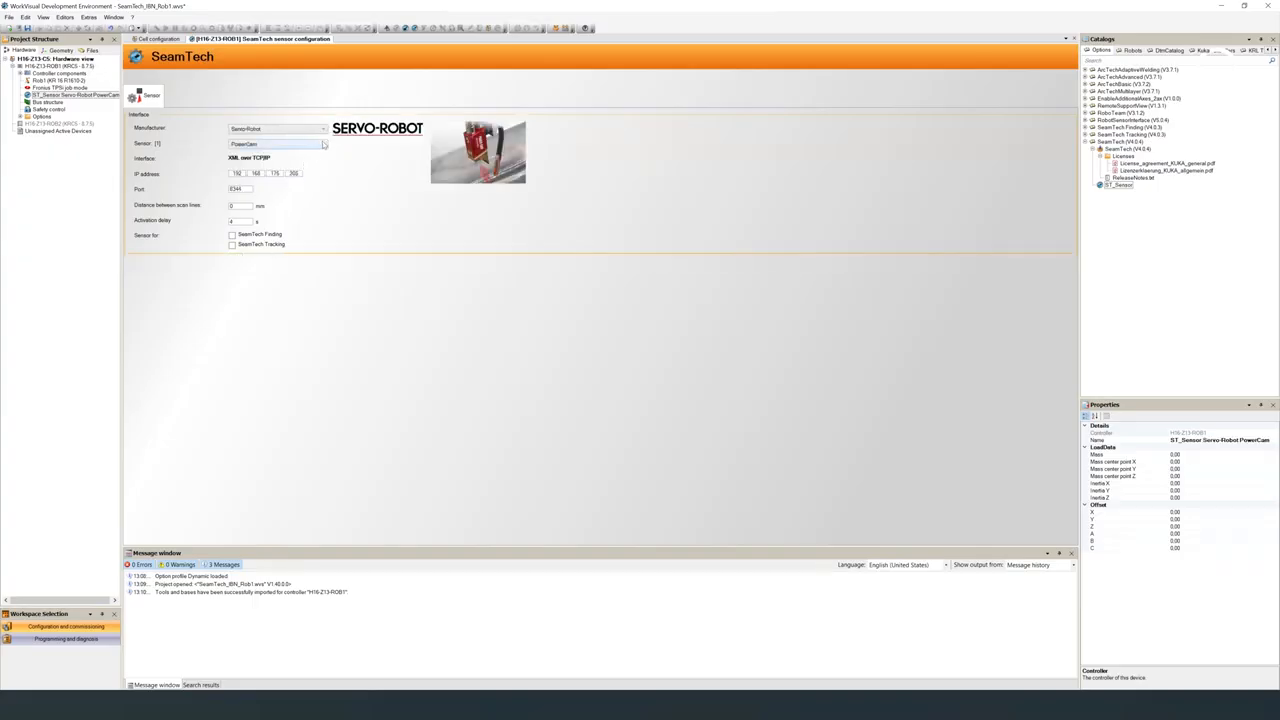
{"action": "left_click", "coordinate": [322, 143]}
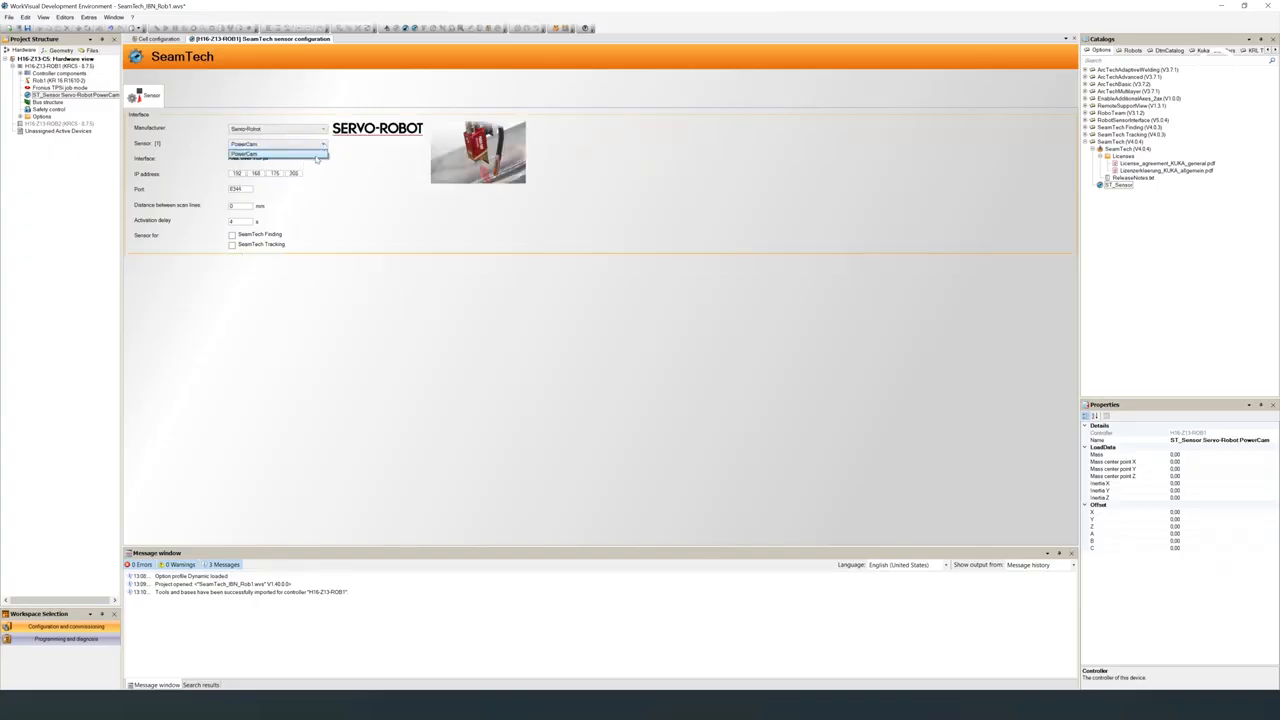
{"action": "left_click", "coordinate": [277, 157]}
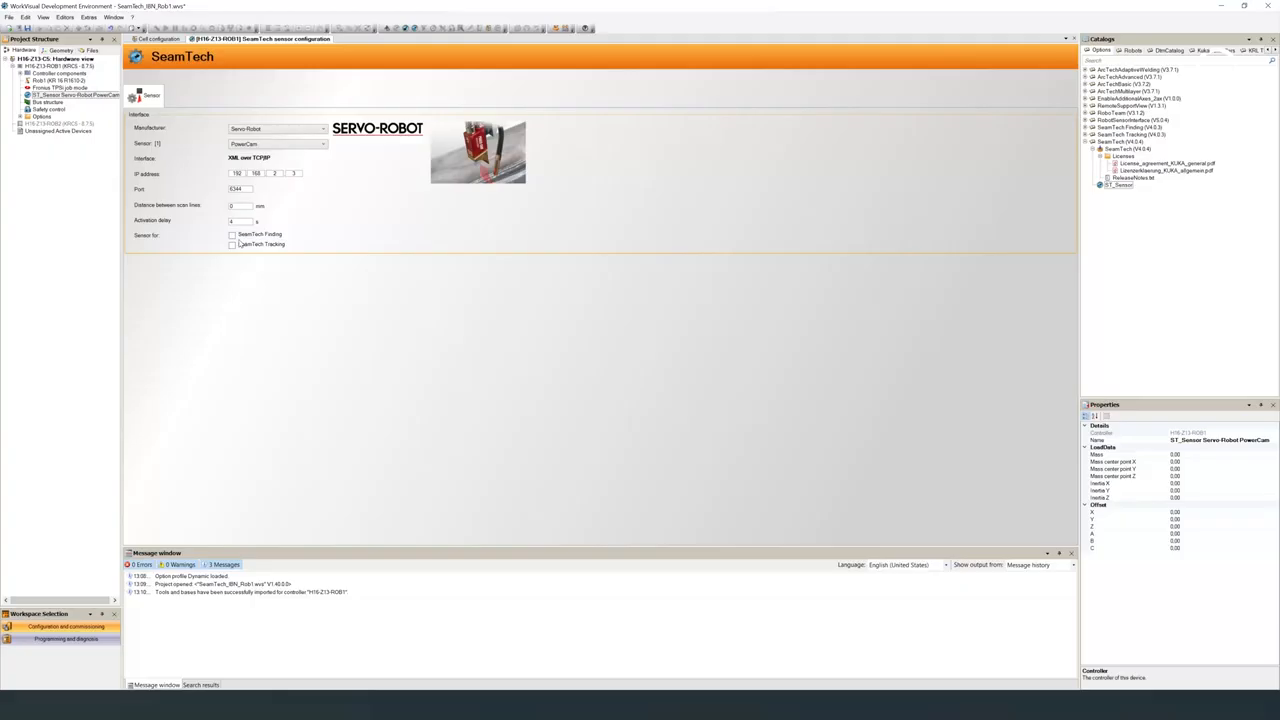
{"action": "left_click", "coordinate": [232, 245]}
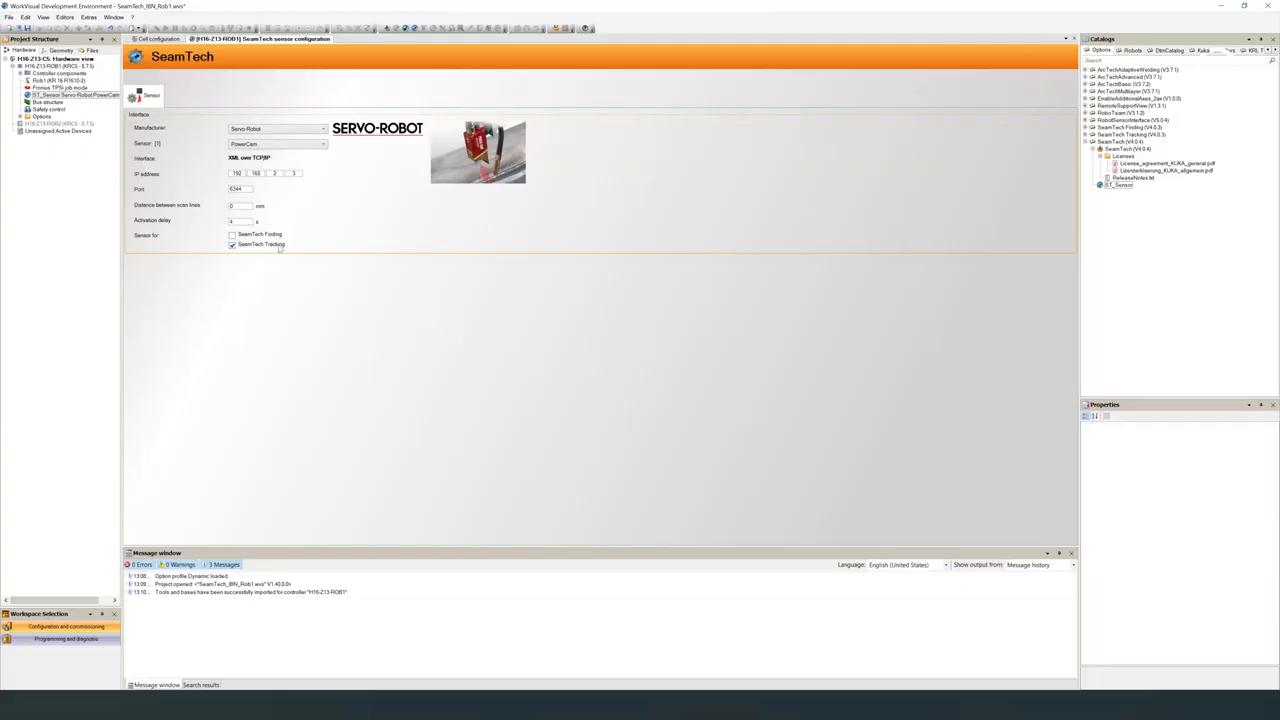
{"action": "left_click", "coordinate": [232, 234]}
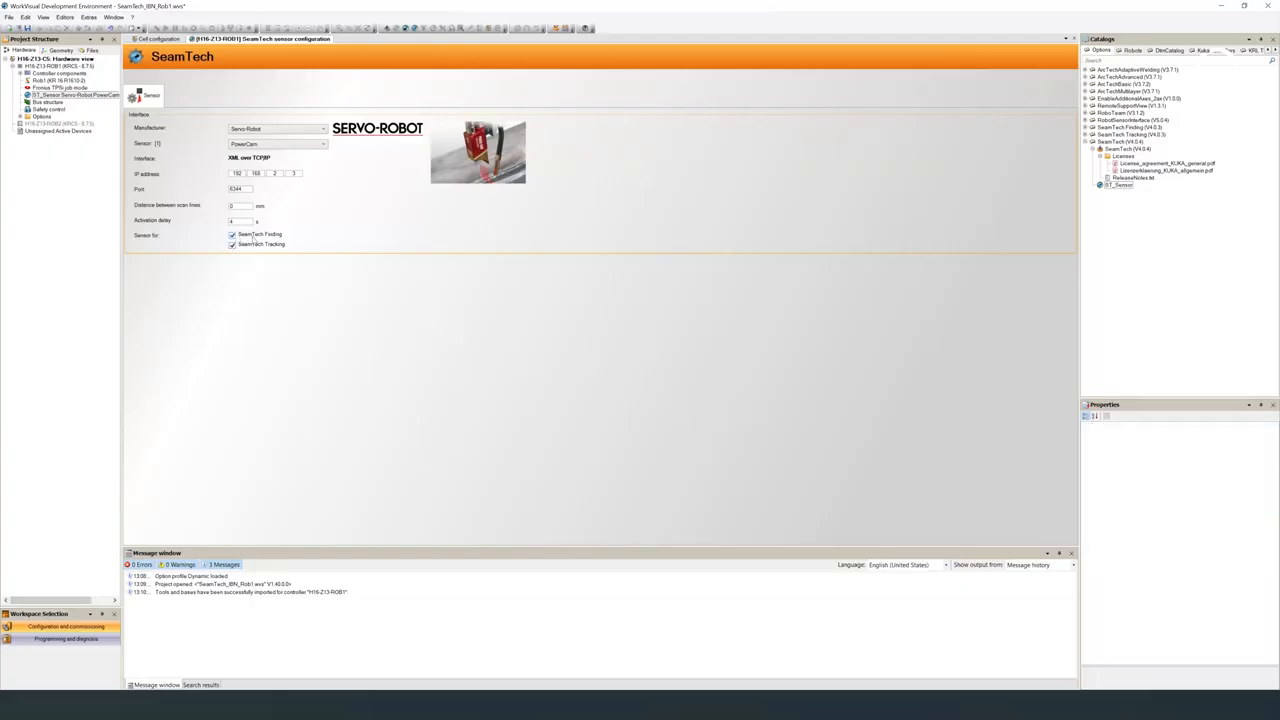
{"action": "left_click", "coordinate": [232, 234]}
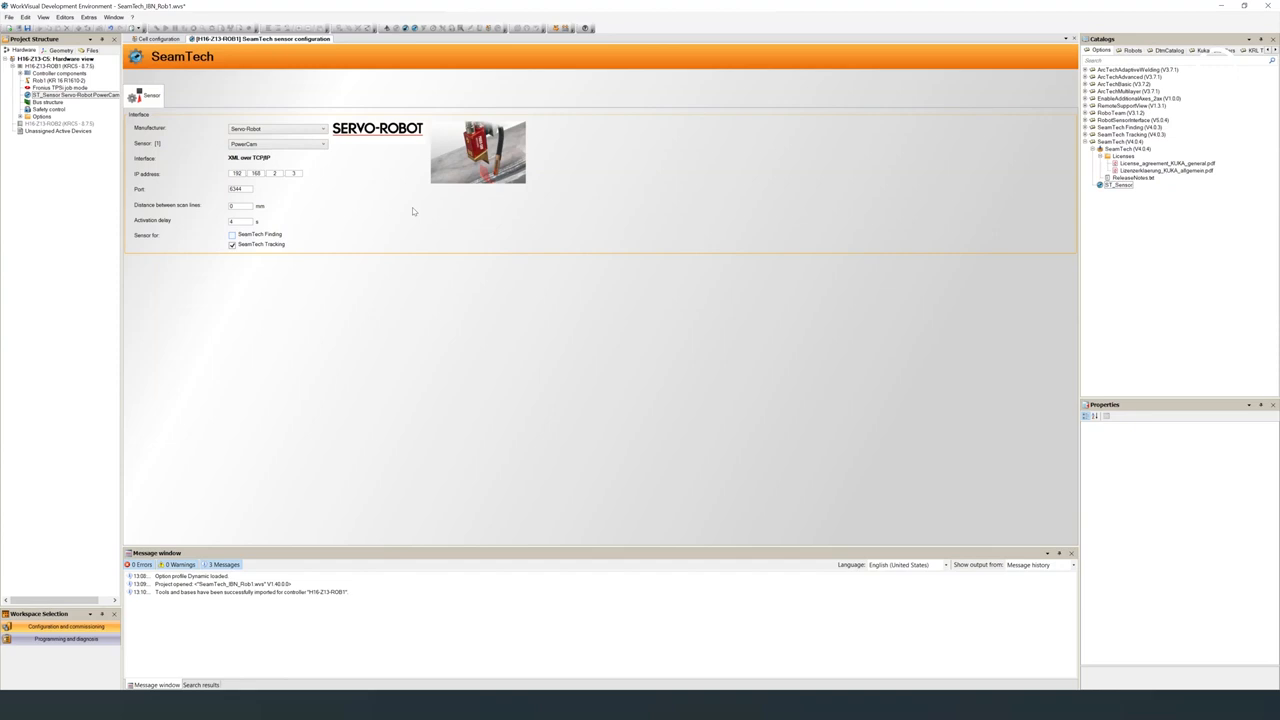
{"action": "mouse_move", "coordinate": [549, 42]}
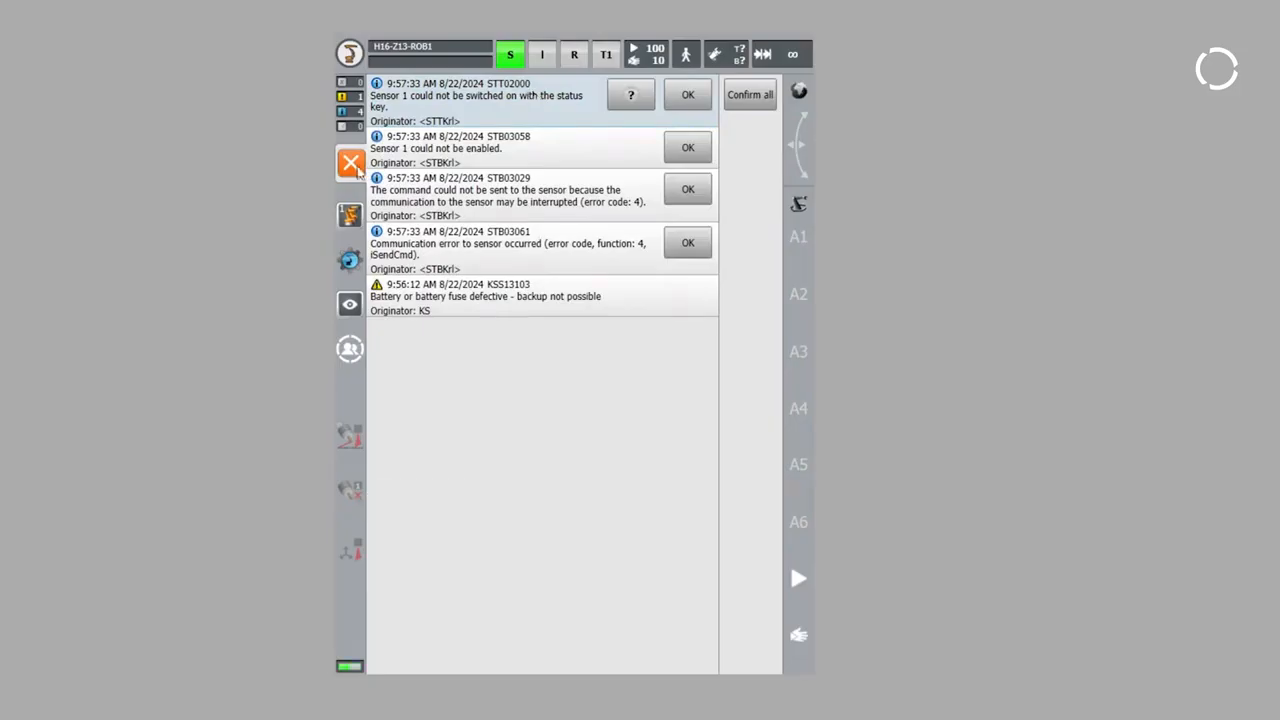
Add a new network interface under the advanced network configuration settings.
{"action": "left_click", "coordinate": [350, 53]}
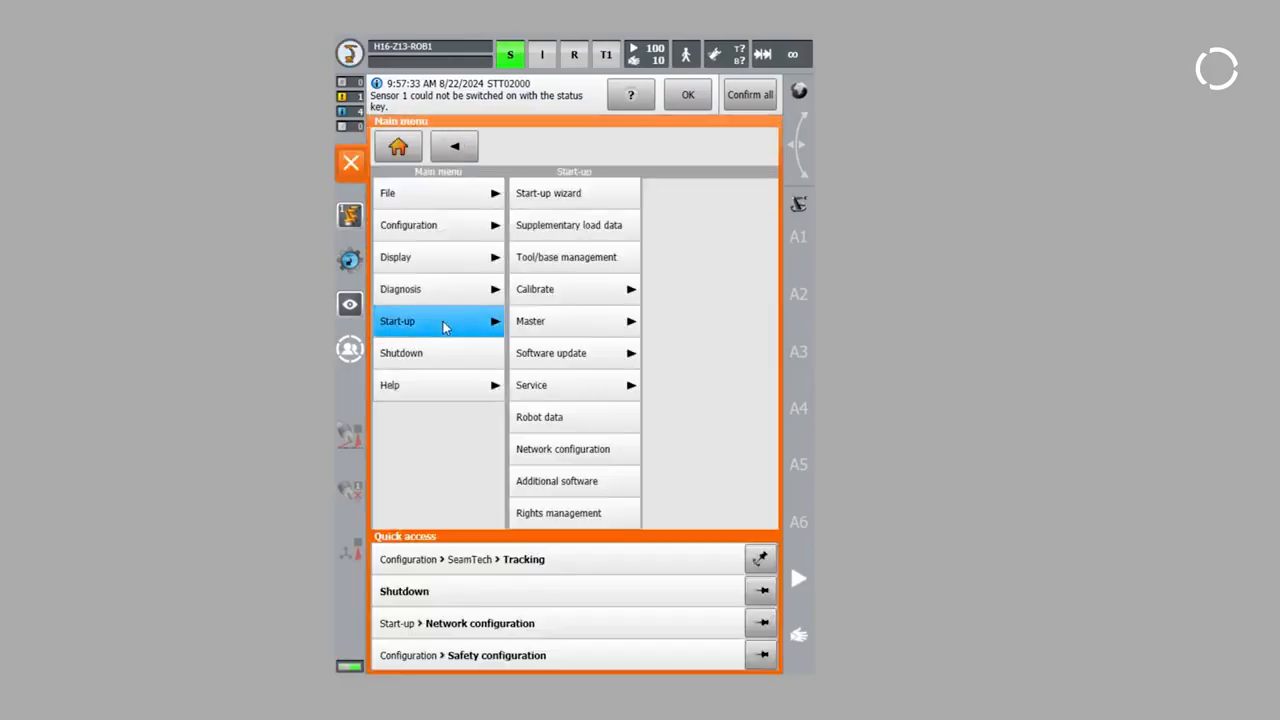
{"action": "mouse_move", "coordinate": [575, 448]}
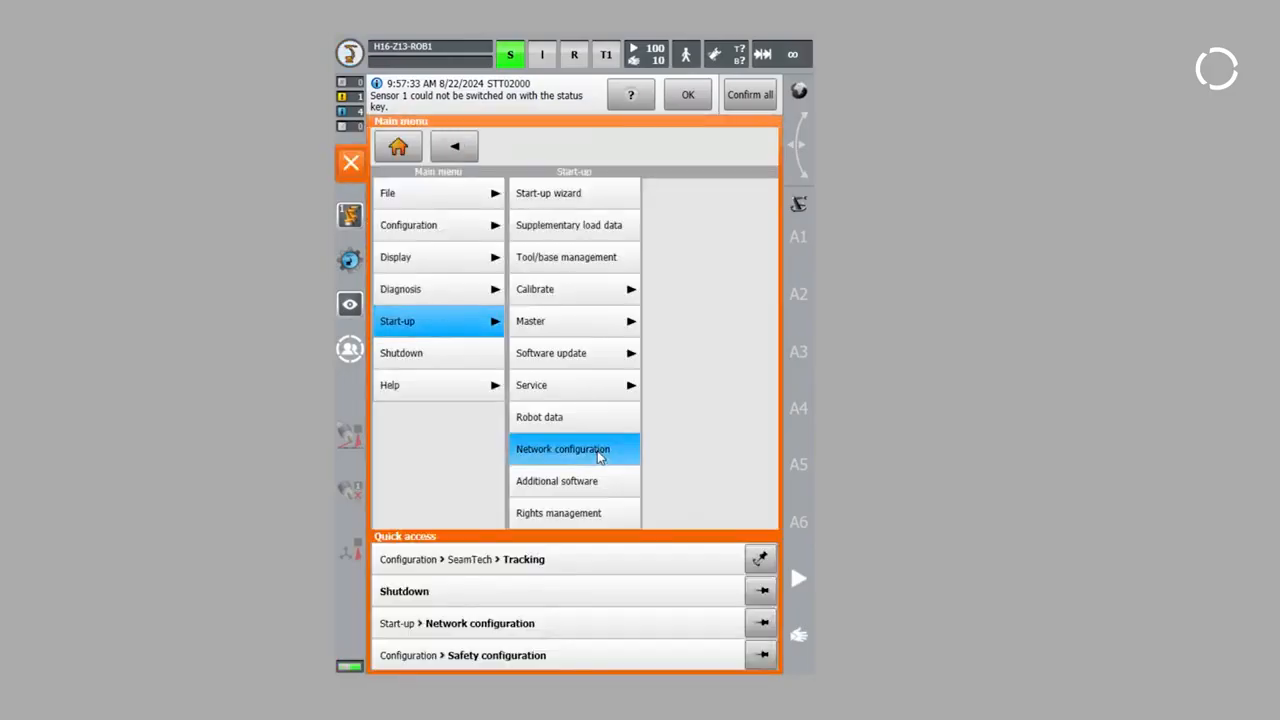
{"action": "left_click", "coordinate": [562, 448]}
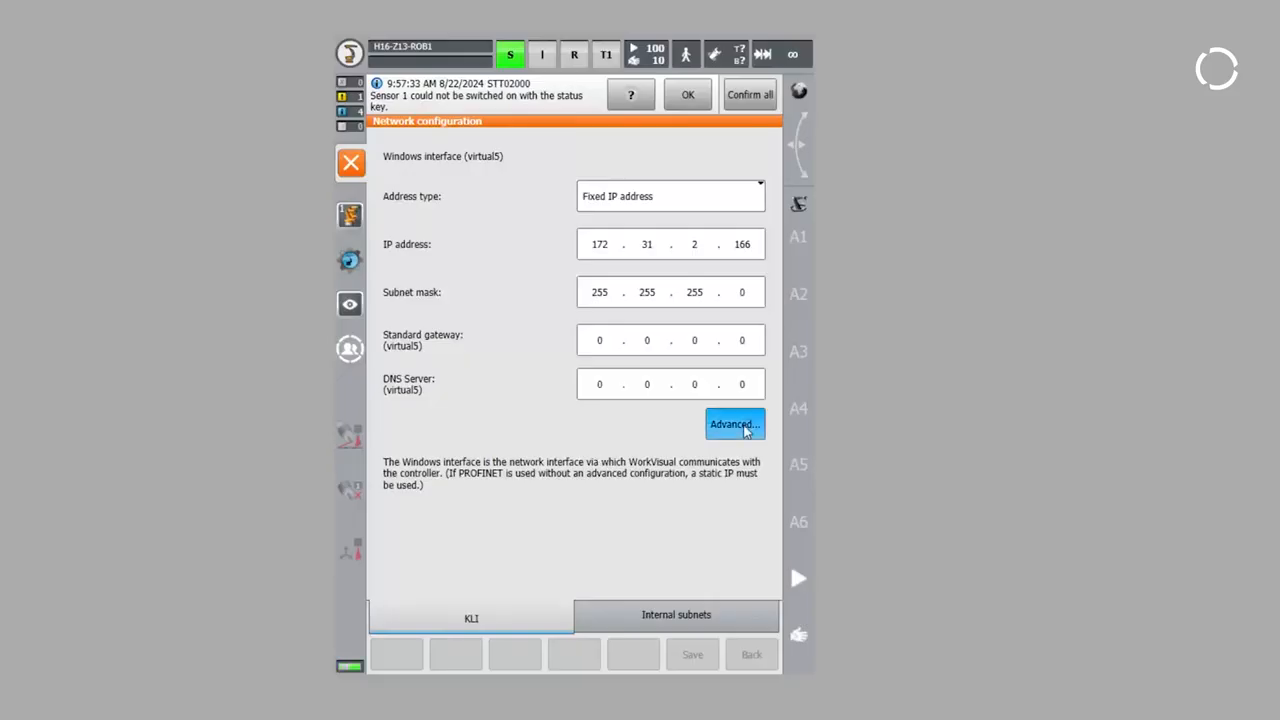
{"action": "left_click", "coordinate": [734, 424]}
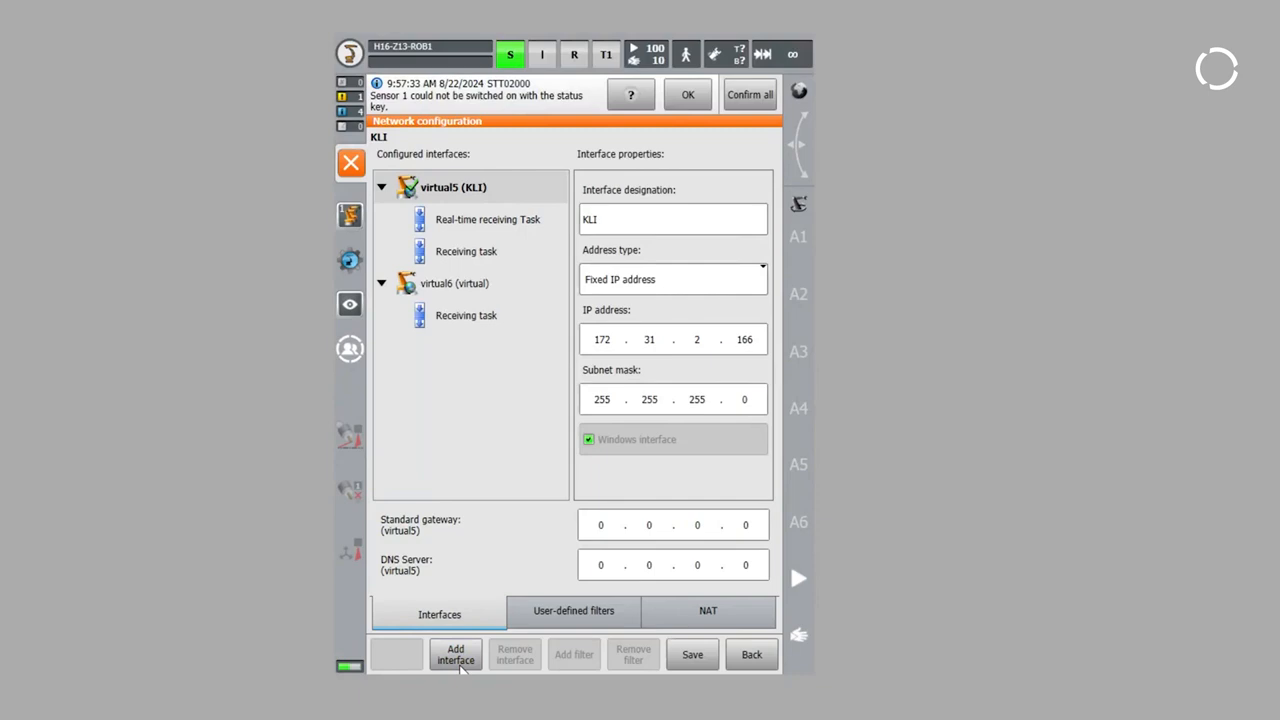
{"action": "left_click", "coordinate": [461, 283]}
{"action": "type", "text": "Seam"}
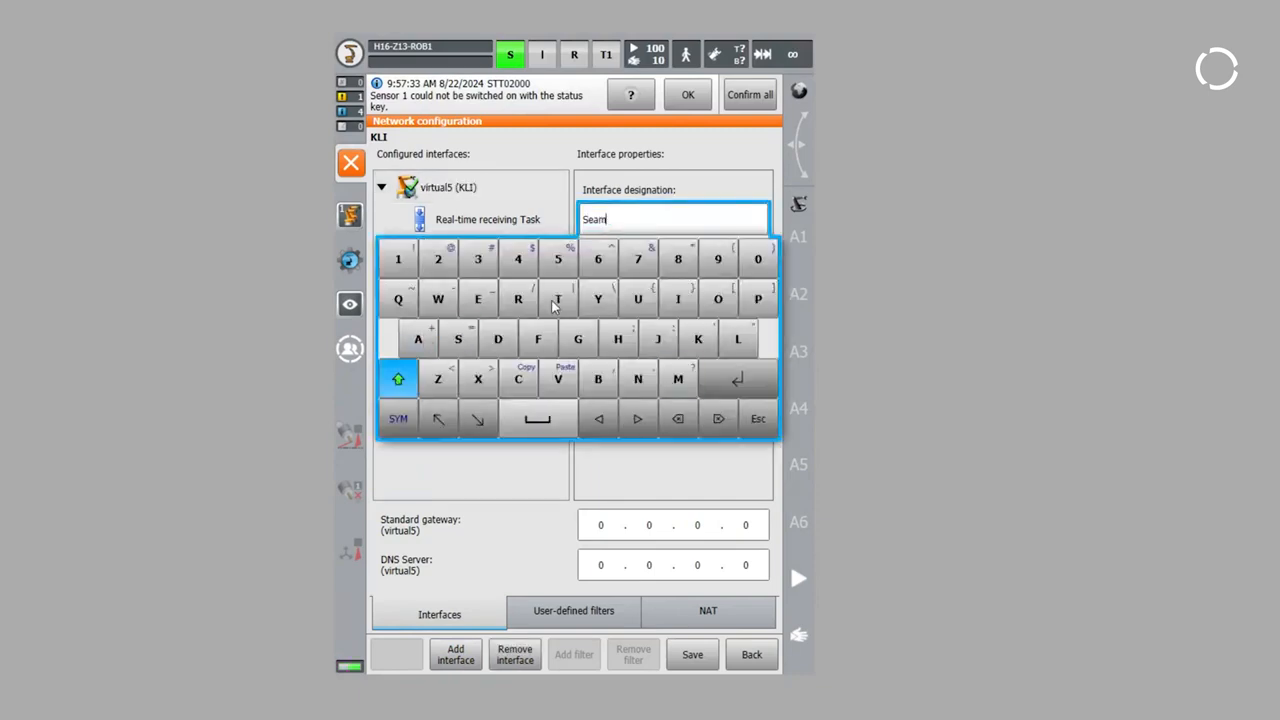
Name it SeamTech_Interface with mixed IP address 192.168.2.200 and subnet 255.255.255.0.
{"action": "type", "text": "Tech_Interfac"}
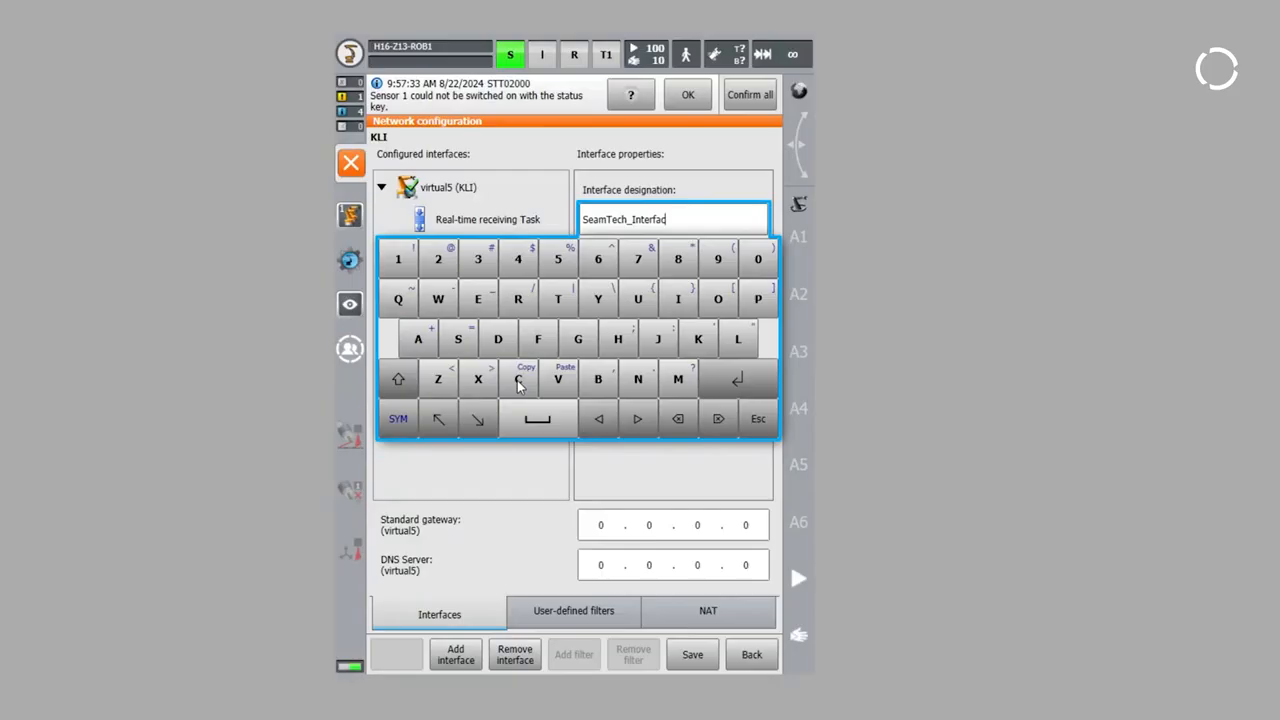
{"action": "left_click", "coordinate": [672, 279]}
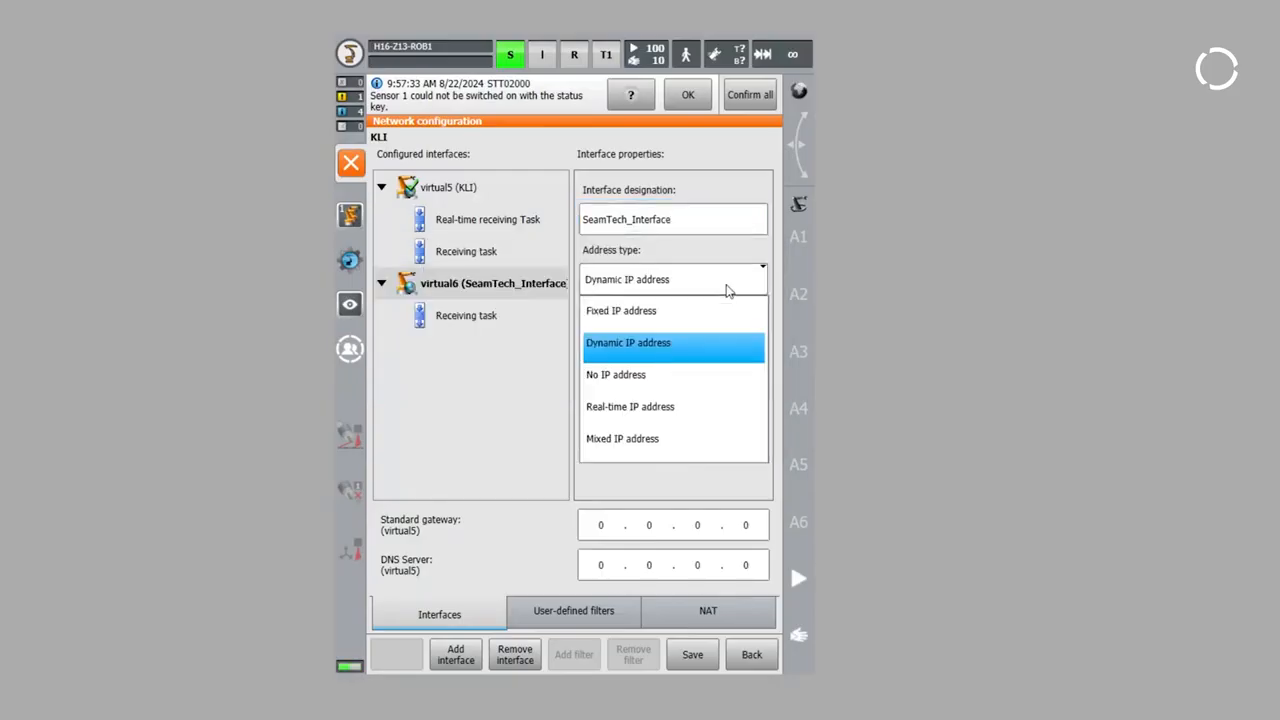
{"action": "left_click", "coordinate": [622, 438]}
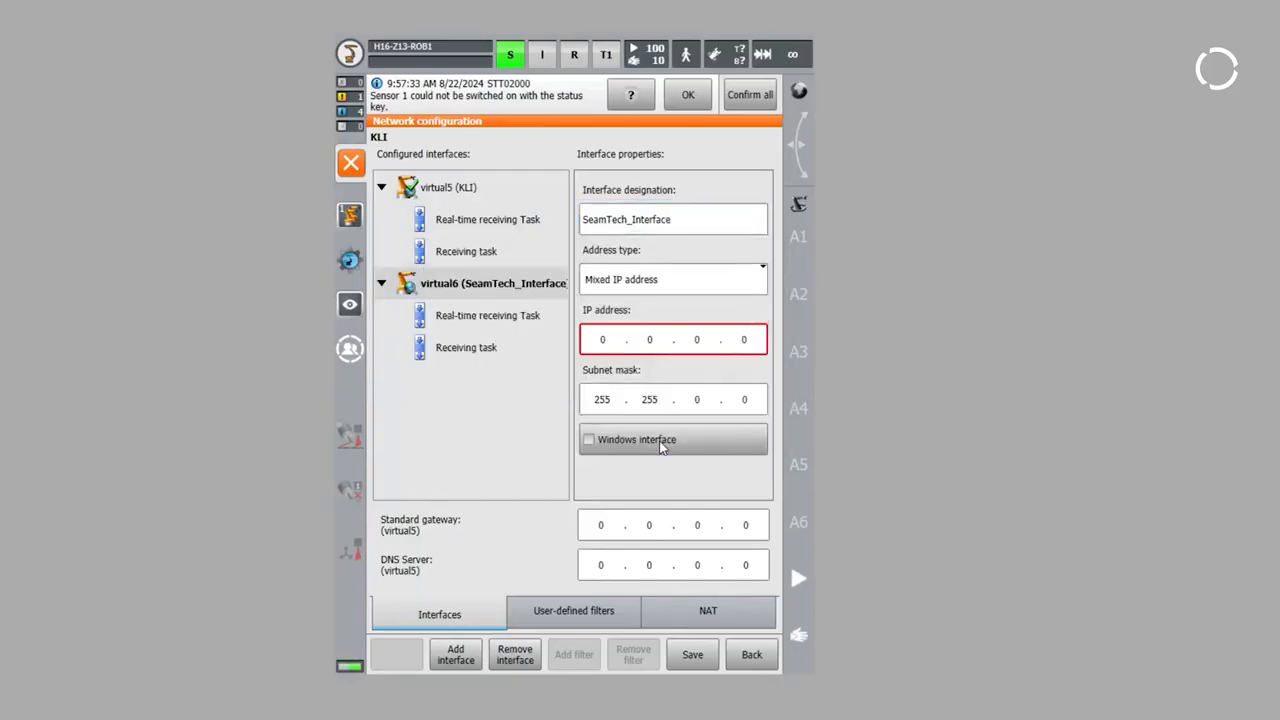
{"action": "left_click", "coordinate": [601, 339]}
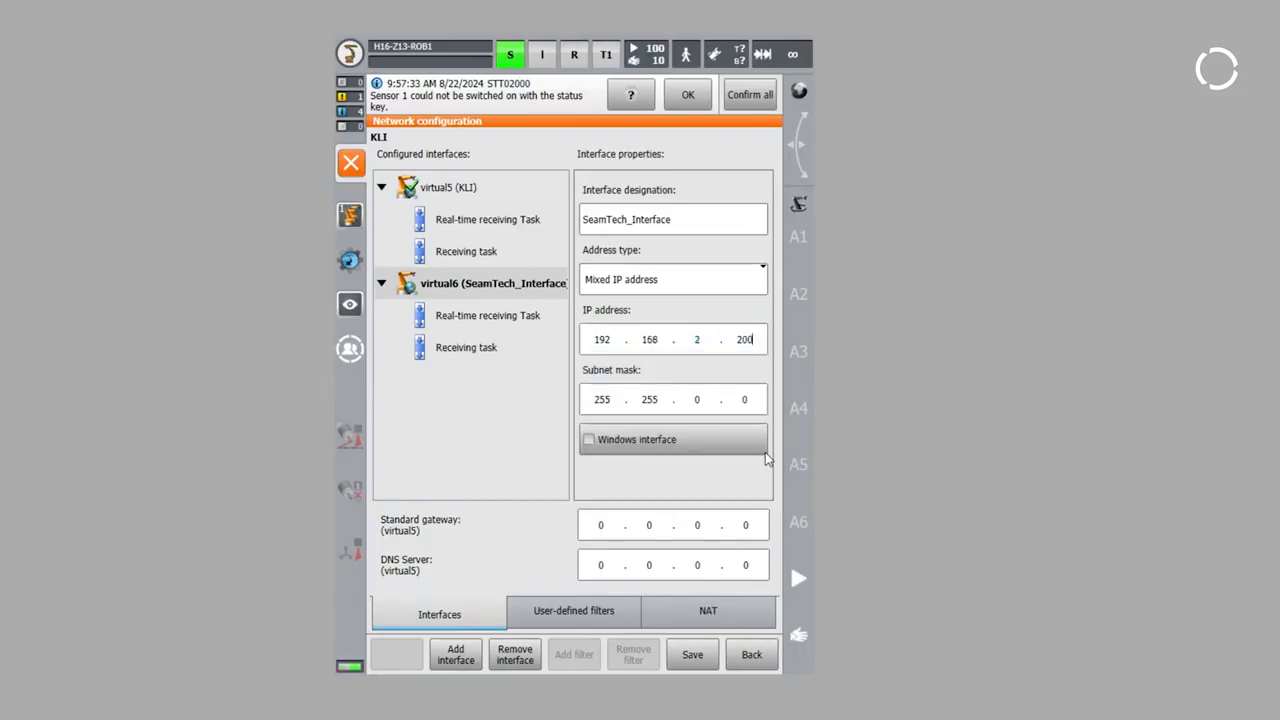
{"action": "left_click", "coordinate": [697, 399]}
{"action": "type", "text": "255 . "}
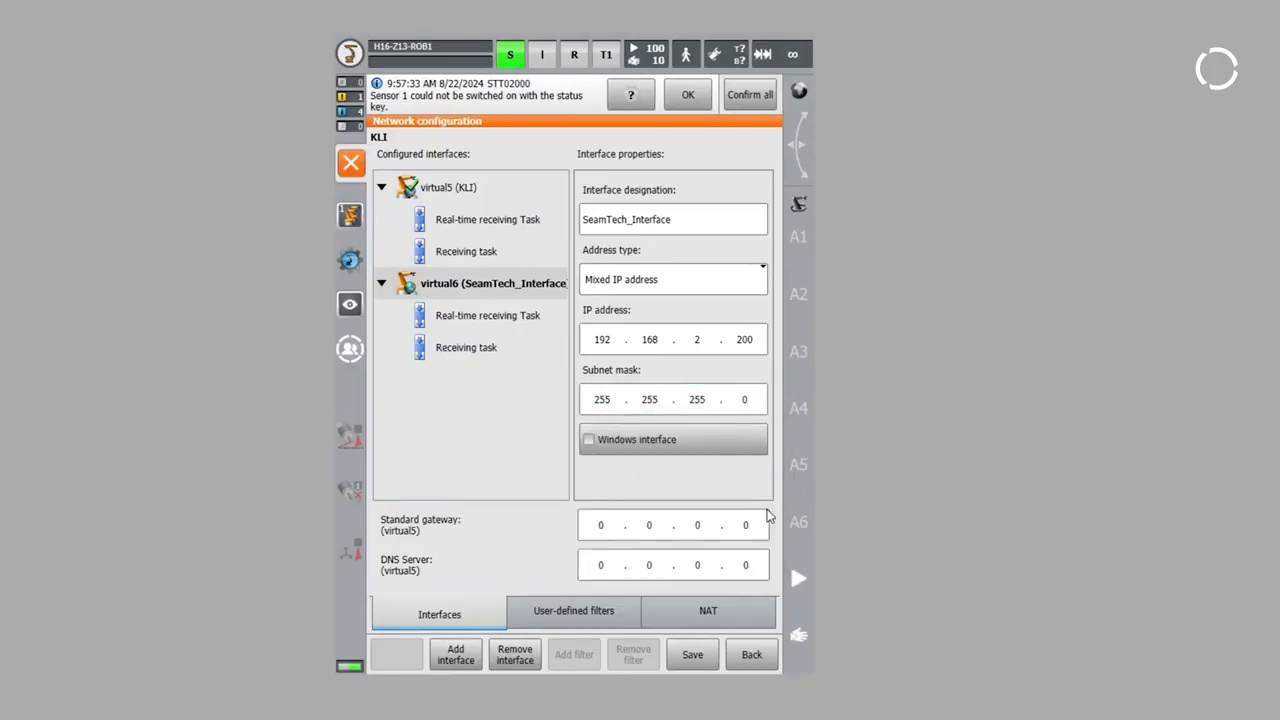
{"action": "mouse_move", "coordinate": [547, 407]}
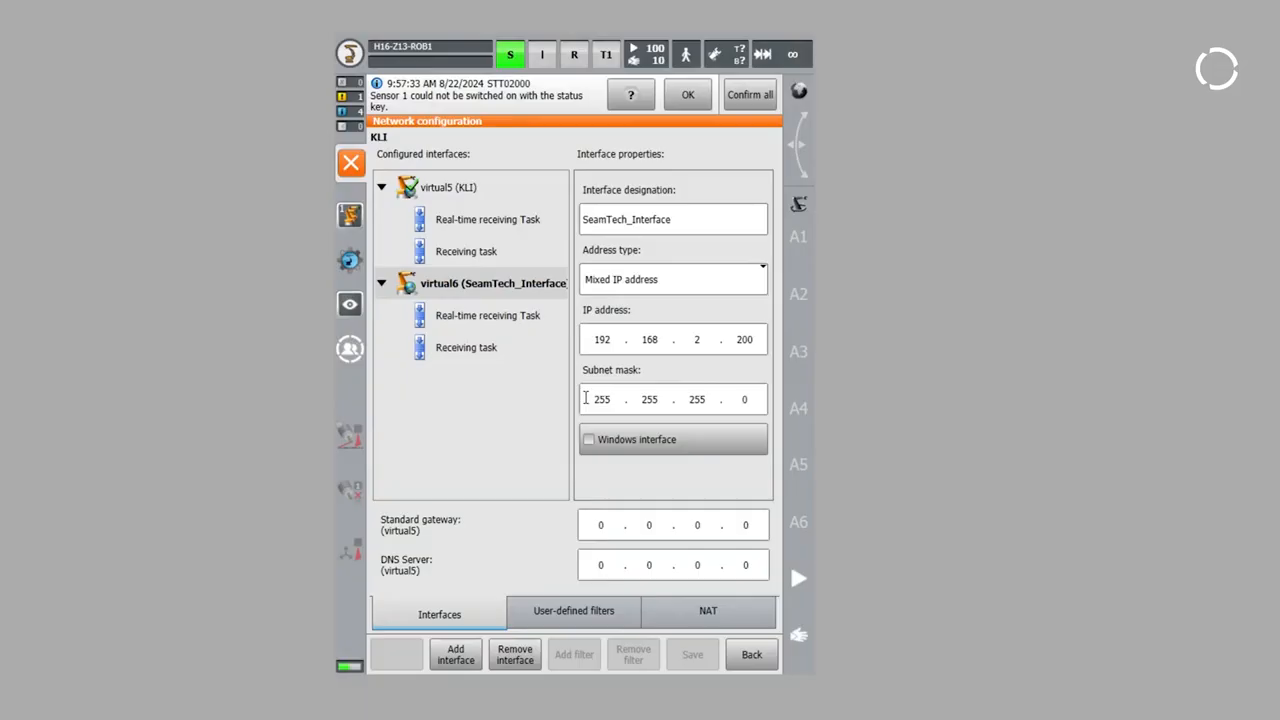
Reboot the control PC with files reloaded from the Shutdown settings.
{"action": "left_click", "coordinate": [349, 54]}
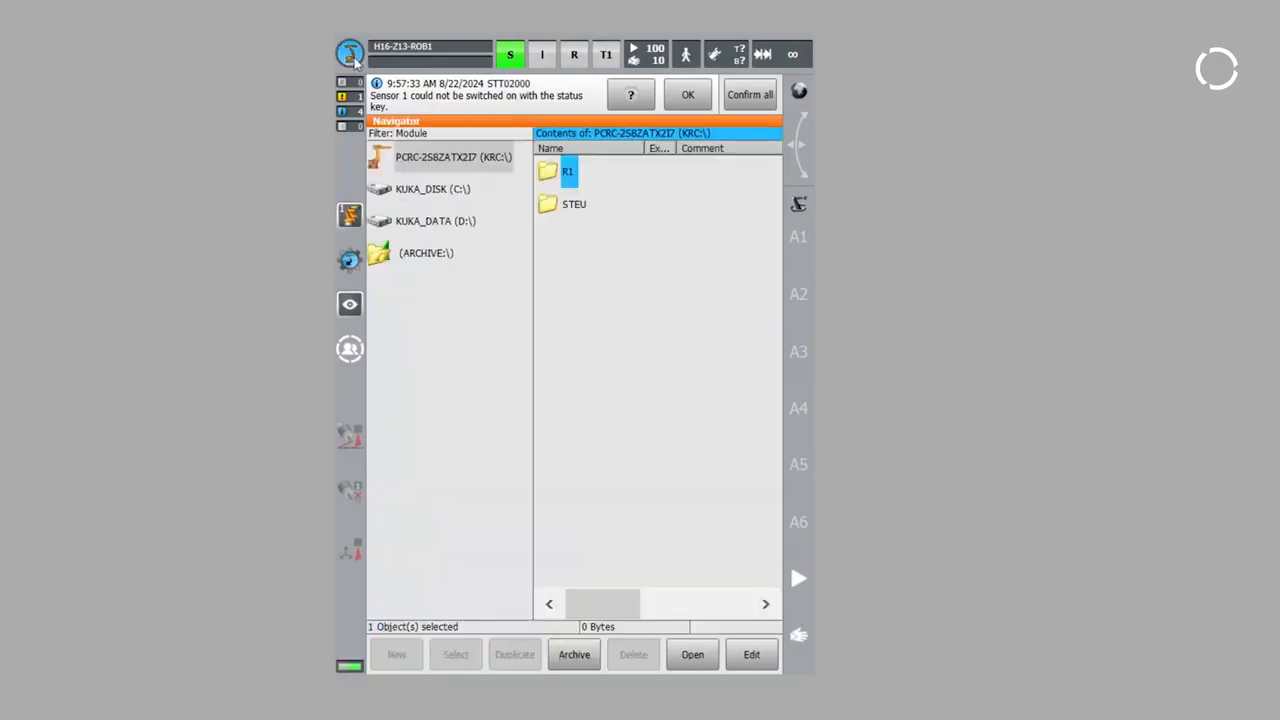
{"action": "left_click", "coordinate": [349, 54]}
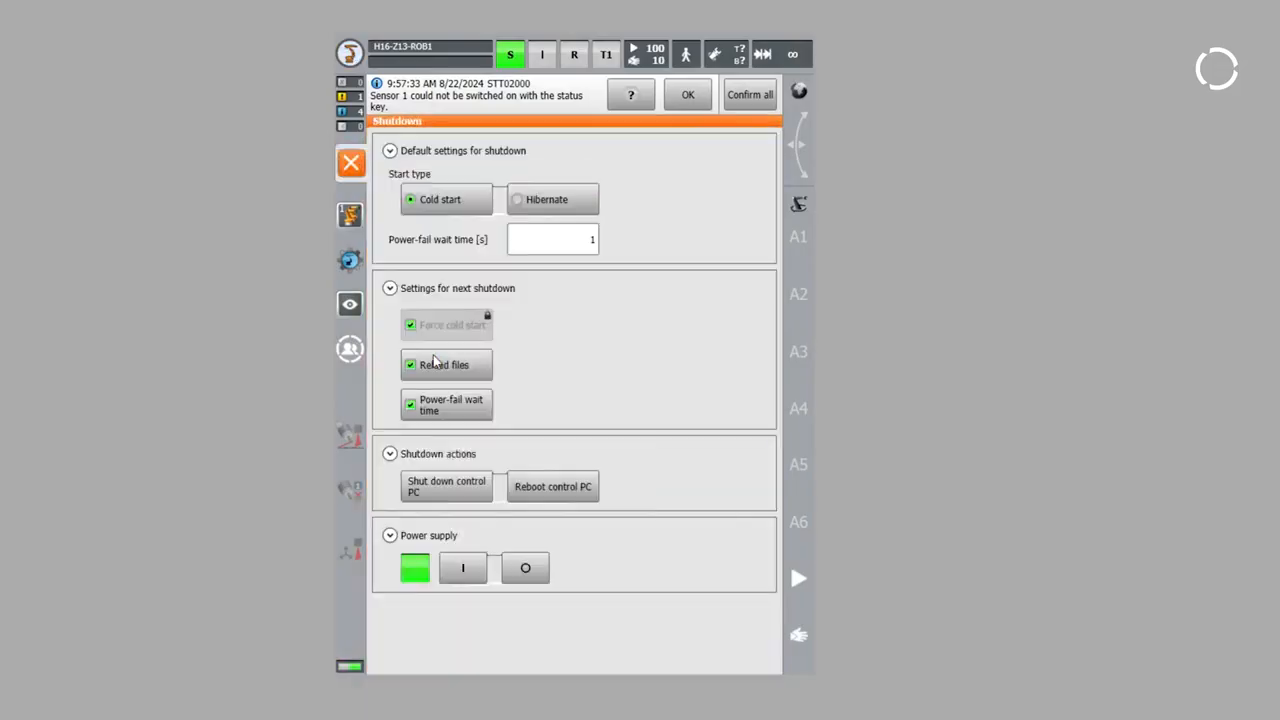
{"action": "left_click", "coordinate": [552, 486]}
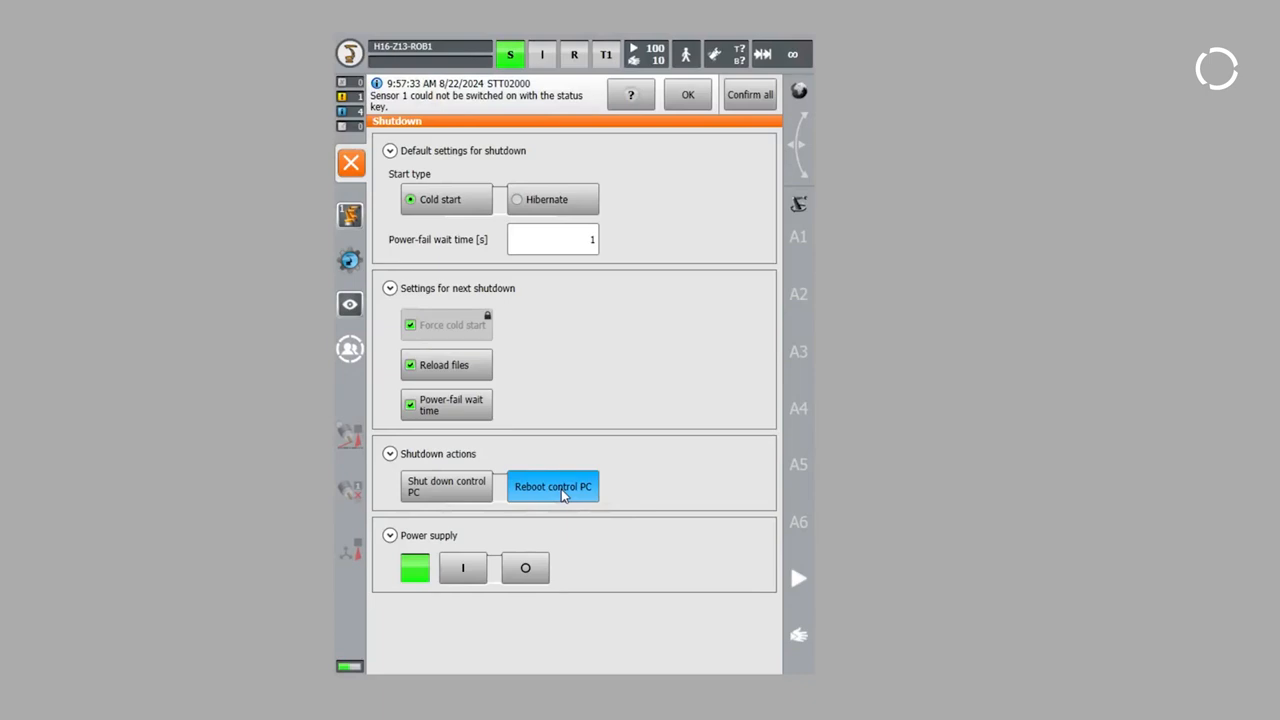
{"action": "left_click", "coordinate": [552, 486]}
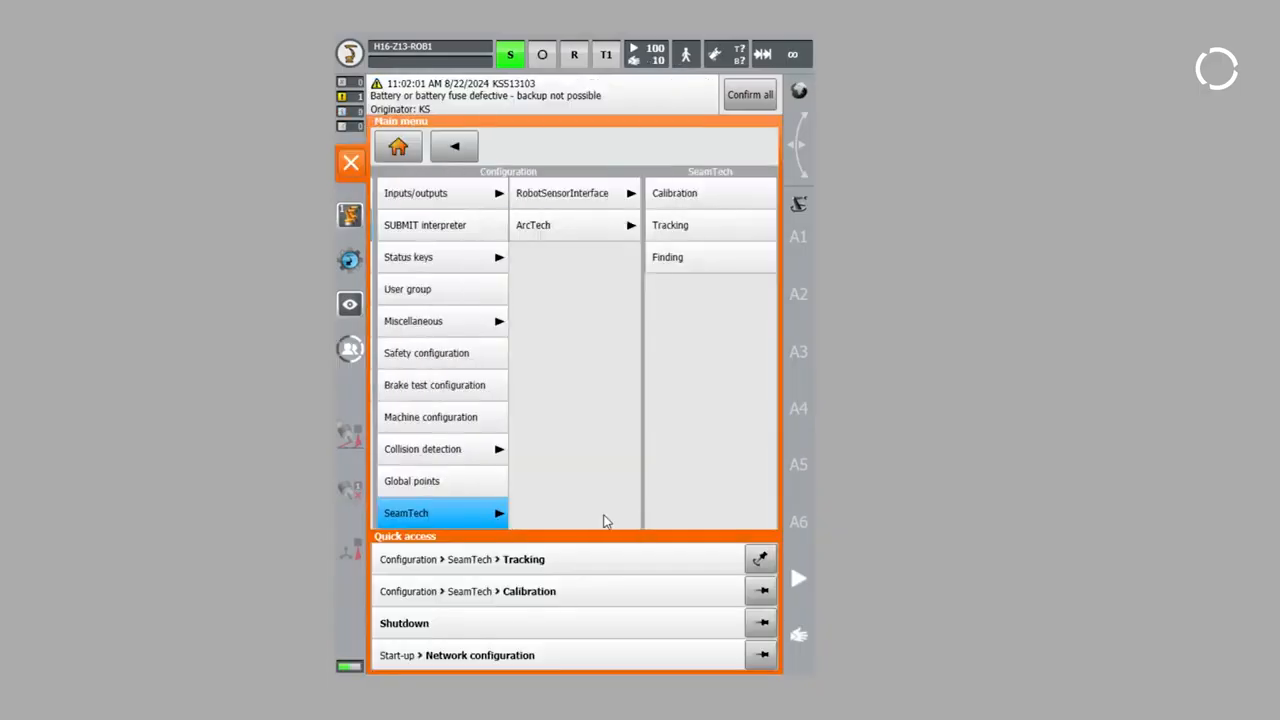
Enable automatic calibration for the PowerCam sensor in SeamTech calibration.
{"action": "left_click", "coordinate": [674, 193]}
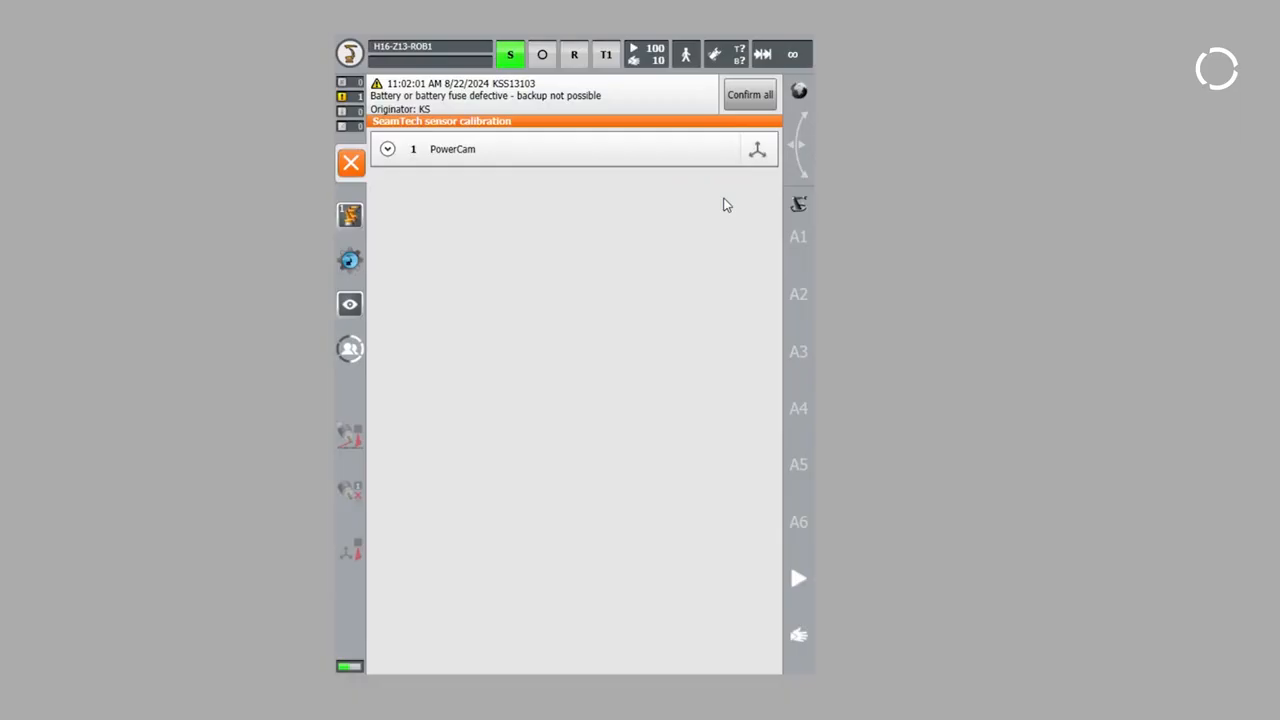
{"action": "left_click", "coordinate": [388, 148]}
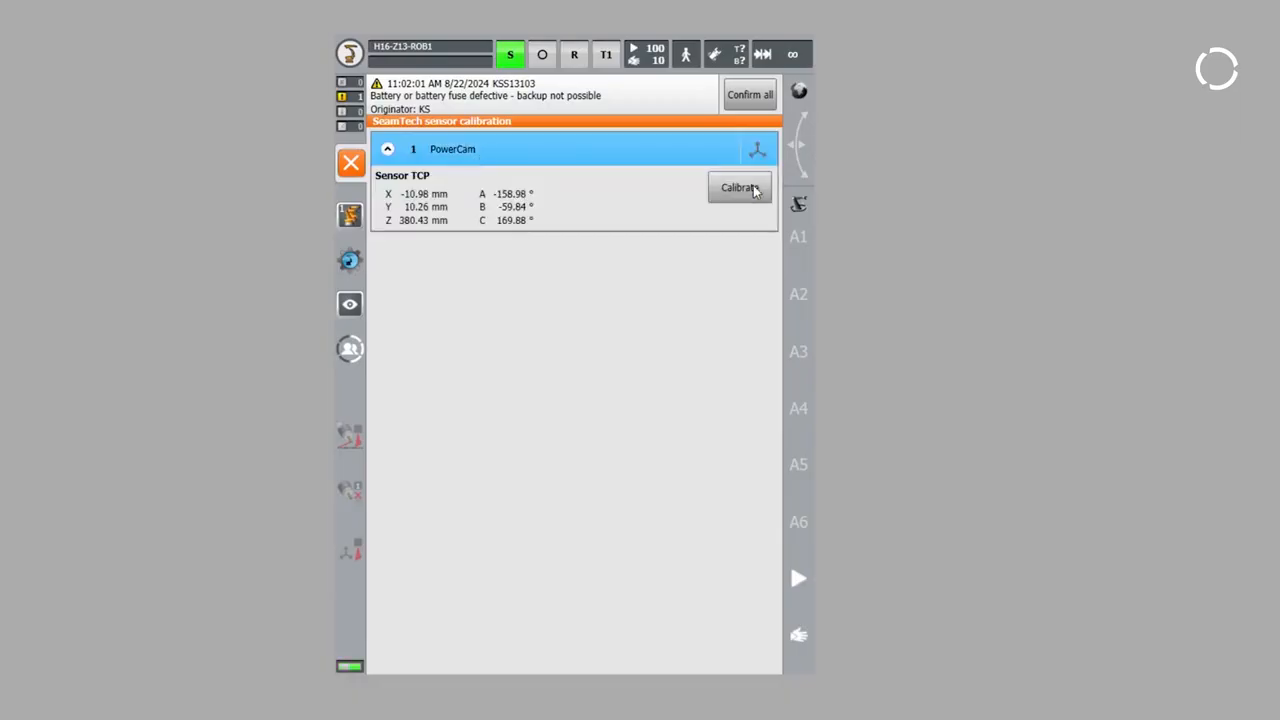
{"action": "left_click", "coordinate": [739, 187]}
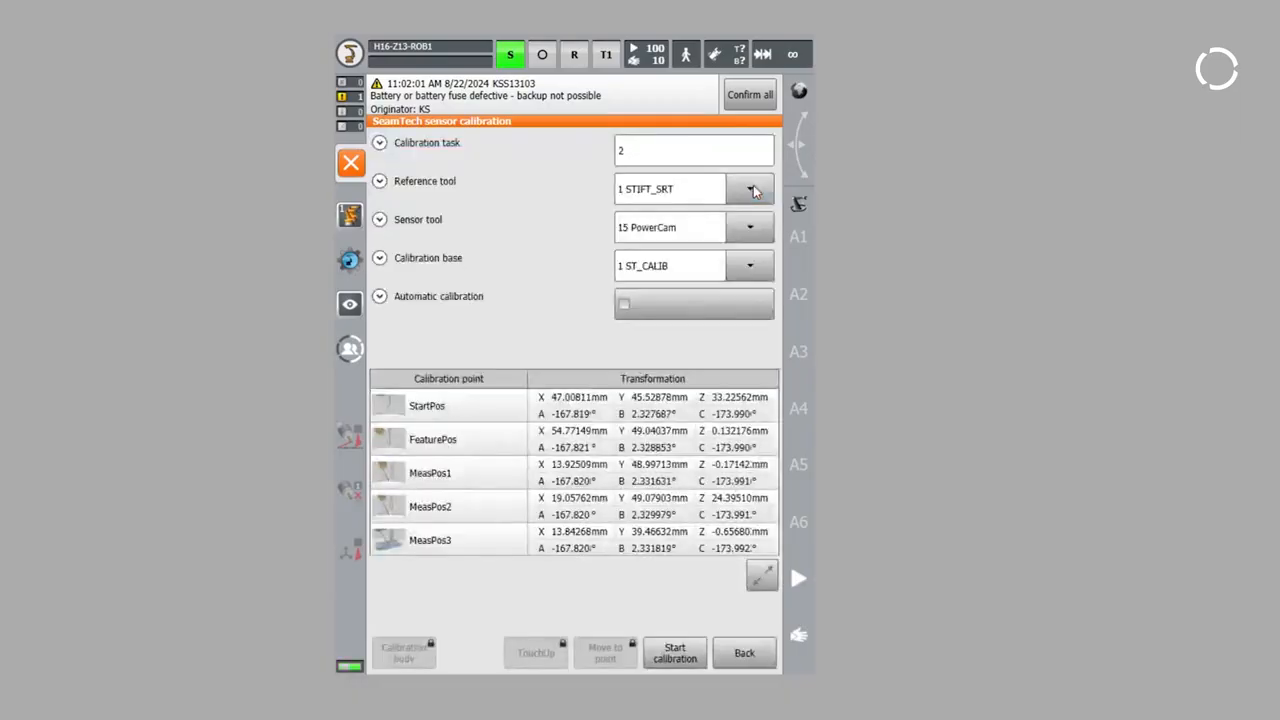
{"action": "mouse_move", "coordinate": [403, 652]}
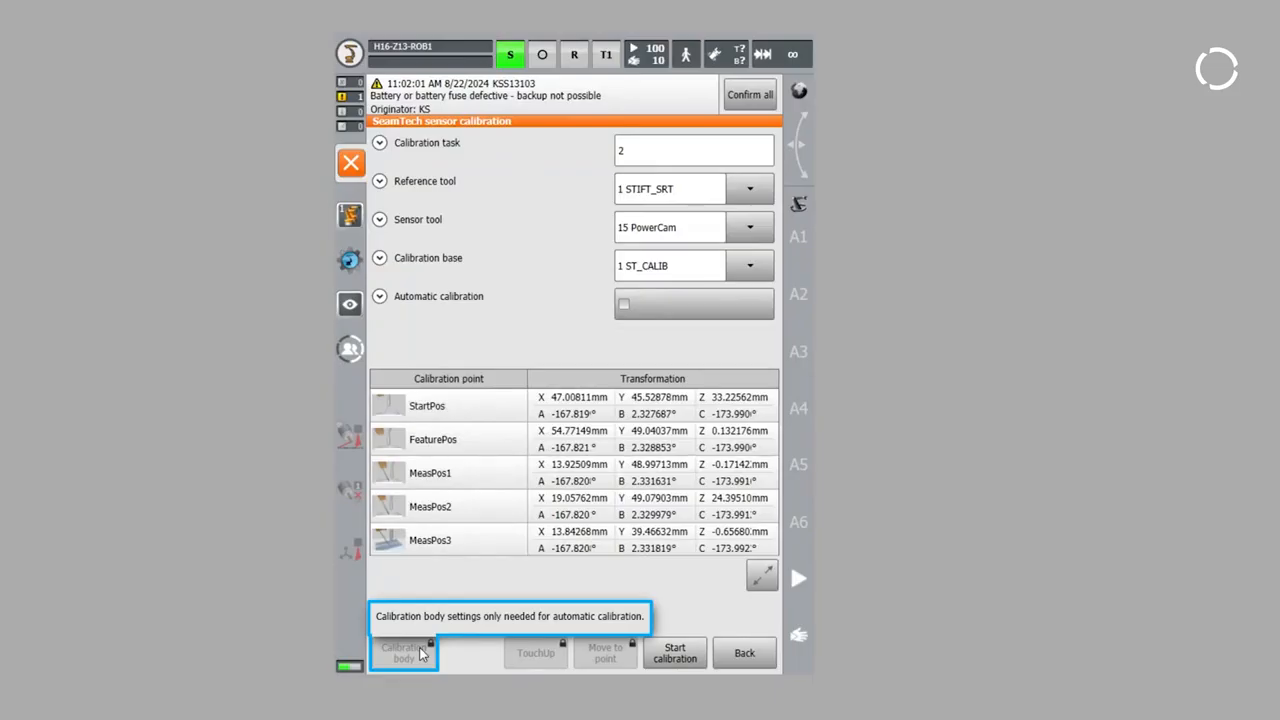
{"action": "left_click", "coordinate": [623, 304]}
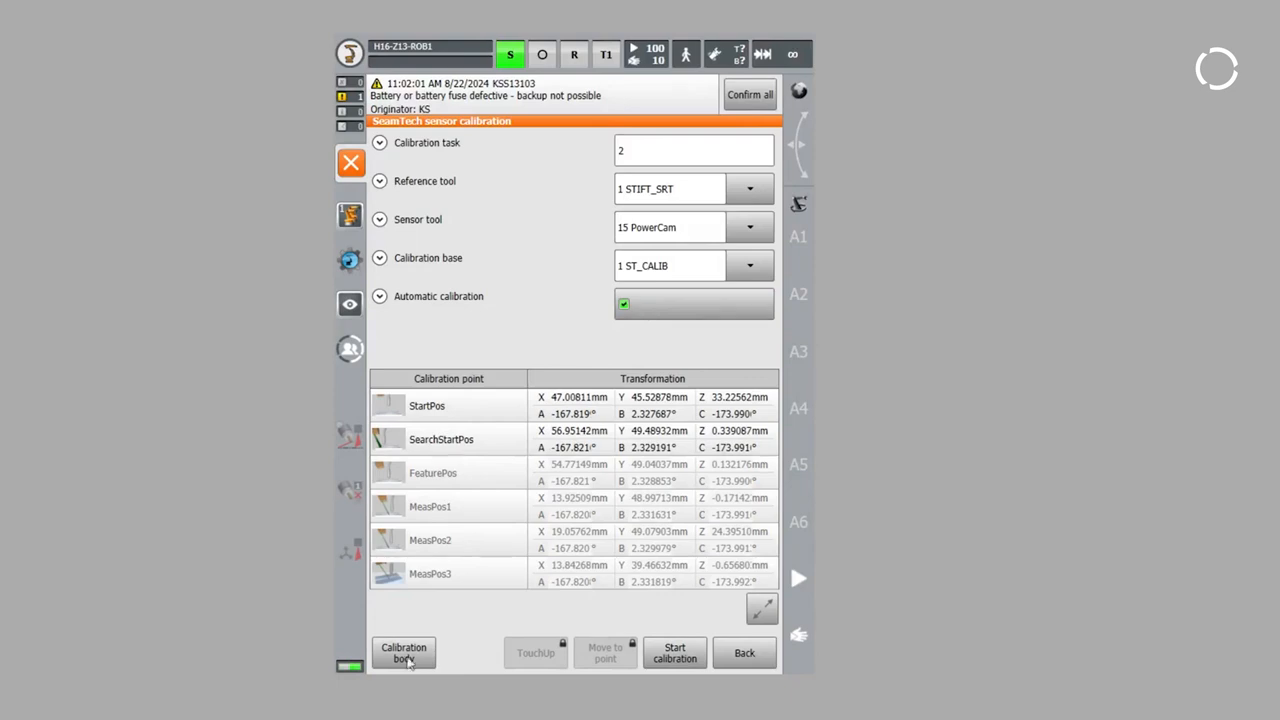
Set the calibration body to 50 mm width and 100 mm length.
{"action": "left_click", "coordinate": [403, 652]}
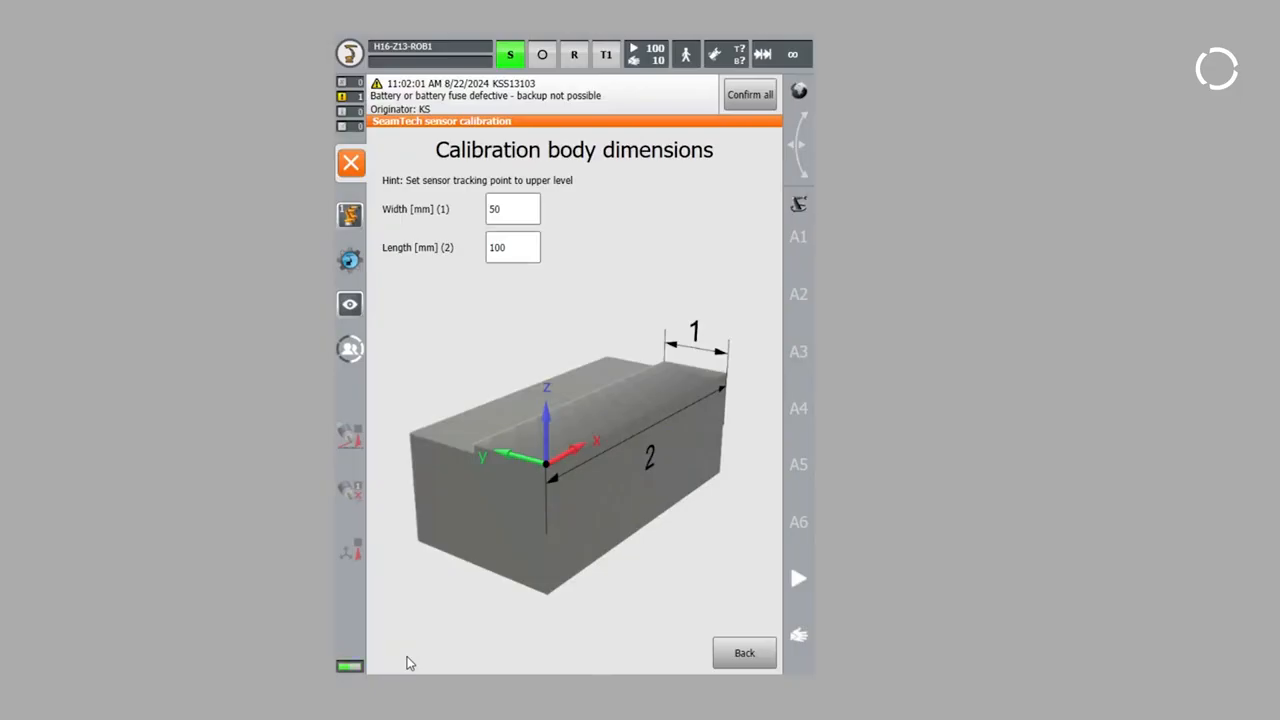
{"action": "left_click", "coordinate": [512, 208]}
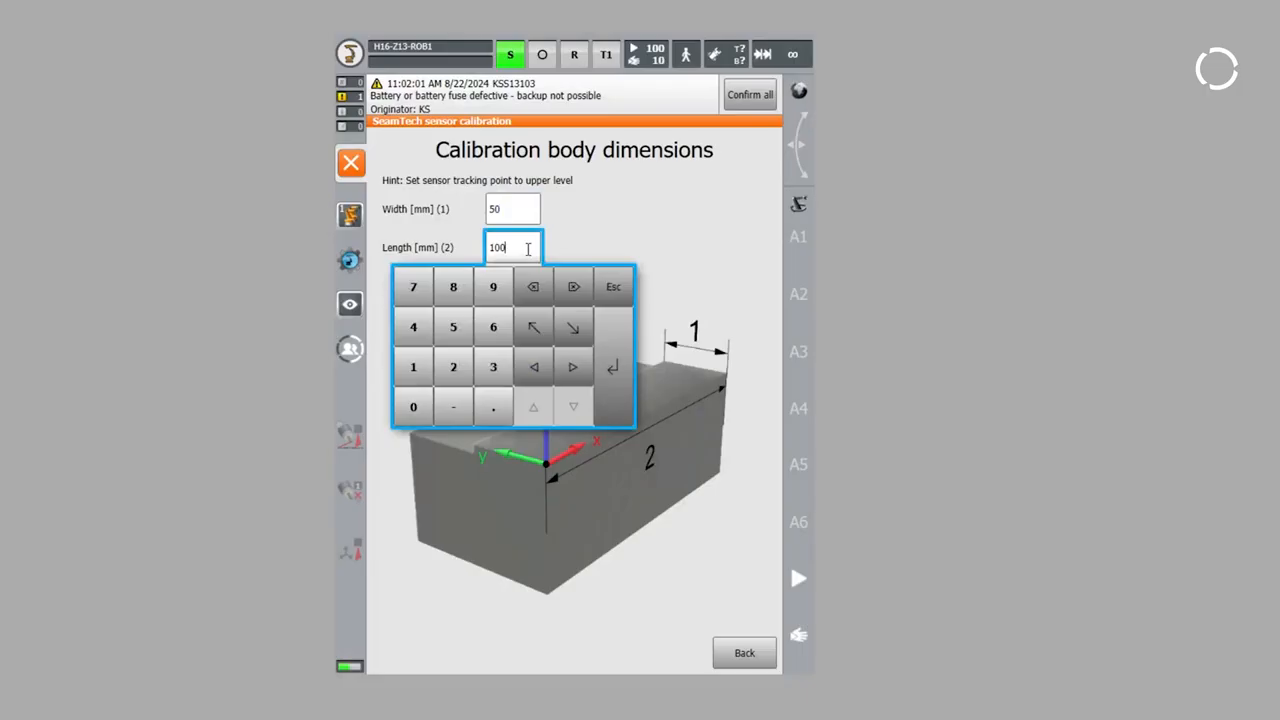
{"action": "left_click", "coordinate": [612, 366]}
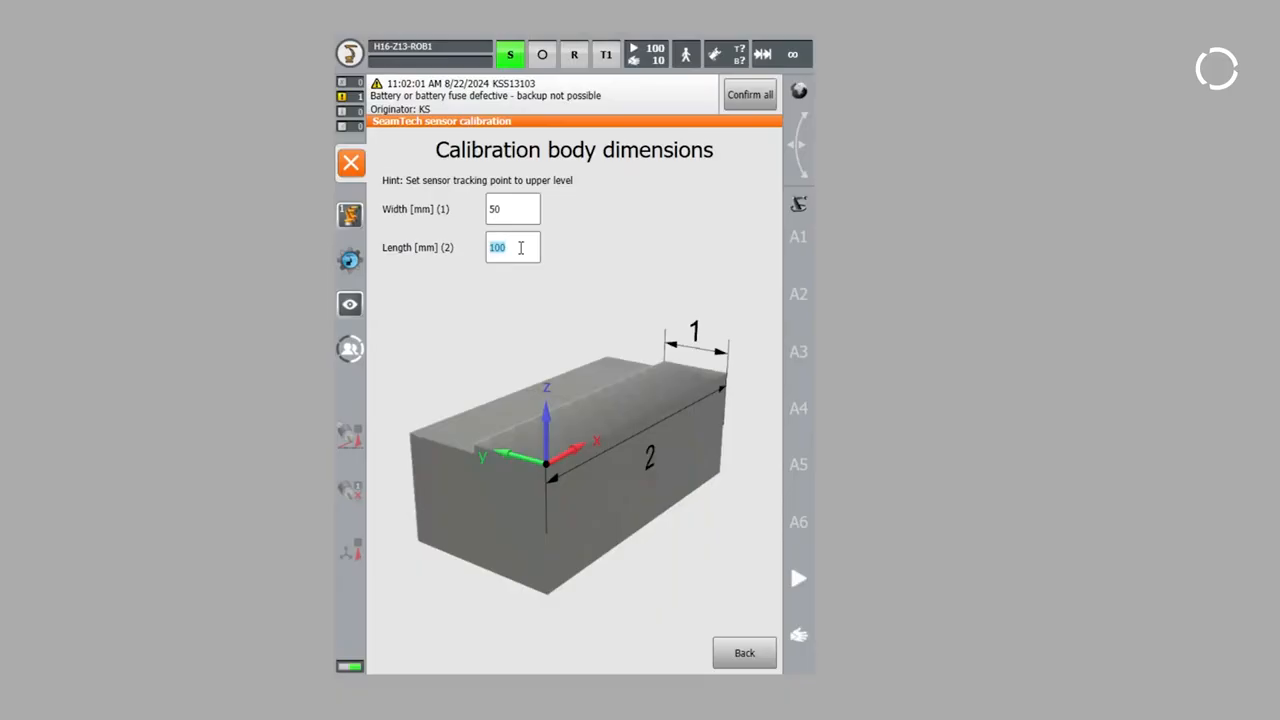
{"action": "left_click", "coordinate": [350, 162]}
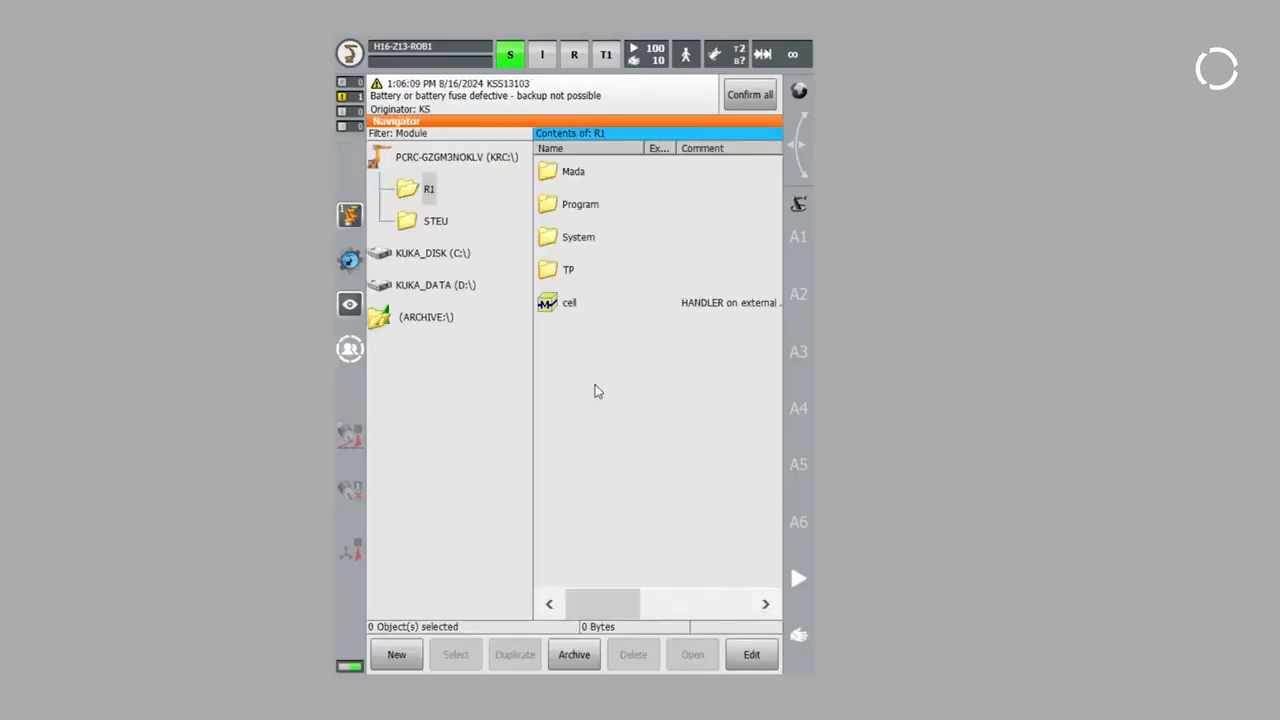
In Tool/base management's base list, choose 3-point calibration for ST_CALIB.
{"action": "left_click", "coordinate": [350, 54]}
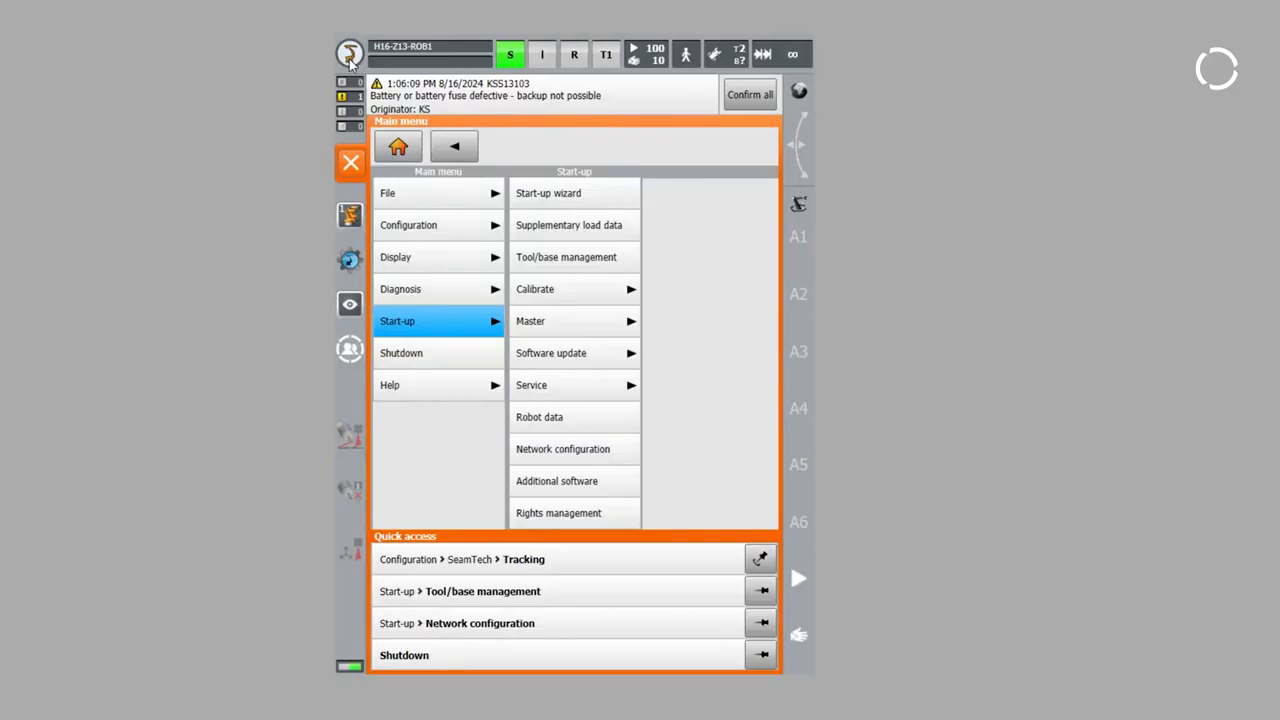
{"action": "mouse_move", "coordinate": [574, 257]}
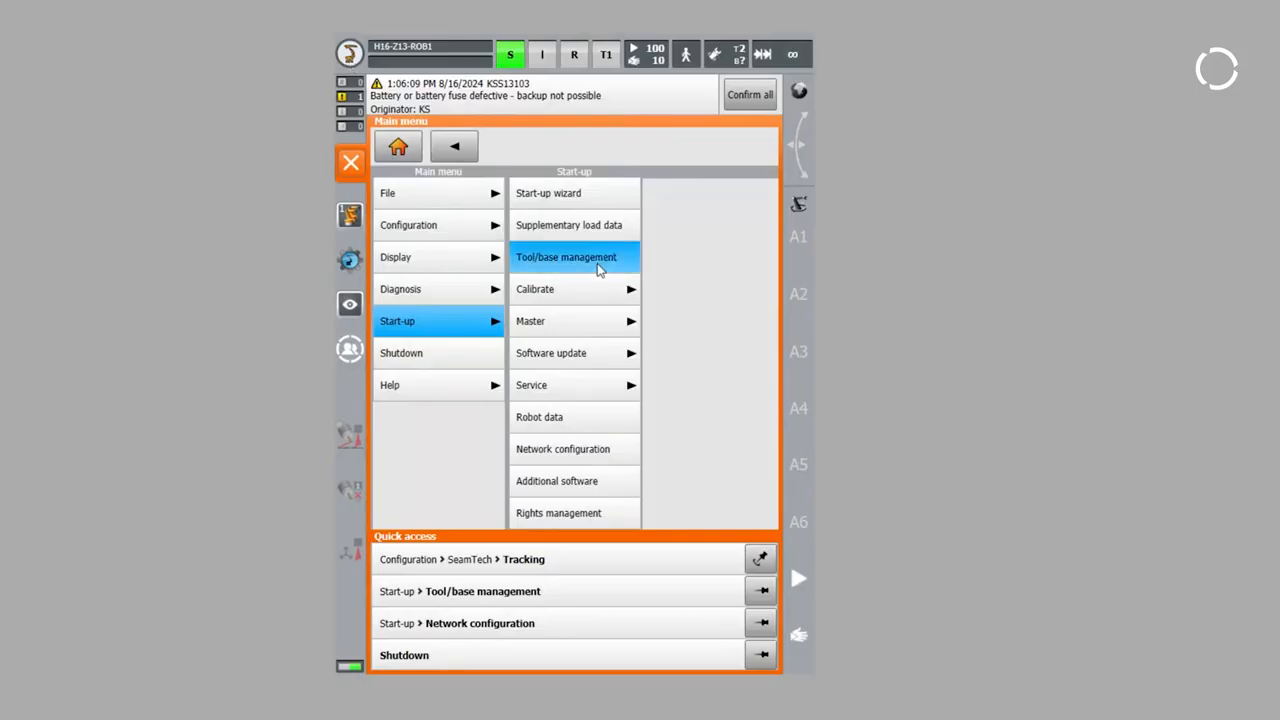
{"action": "left_click", "coordinate": [566, 257]}
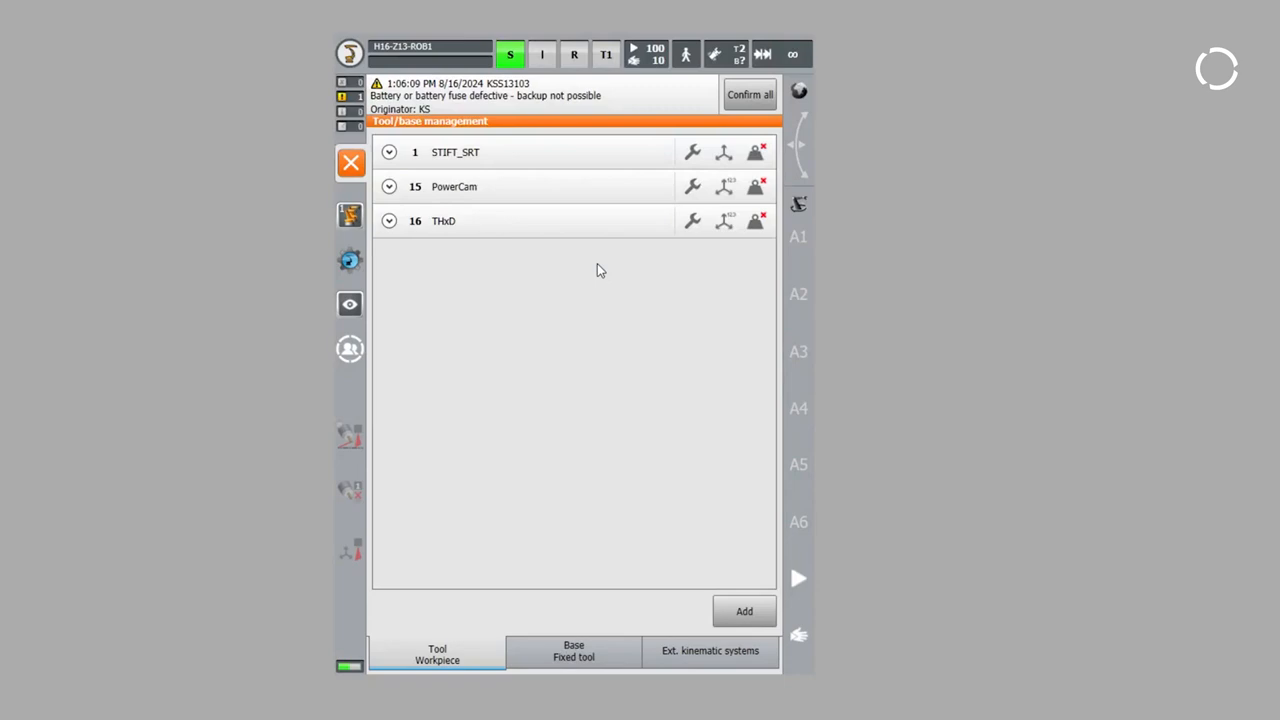
{"action": "left_click", "coordinate": [573, 653]}
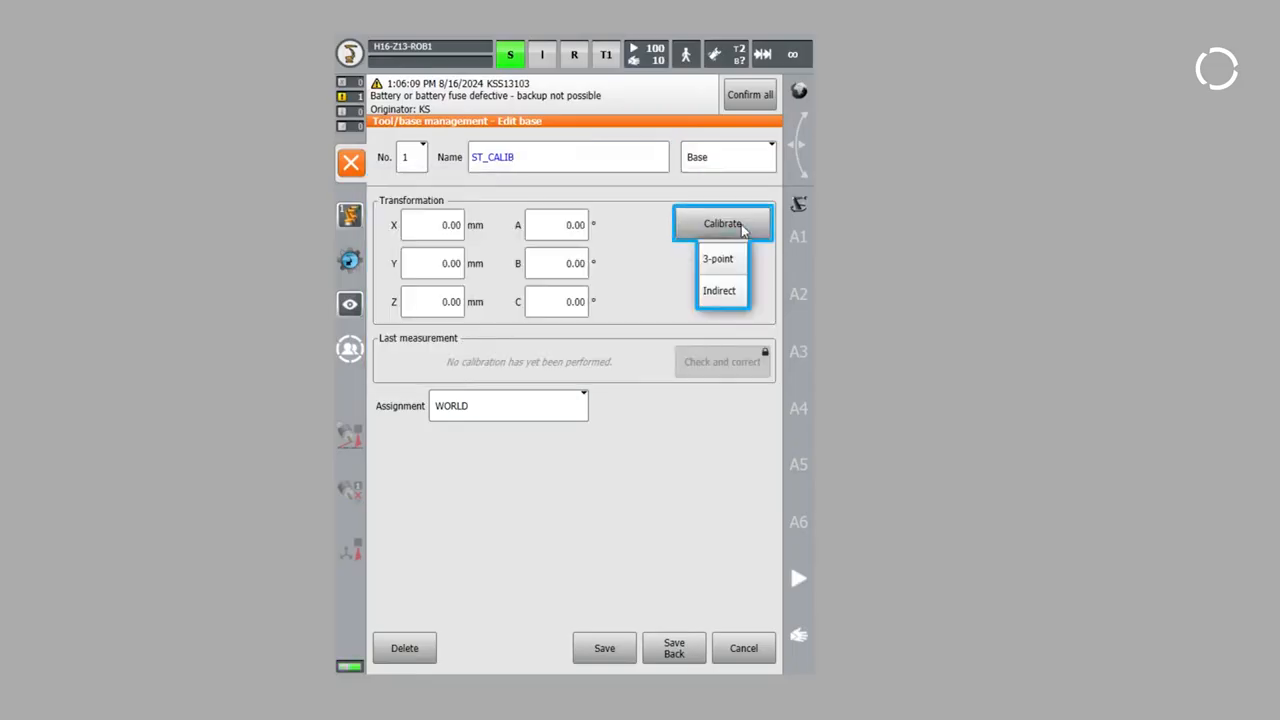
{"action": "left_click", "coordinate": [718, 258]}
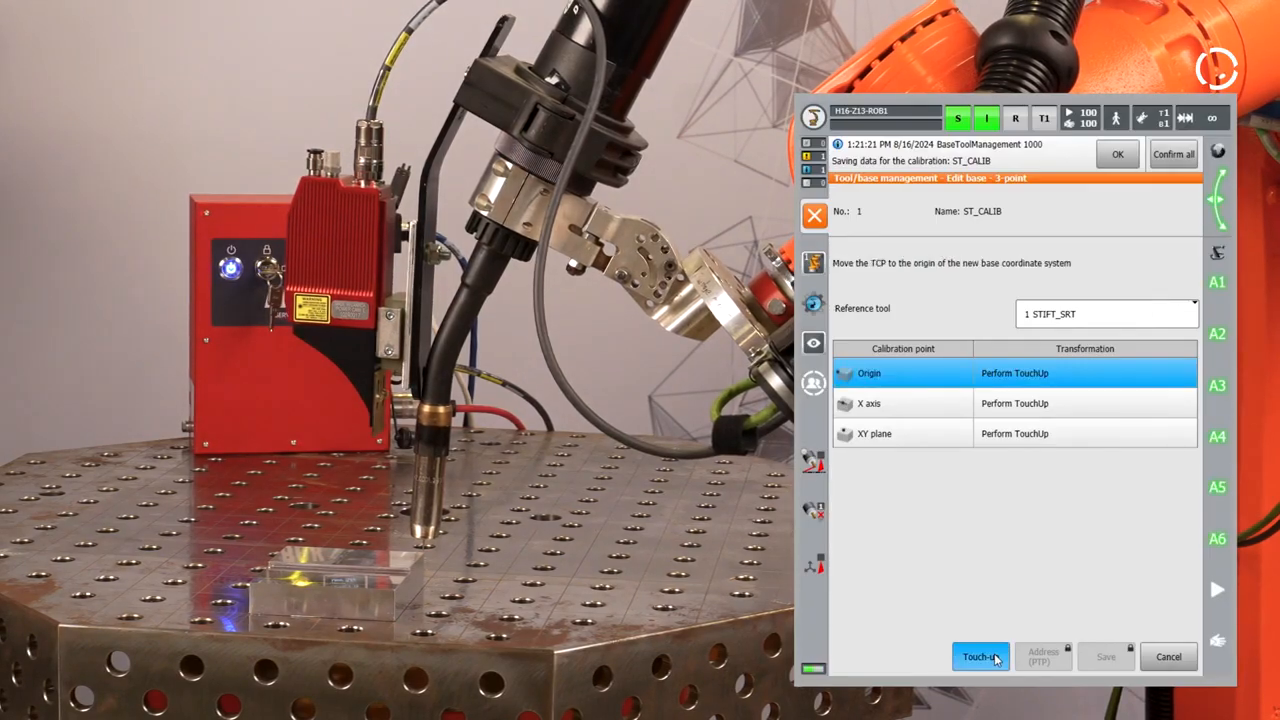
Touch up the ST_CALIB origin, X-axis and XY-plane points and save the result.
{"action": "left_click", "coordinate": [979, 657]}
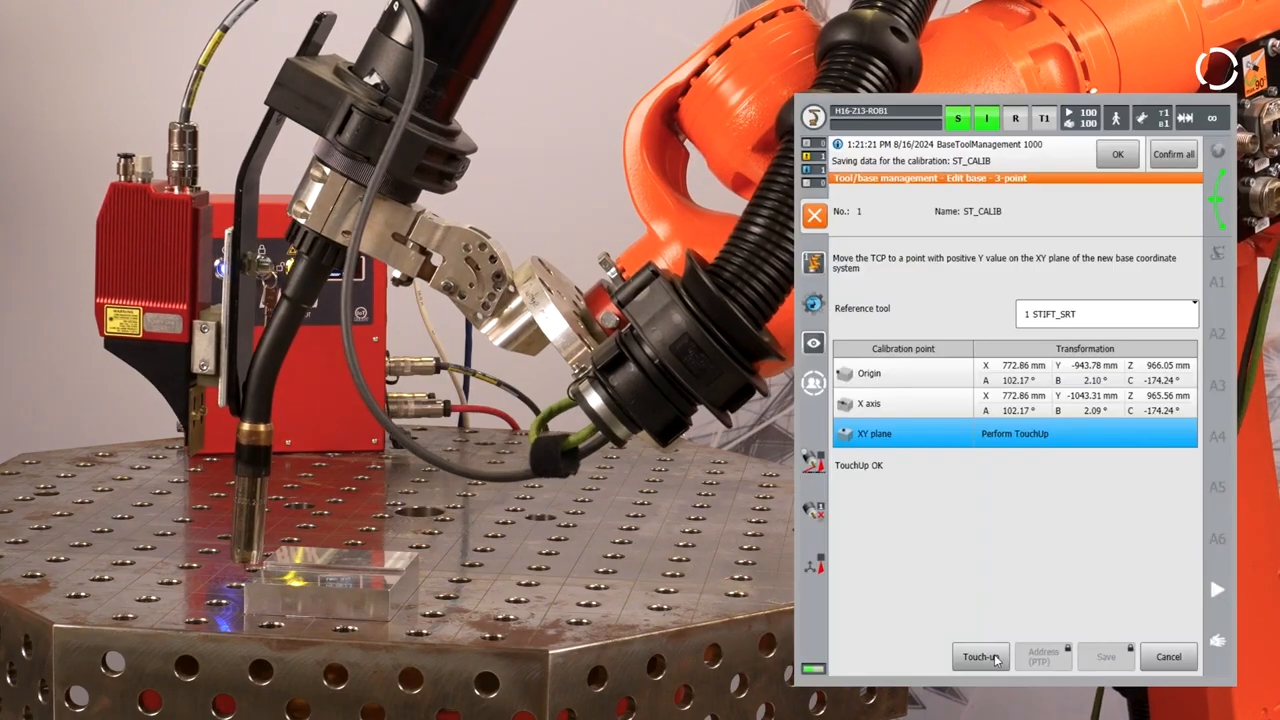
{"action": "left_click", "coordinate": [980, 657]}
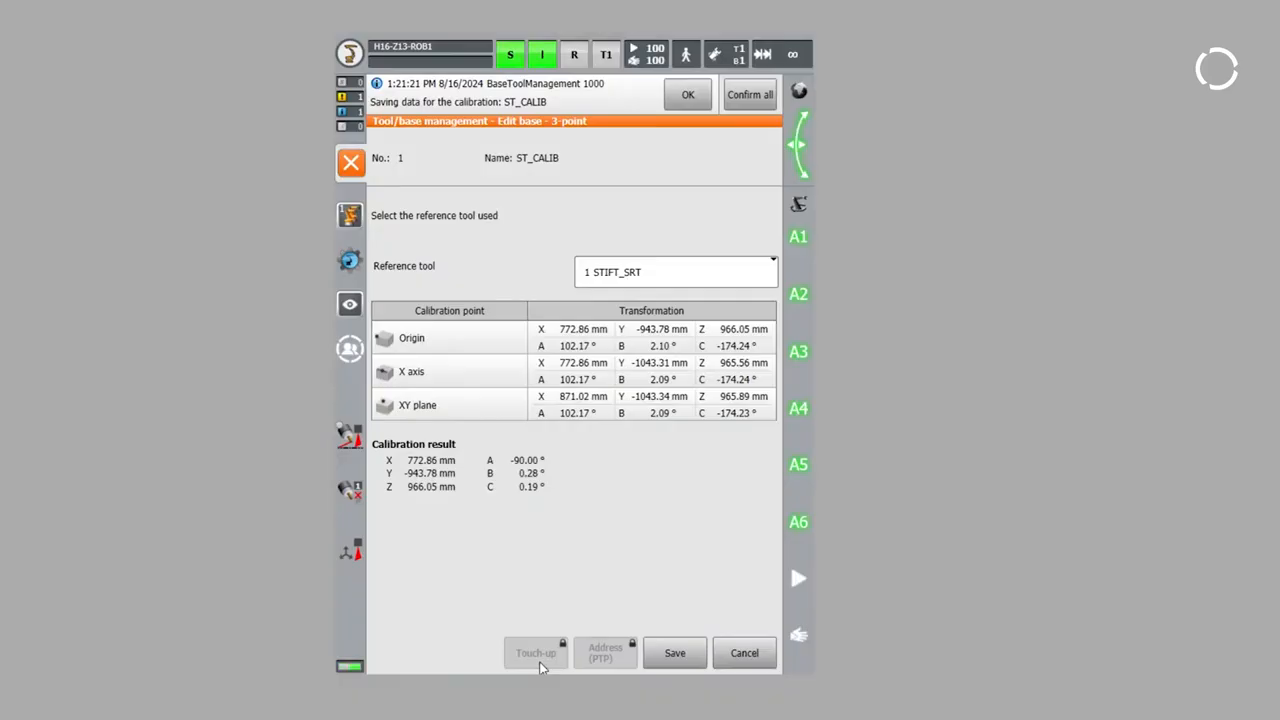
{"action": "left_click", "coordinate": [674, 652]}
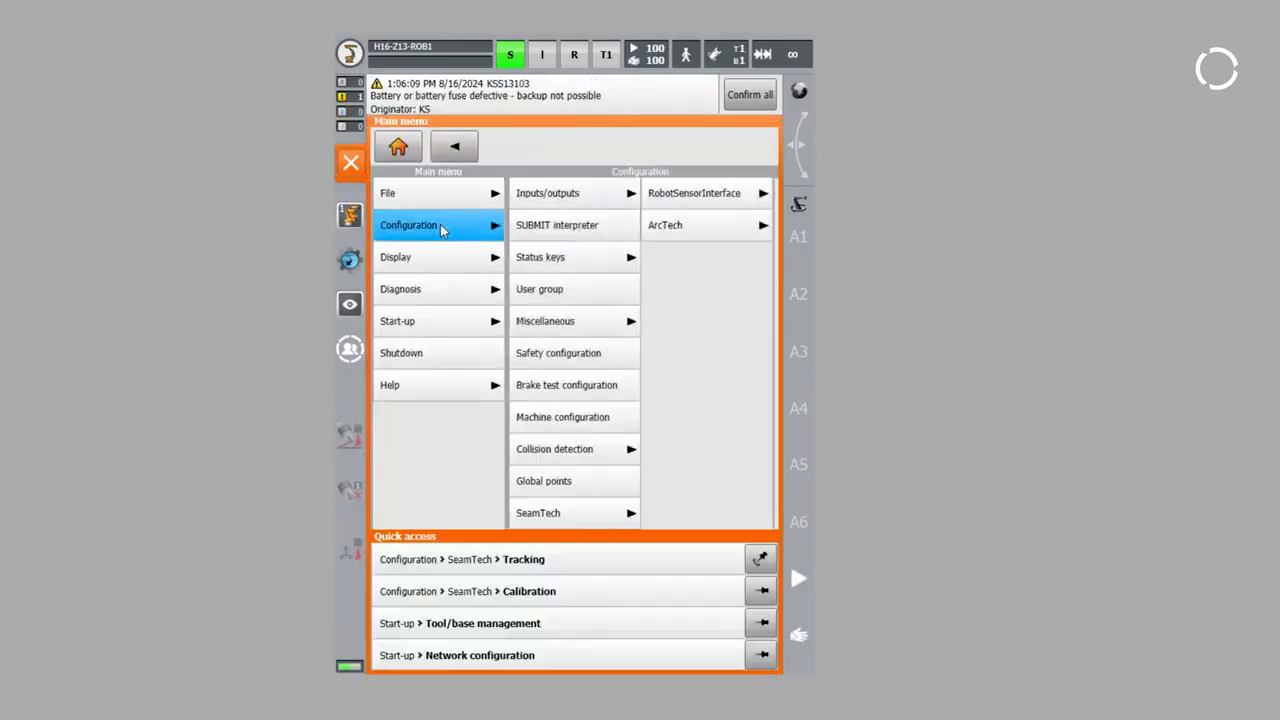
Start PowerCam calibration with task number 2 and reference tool STIFT_SRT.
{"action": "left_click", "coordinate": [570, 513]}
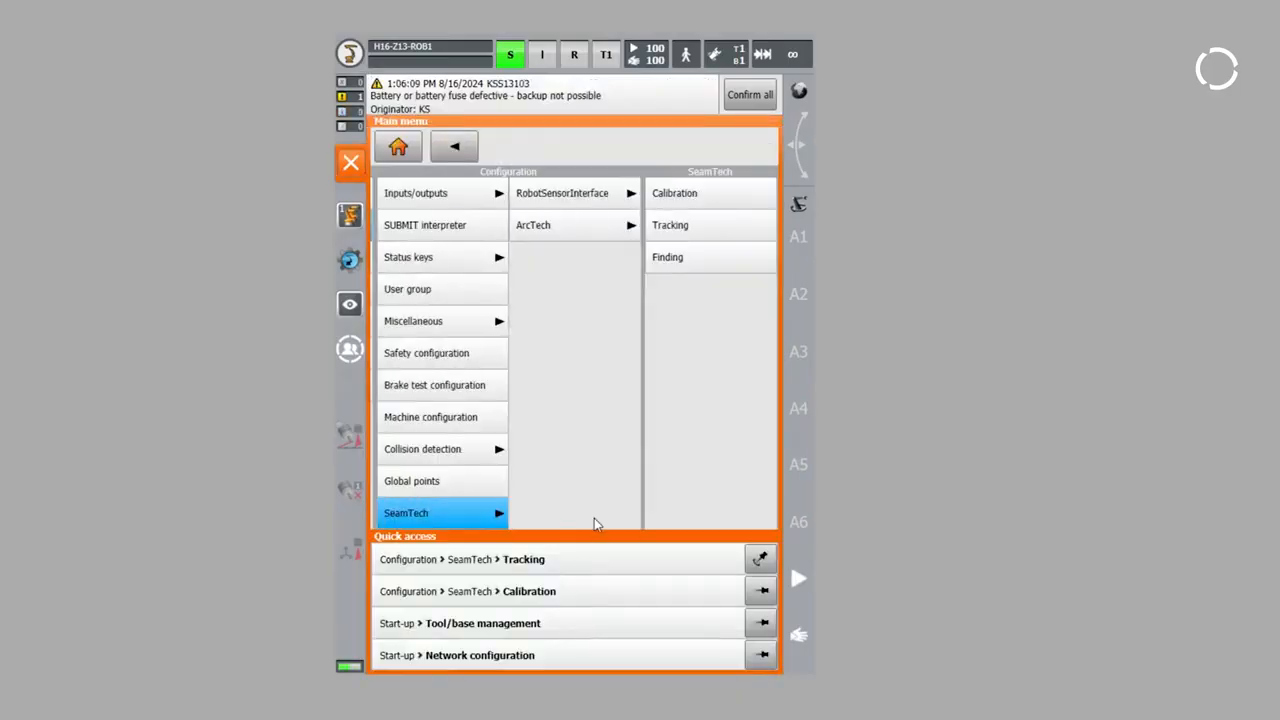
{"action": "left_click", "coordinate": [674, 193]}
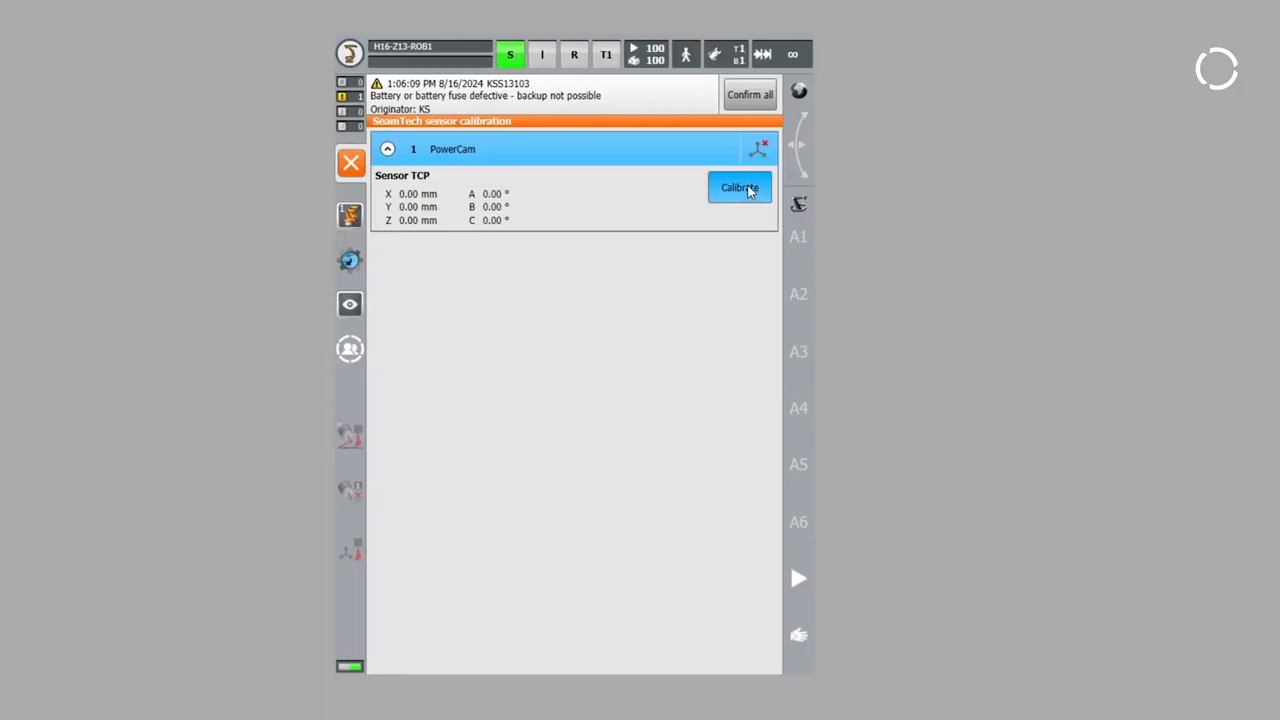
{"action": "left_click", "coordinate": [739, 187]}
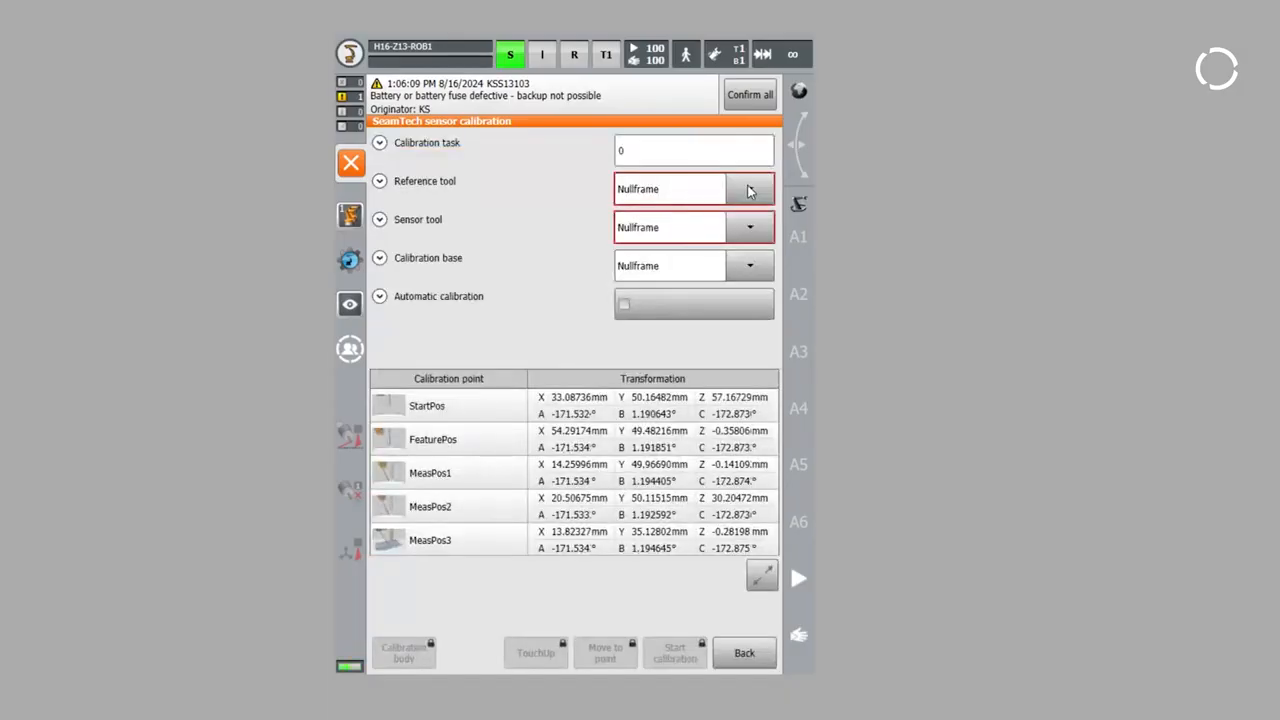
{"action": "left_click", "coordinate": [694, 150]}
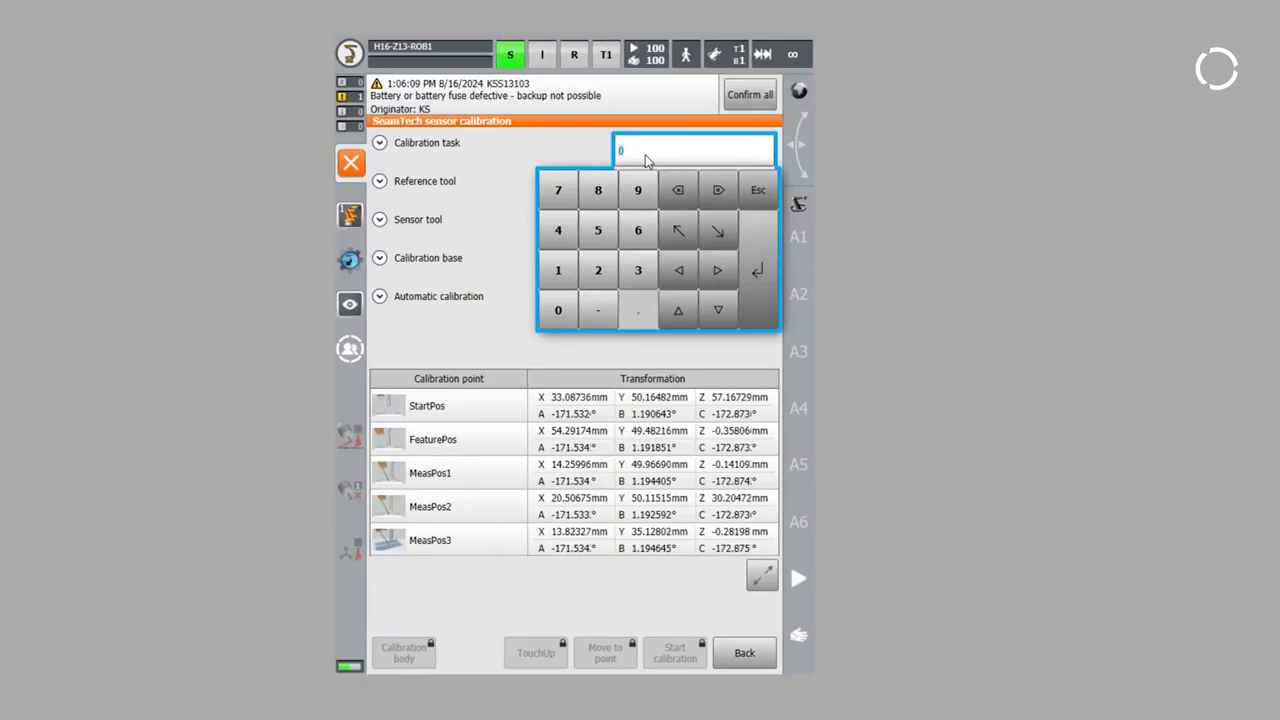
{"action": "left_click", "coordinate": [598, 270]}
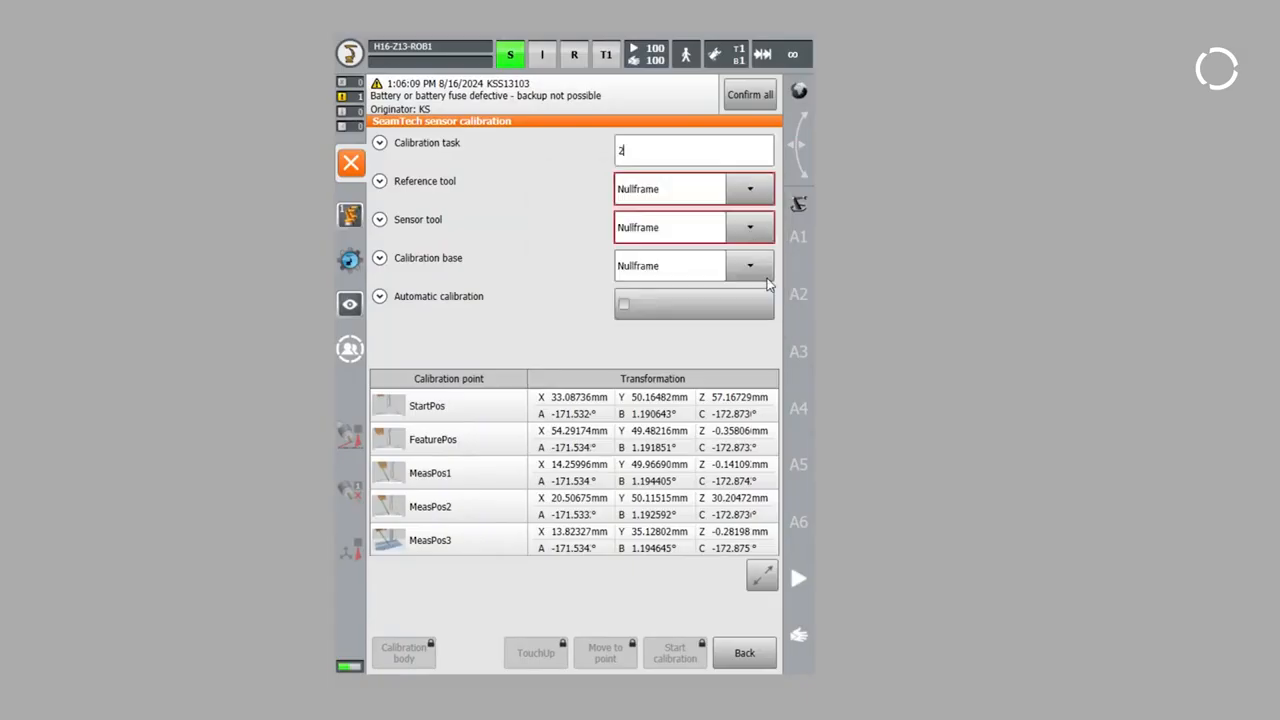
{"action": "left_click", "coordinate": [750, 189]}
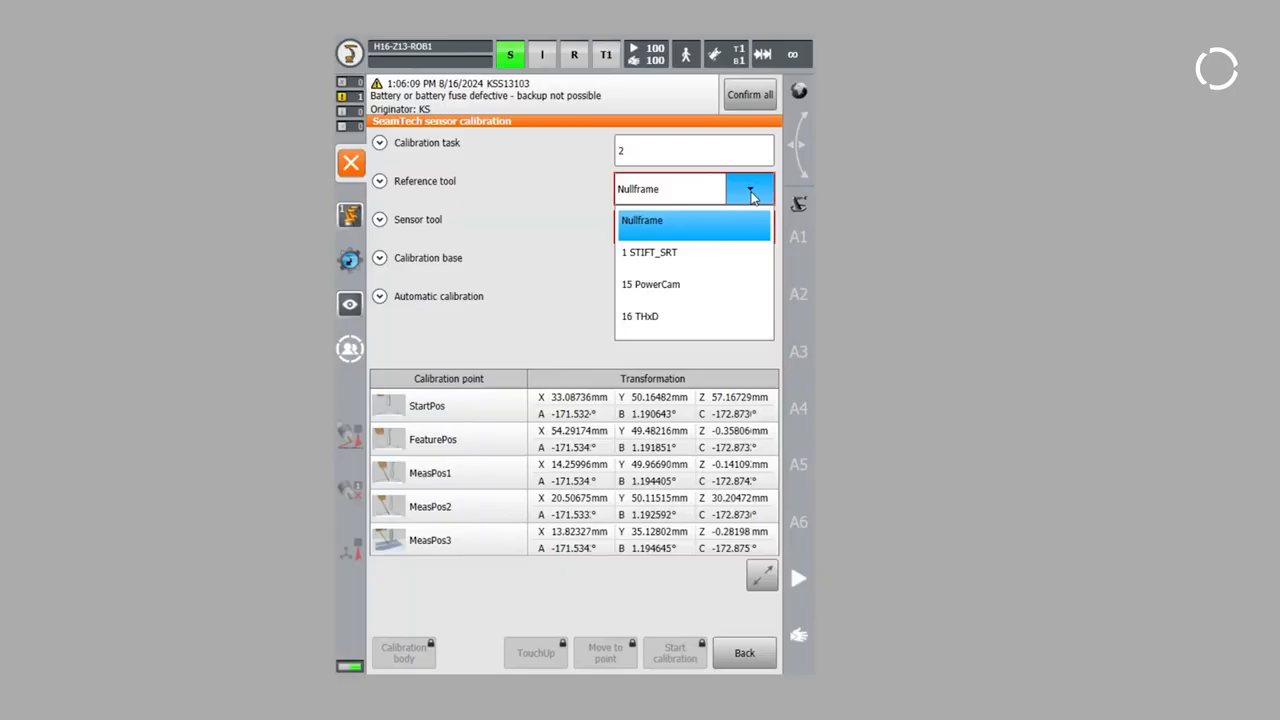
{"action": "left_click", "coordinate": [649, 252]}
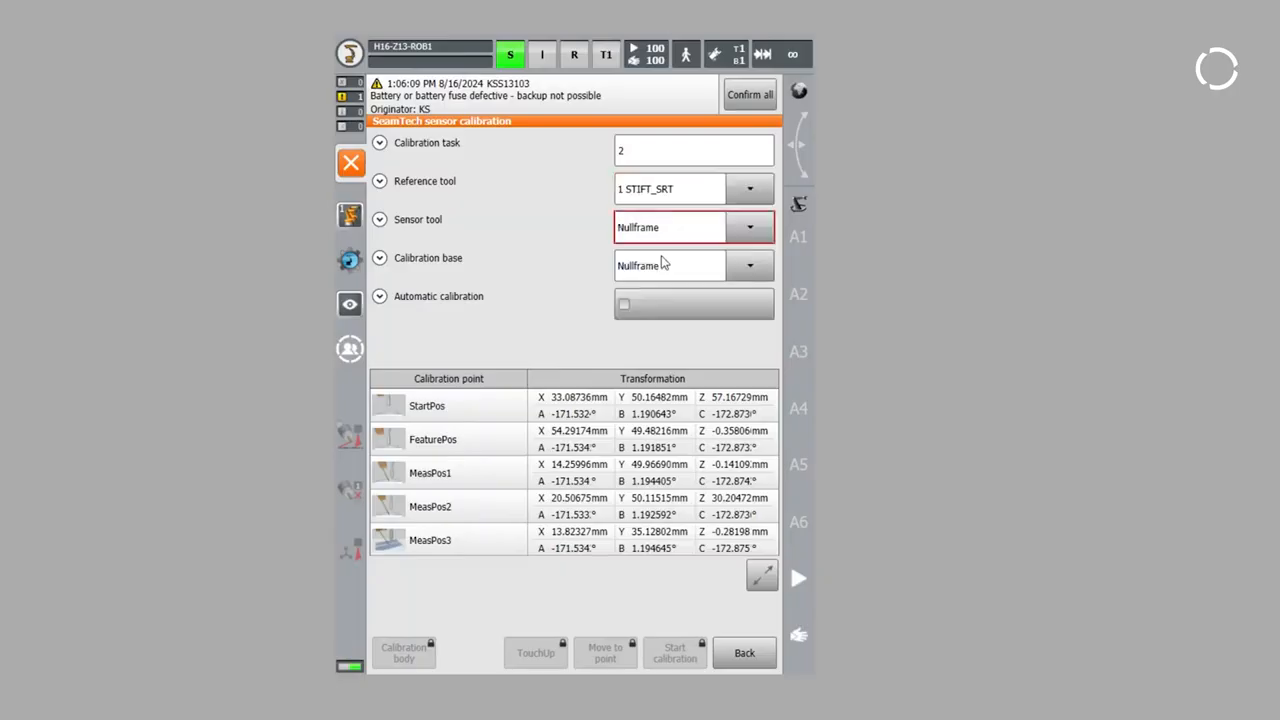
Choose sensor tool 15 PowerCam and base 1 ST_CALIB, enable automatic calibration, select StartPos.
{"action": "left_click", "coordinate": [749, 227]}
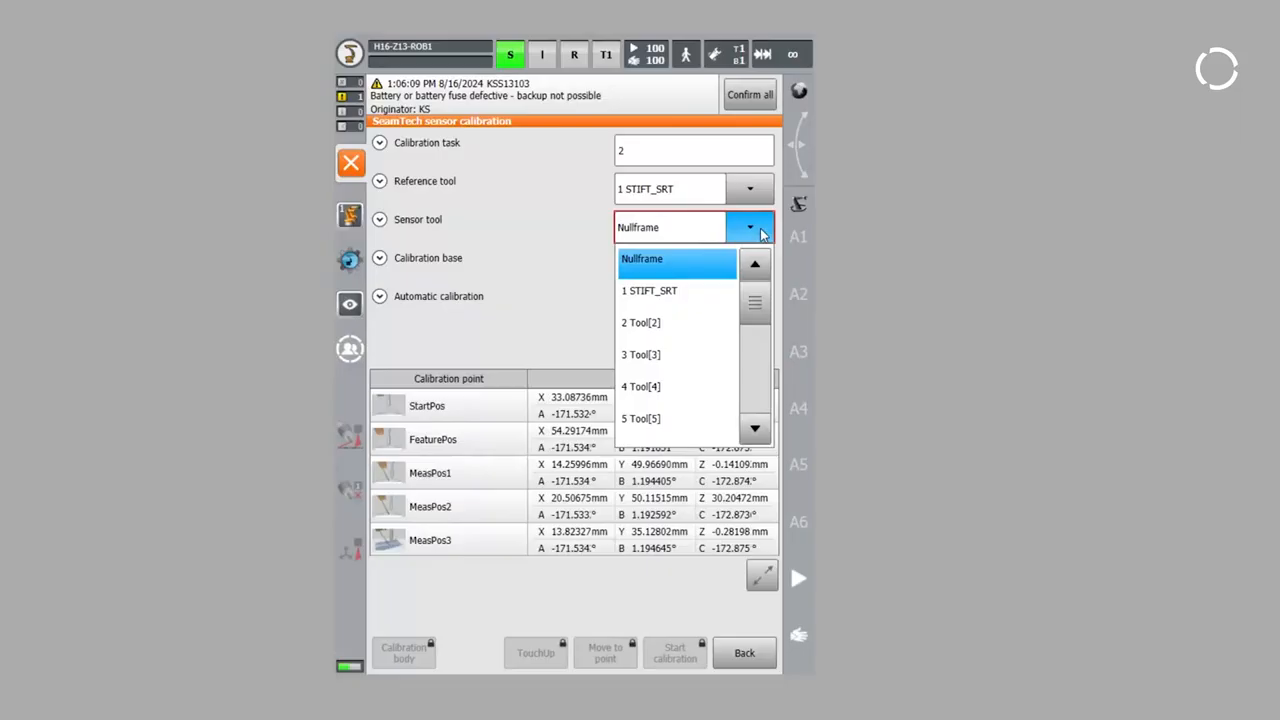
{"action": "scroll", "scroll_direction": "down", "scroll_amount": 3}
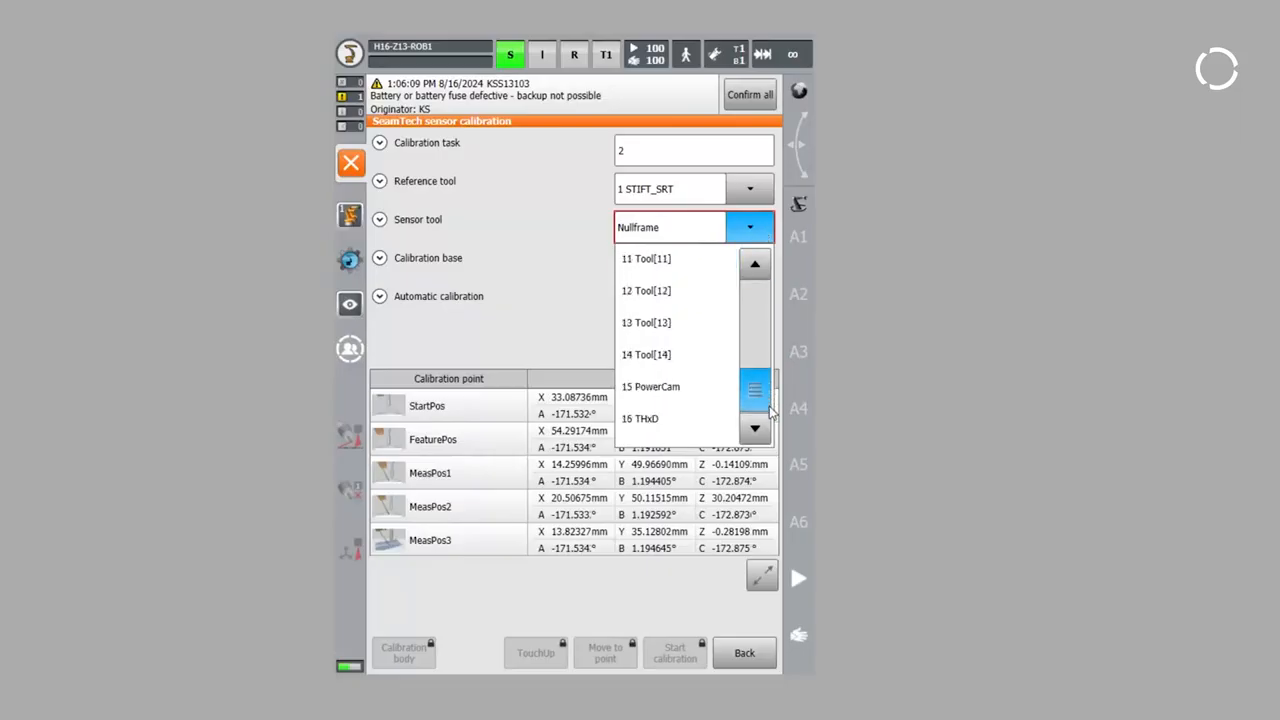
{"action": "mouse_move", "coordinate": [665, 390]}
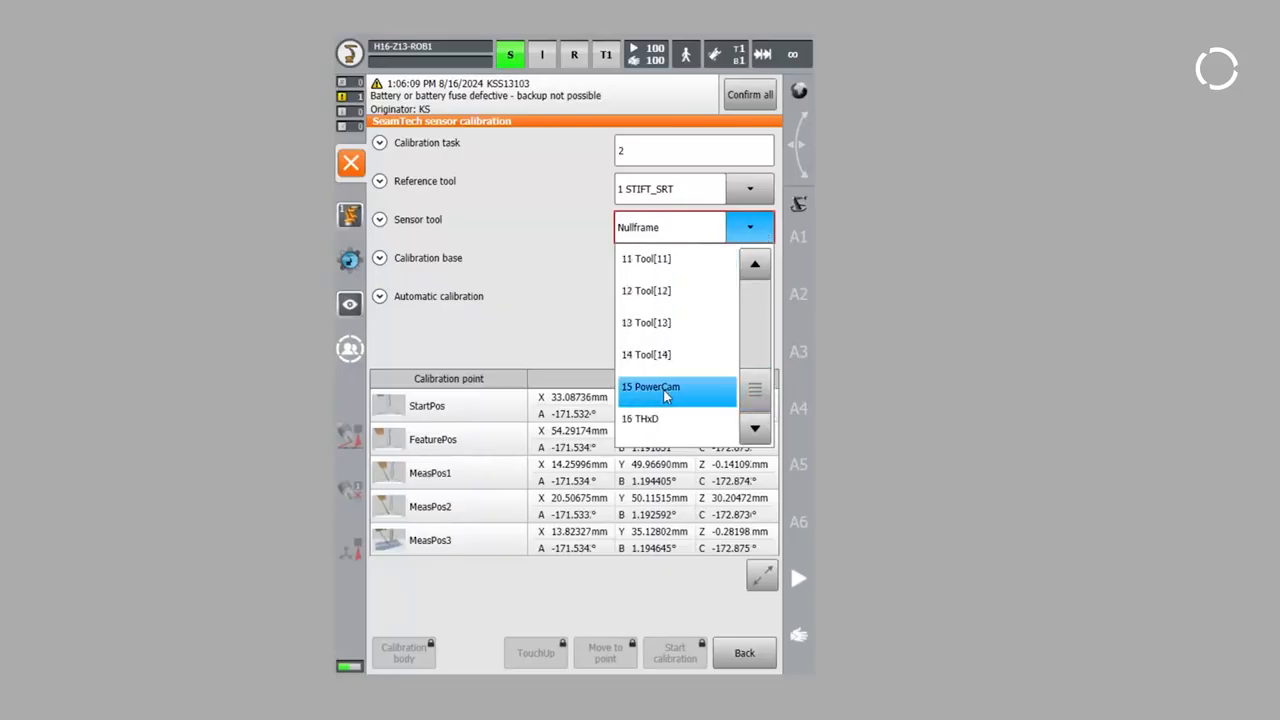
{"action": "left_click", "coordinate": [650, 387]}
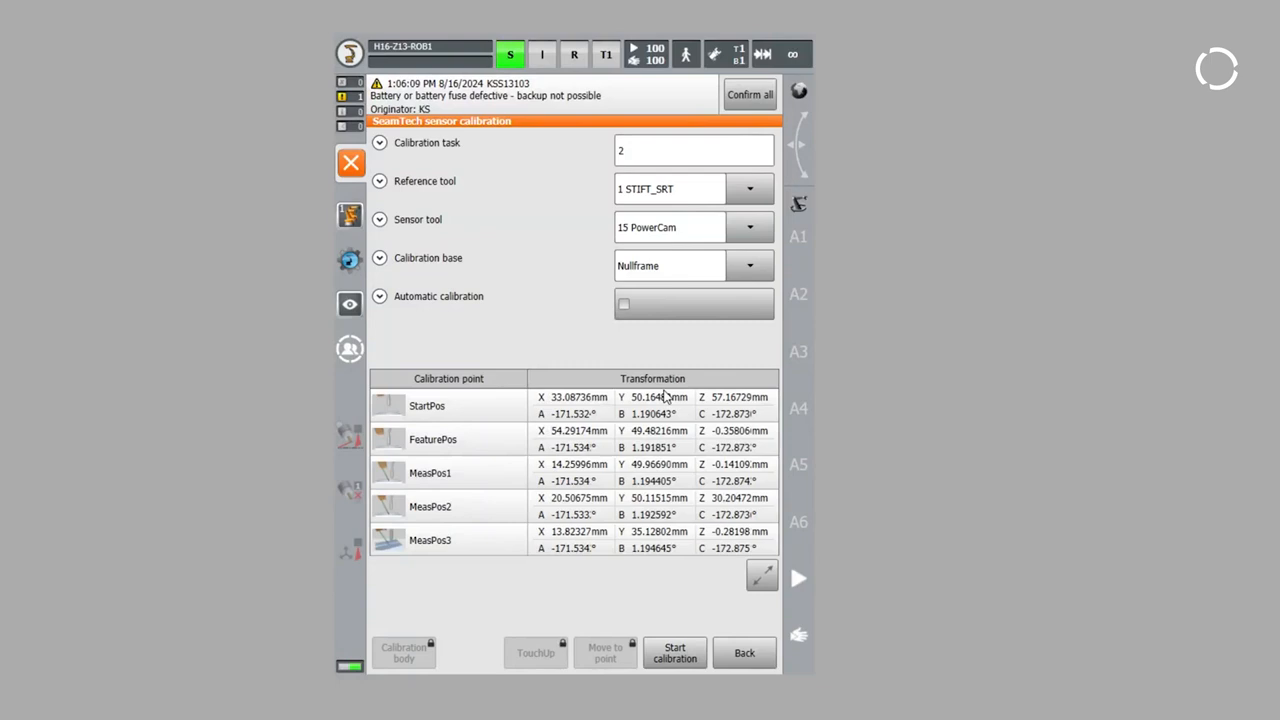
{"action": "left_click", "coordinate": [749, 265]}
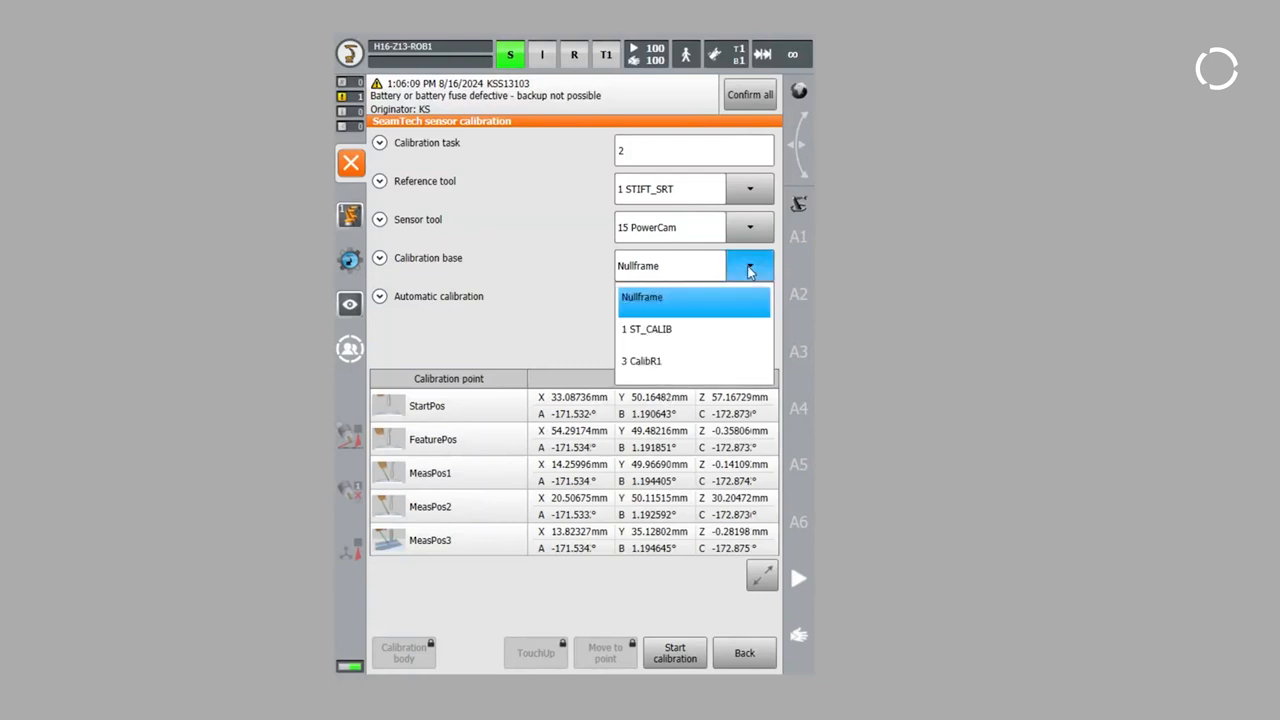
{"action": "left_click", "coordinate": [642, 297]}
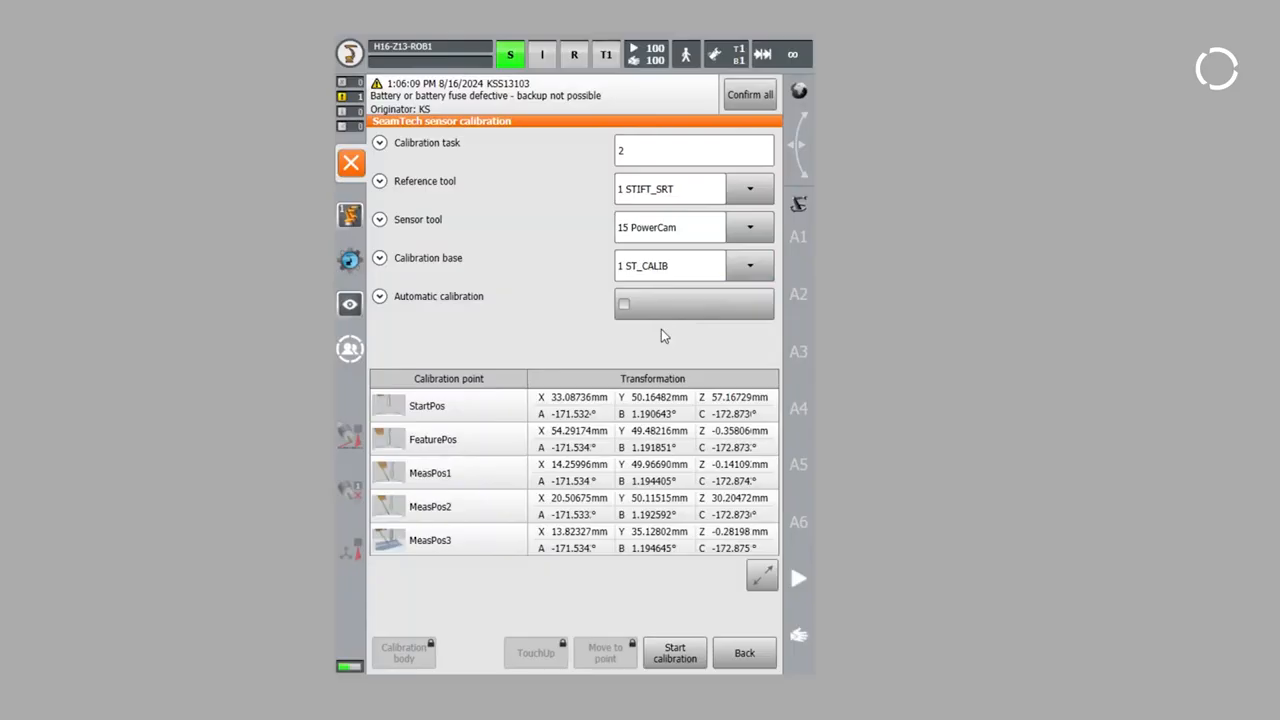
{"action": "left_click", "coordinate": [623, 304]}
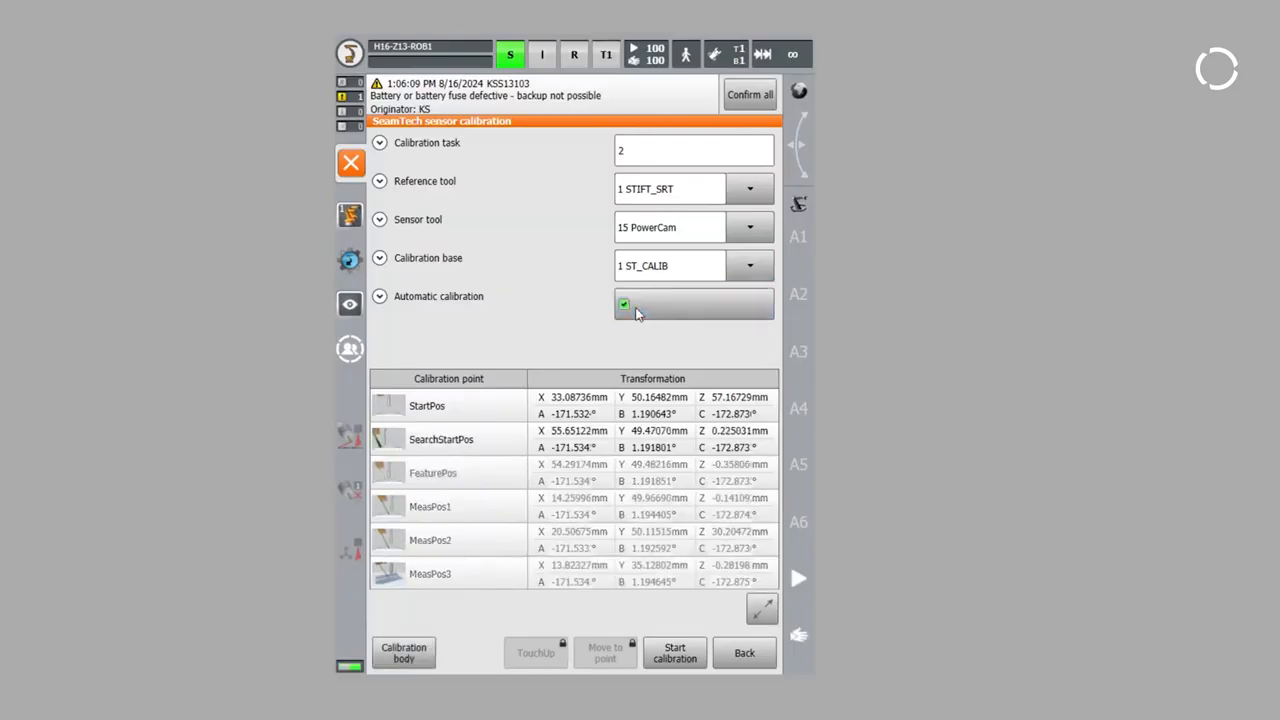
{"action": "left_click", "coordinate": [427, 405]}
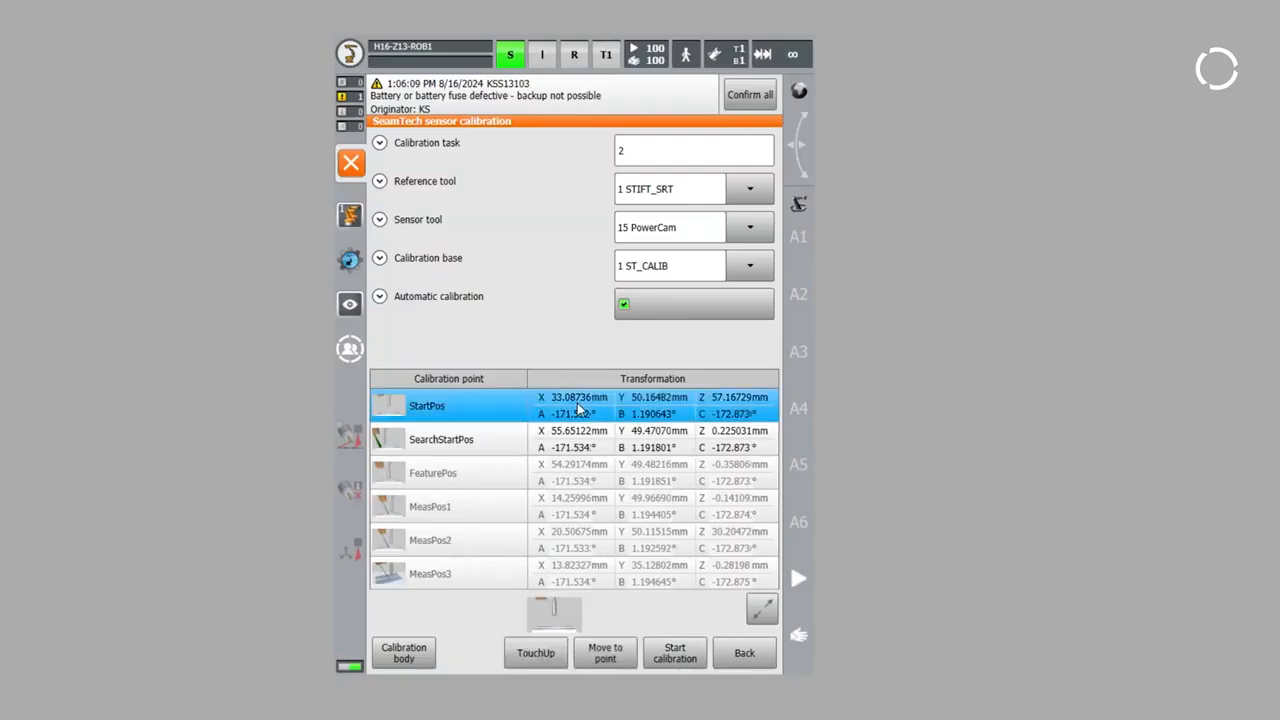
Run the automatic PowerCam calibration until StartPos and SearchStartPos update, then close the screen.
{"action": "left_click", "coordinate": [674, 652]}
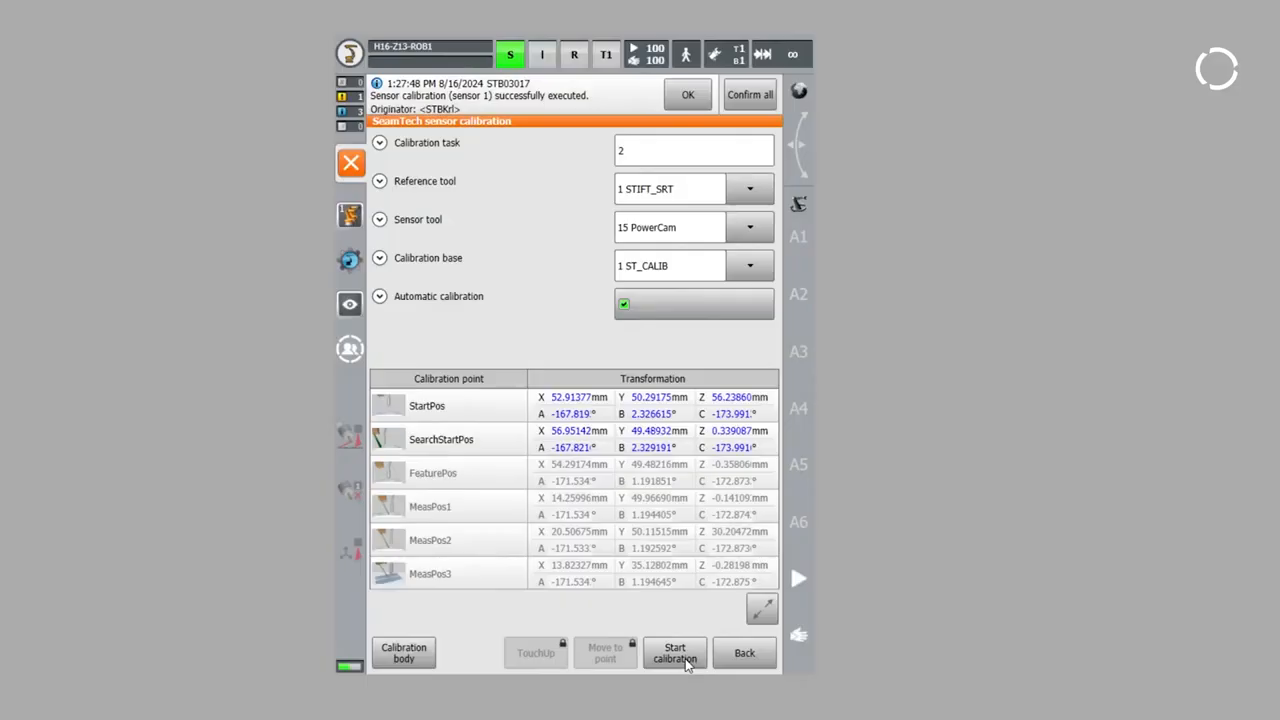
{"action": "left_click", "coordinate": [351, 163]}
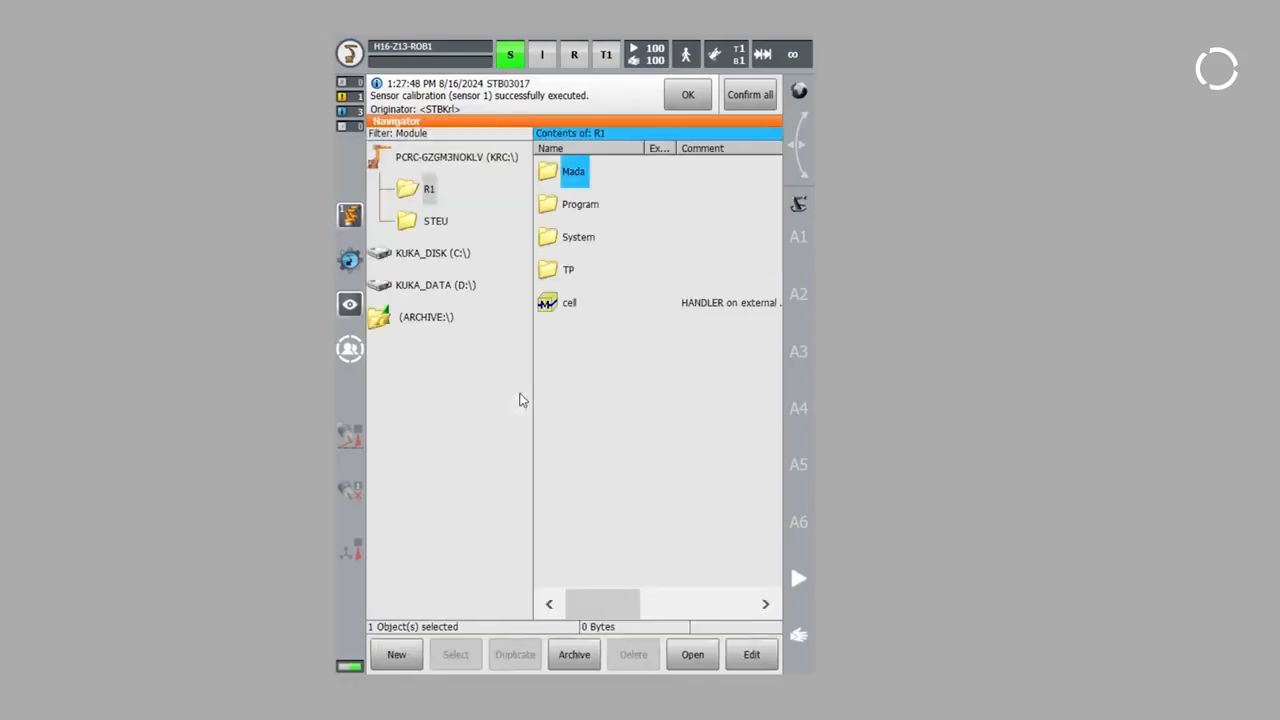
Open the SeamTech calibration settings for the PowerCam sensor from the main menu.
{"action": "left_click", "coordinate": [398, 146]}
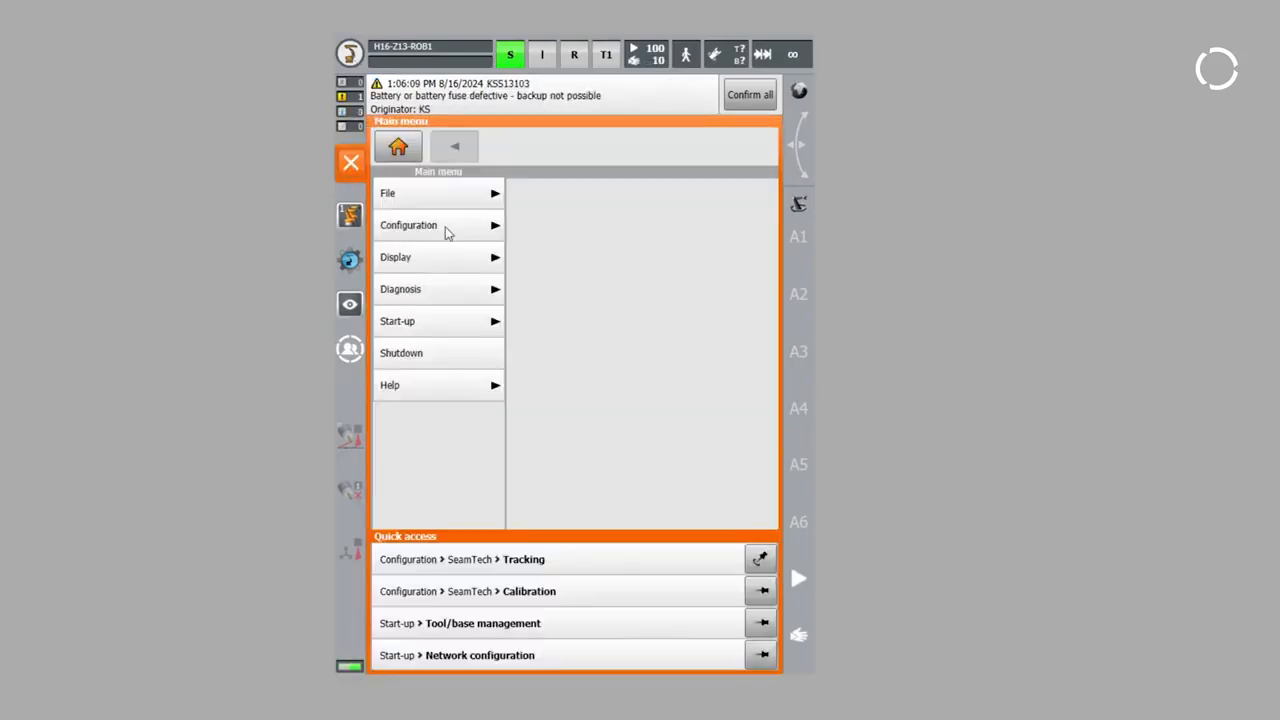
{"action": "left_click", "coordinate": [408, 224]}
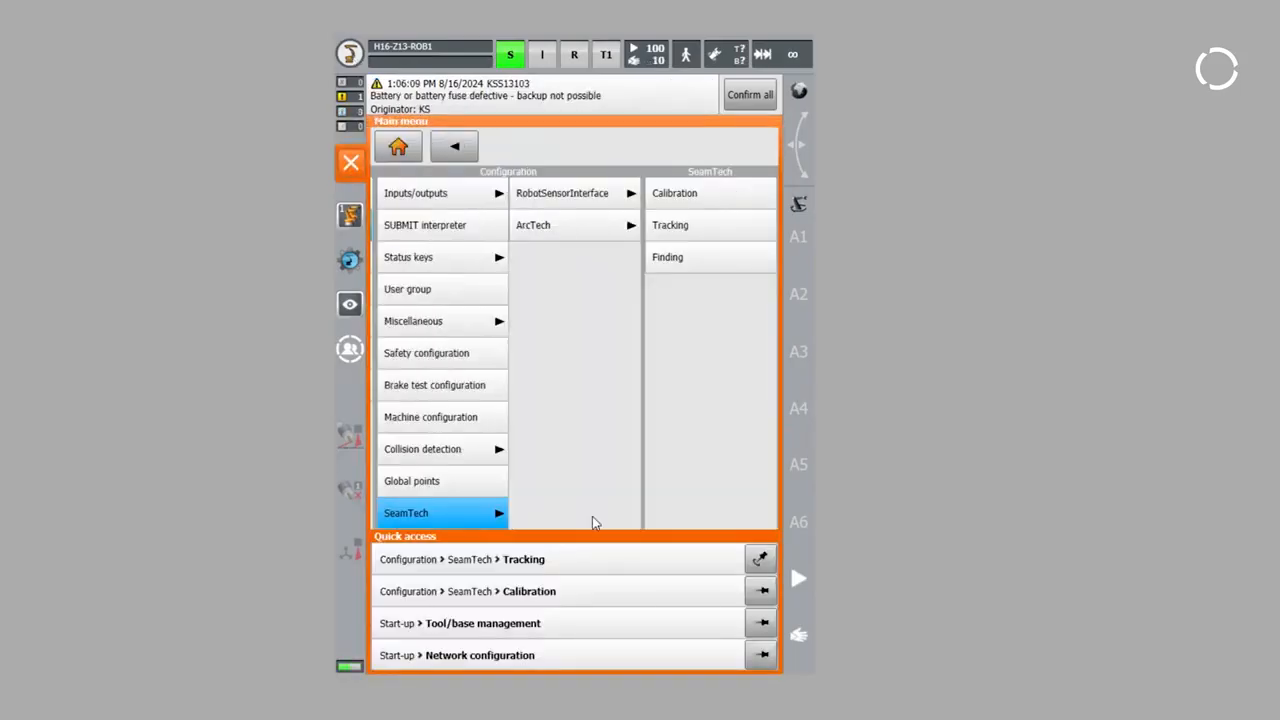
{"action": "left_click", "coordinate": [674, 193]}
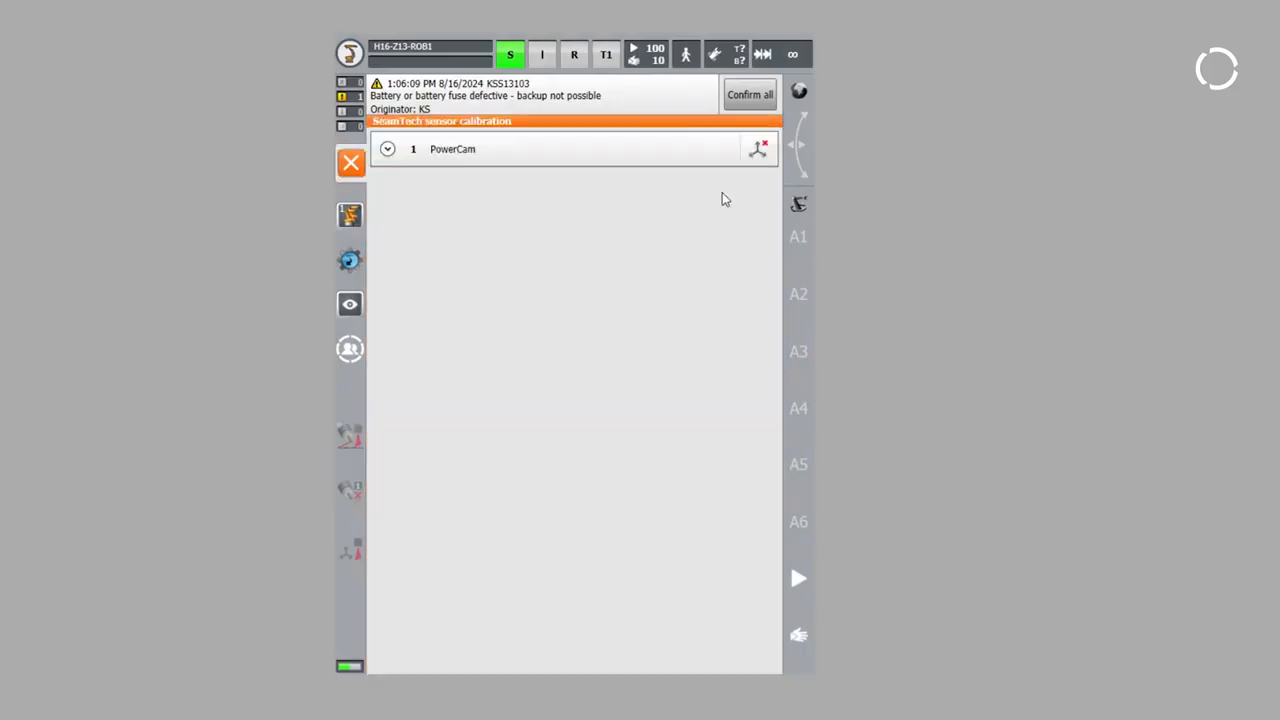
{"action": "left_click", "coordinate": [388, 149]}
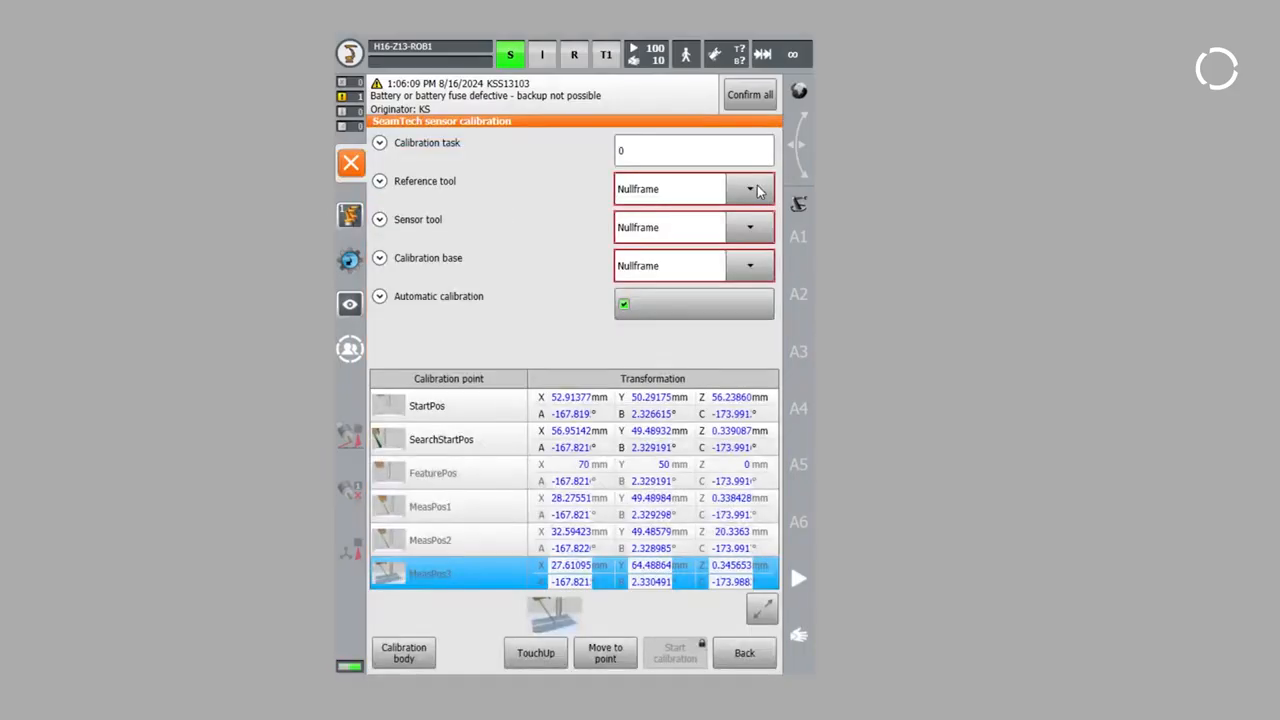
Set task 2, reference tool 1 STIFT_SRT, sensor tool 15 PowerCam, and untick automatic calibration.
{"action": "left_click", "coordinate": [693, 150]}
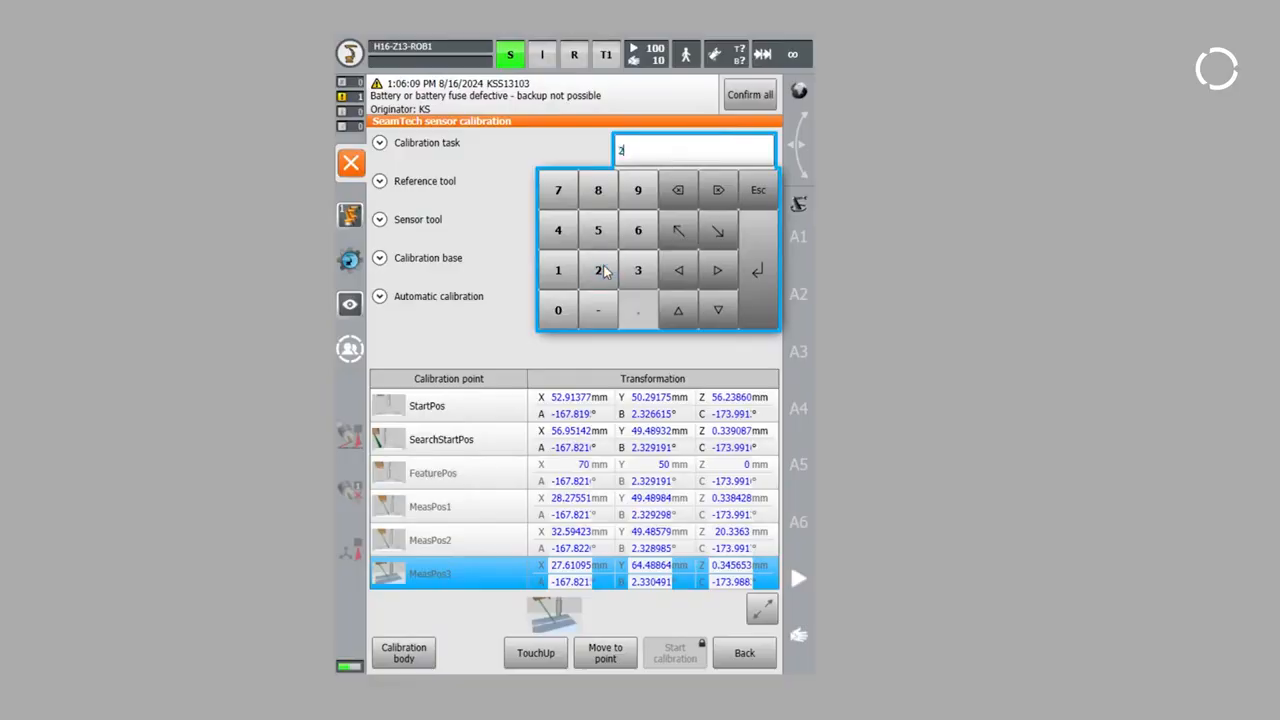
{"action": "left_click", "coordinate": [750, 189]}
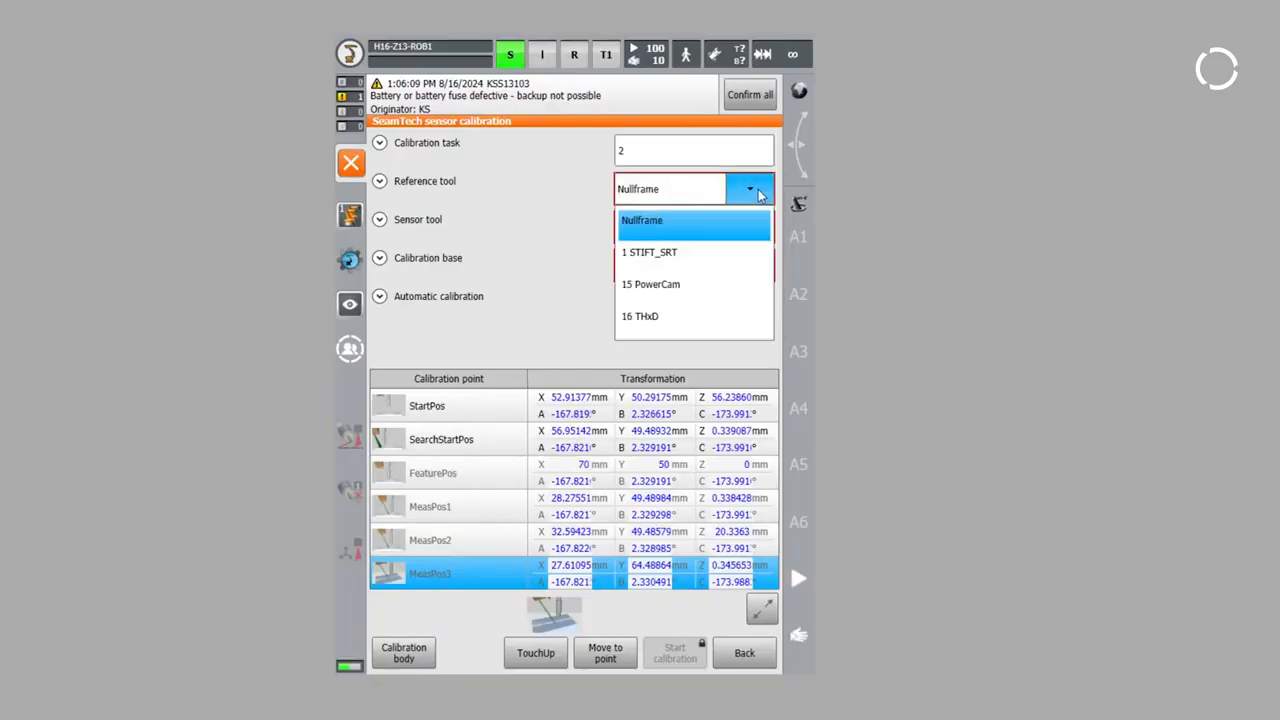
{"action": "left_click", "coordinate": [649, 252]}
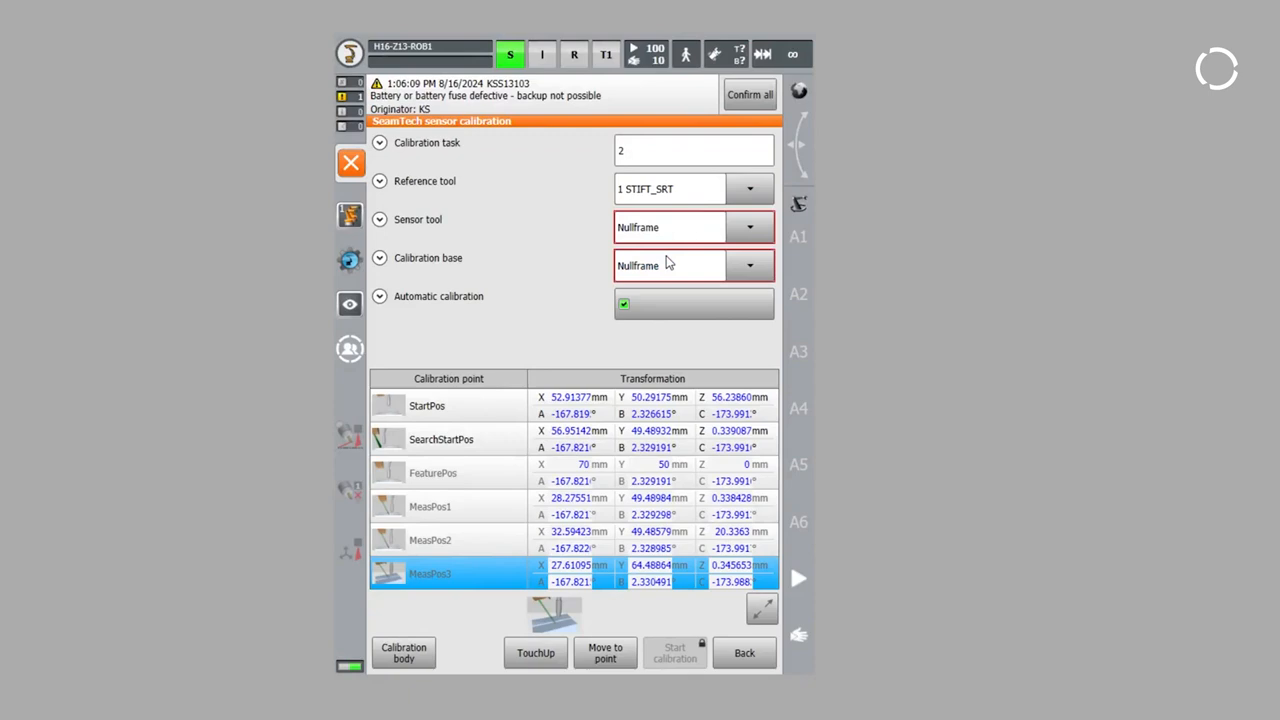
{"action": "left_click", "coordinate": [749, 226]}
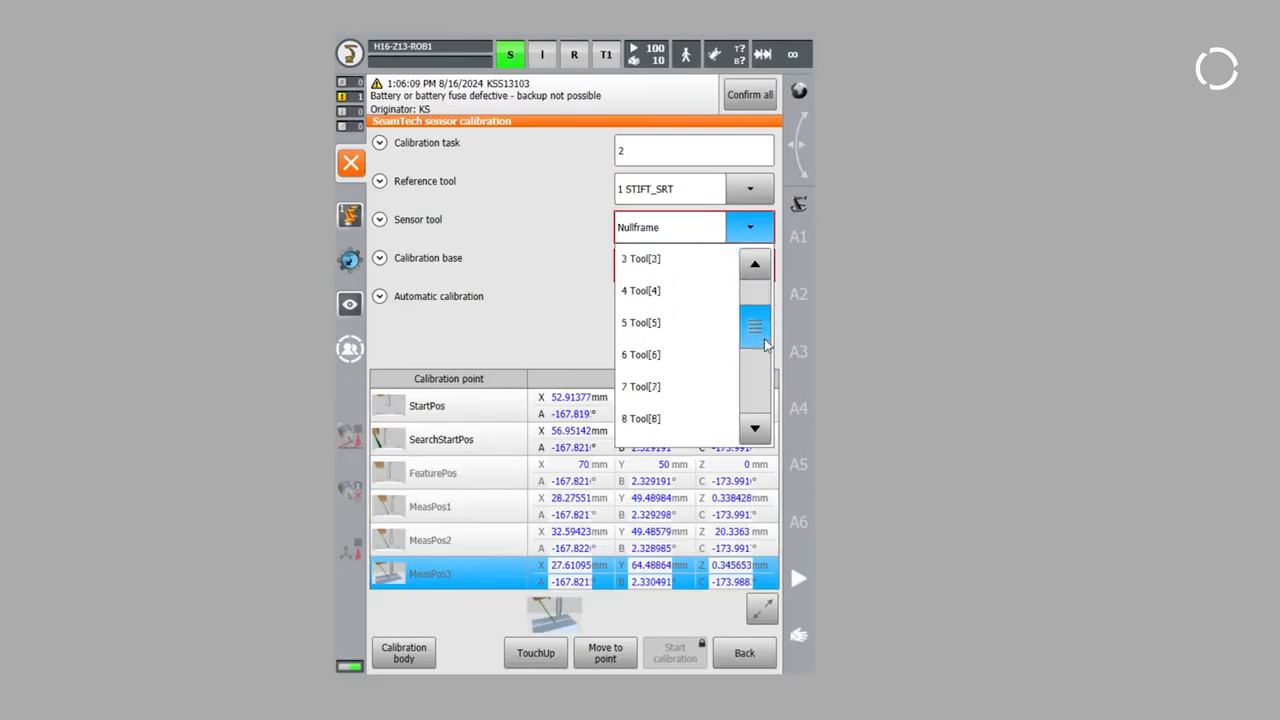
{"action": "scroll", "scroll_direction": "down", "scroll_amount": 3}
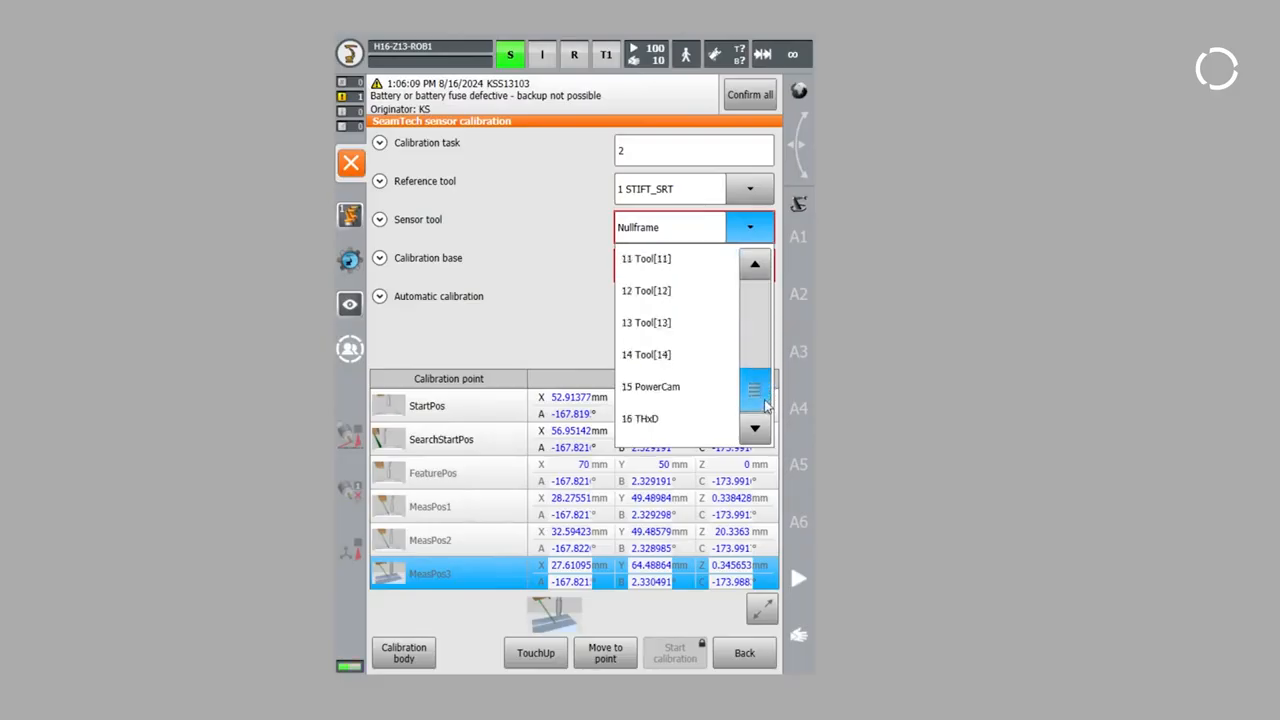
{"action": "mouse_move", "coordinate": [668, 387]}
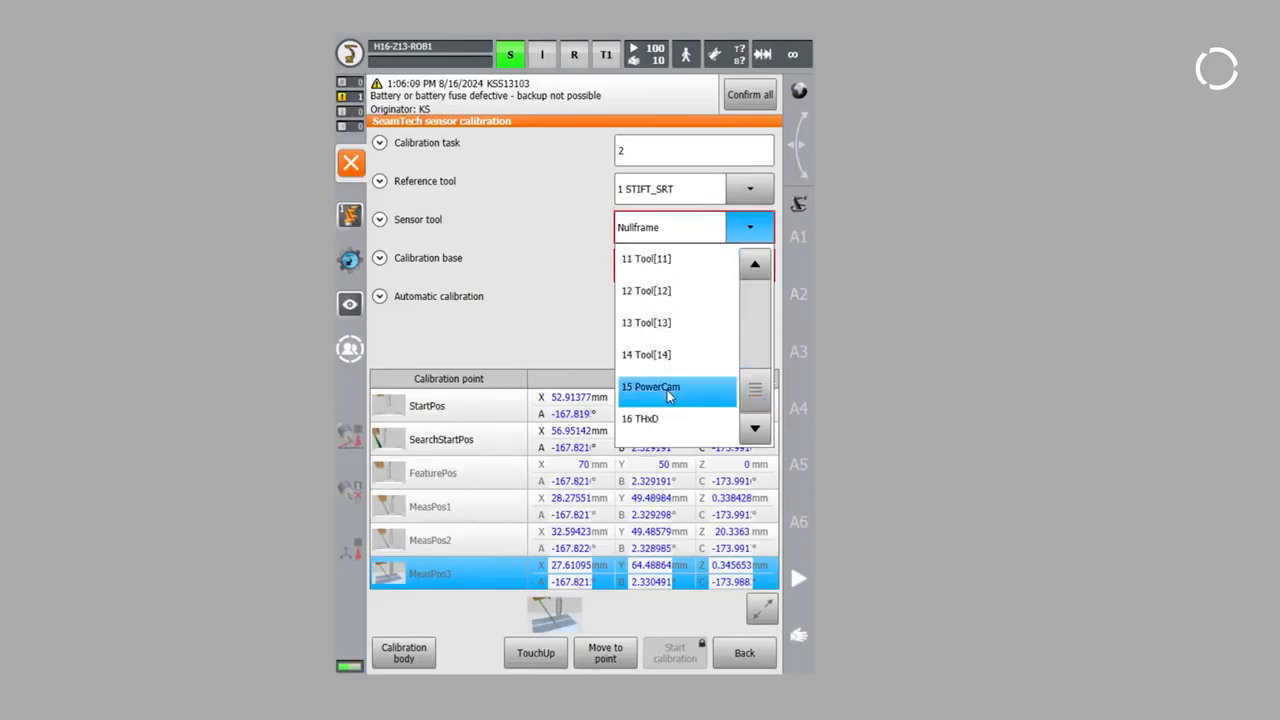
{"action": "left_click", "coordinate": [650, 387]}
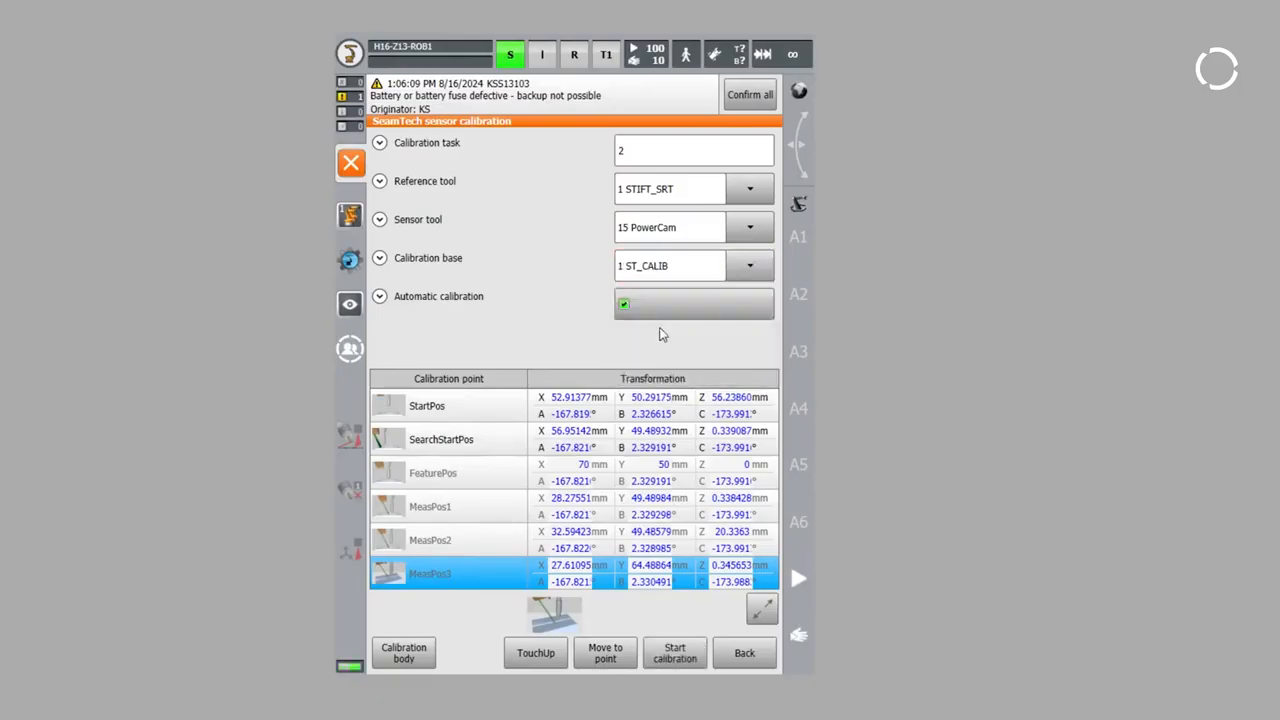
{"action": "left_click", "coordinate": [624, 303]}
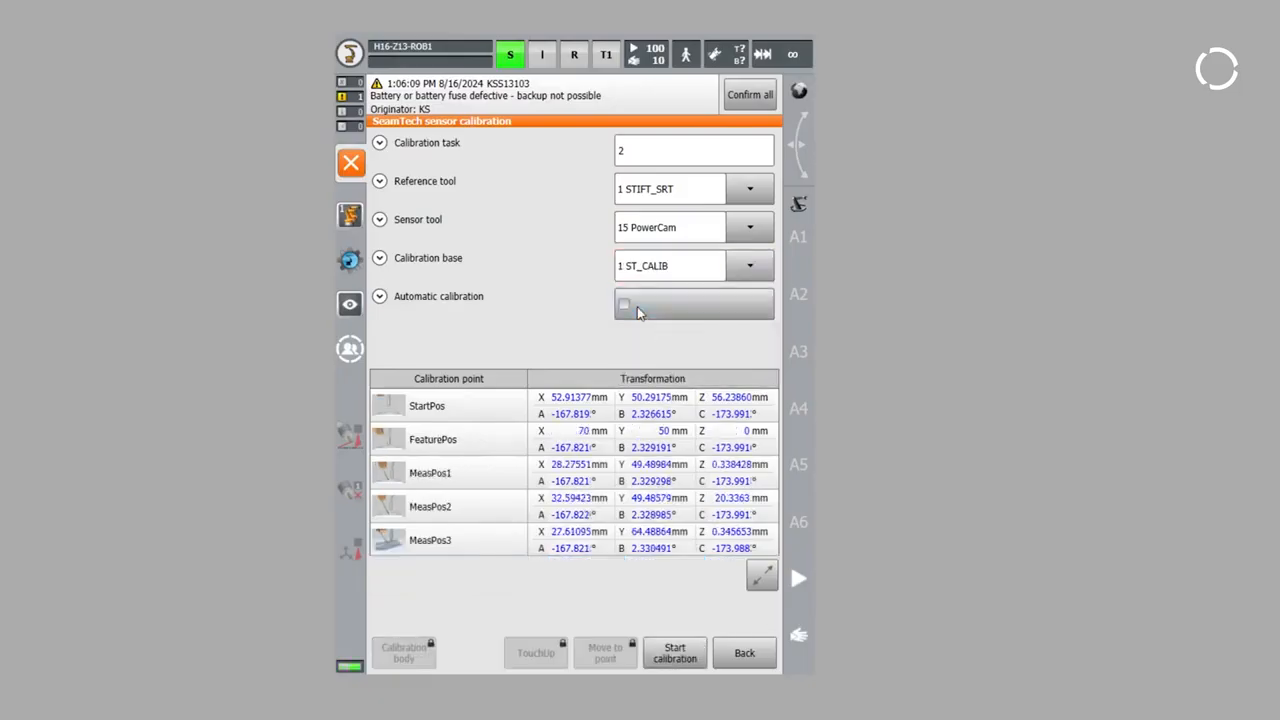
Touch up StartPos and FeaturePos with the tip at the calibration block seam.
{"action": "left_click", "coordinate": [427, 405]}
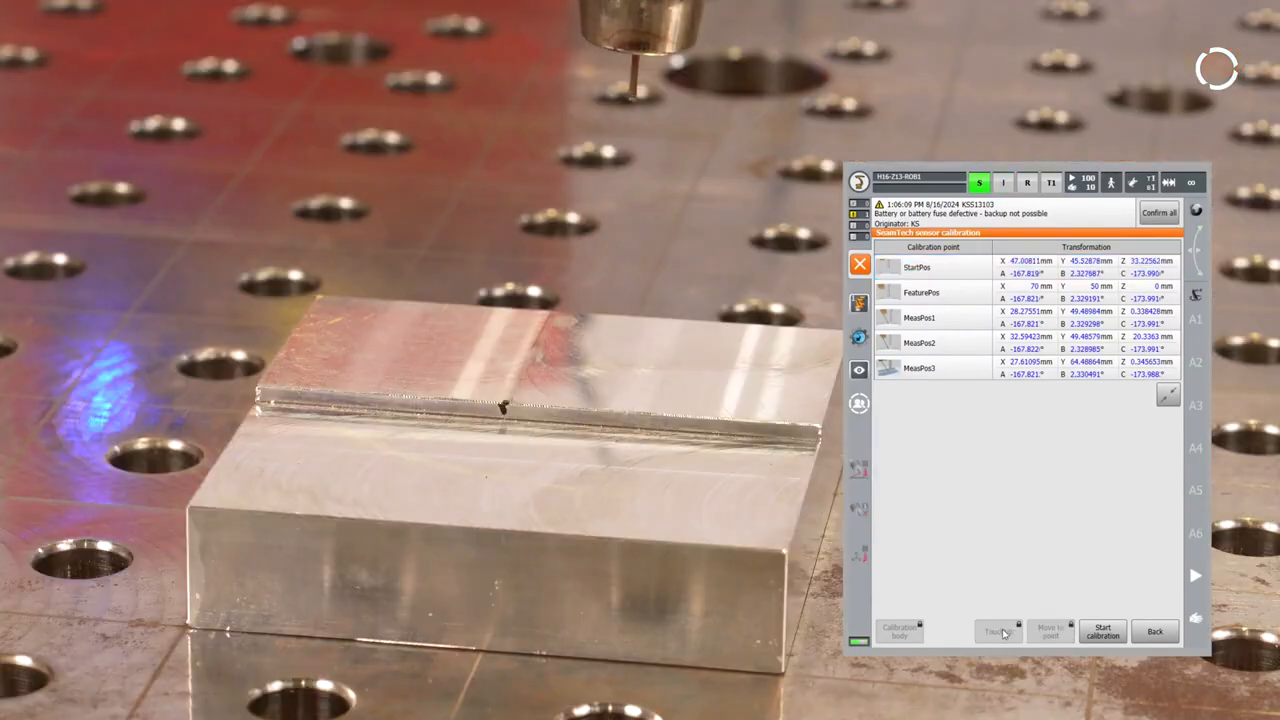
{"action": "left_click", "coordinate": [920, 292]}
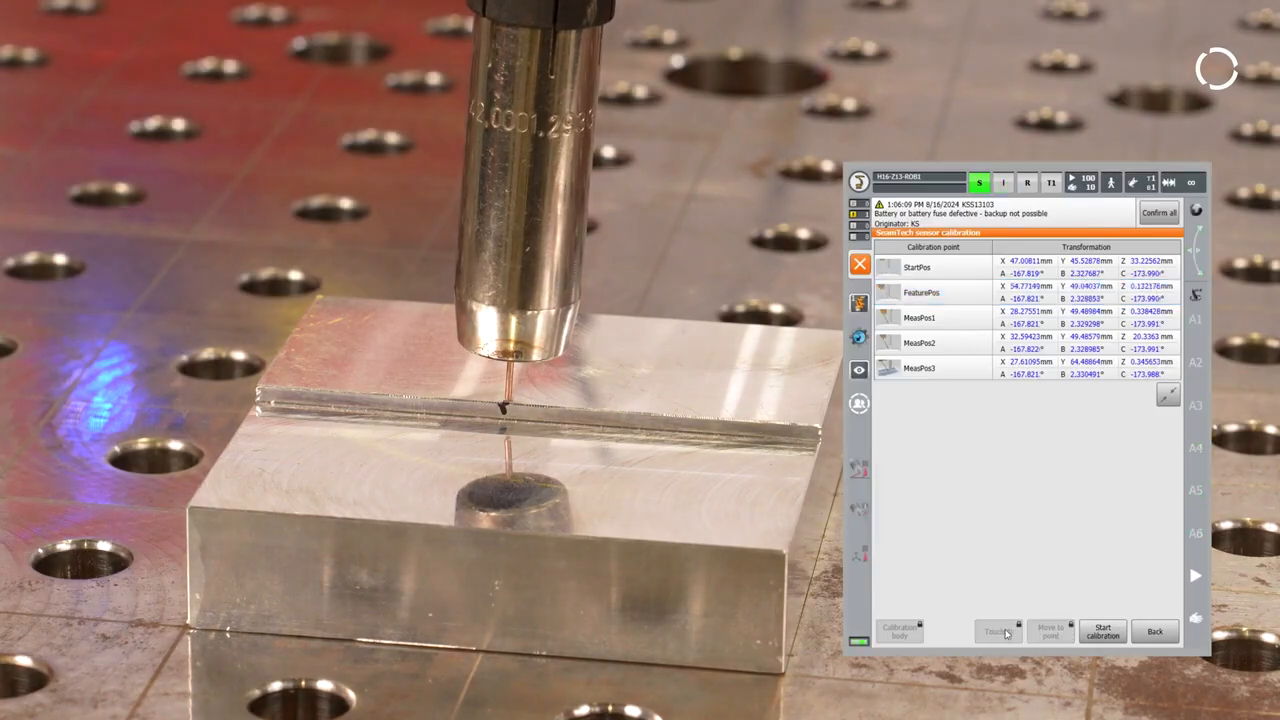
{"action": "left_click", "coordinate": [918, 318]}
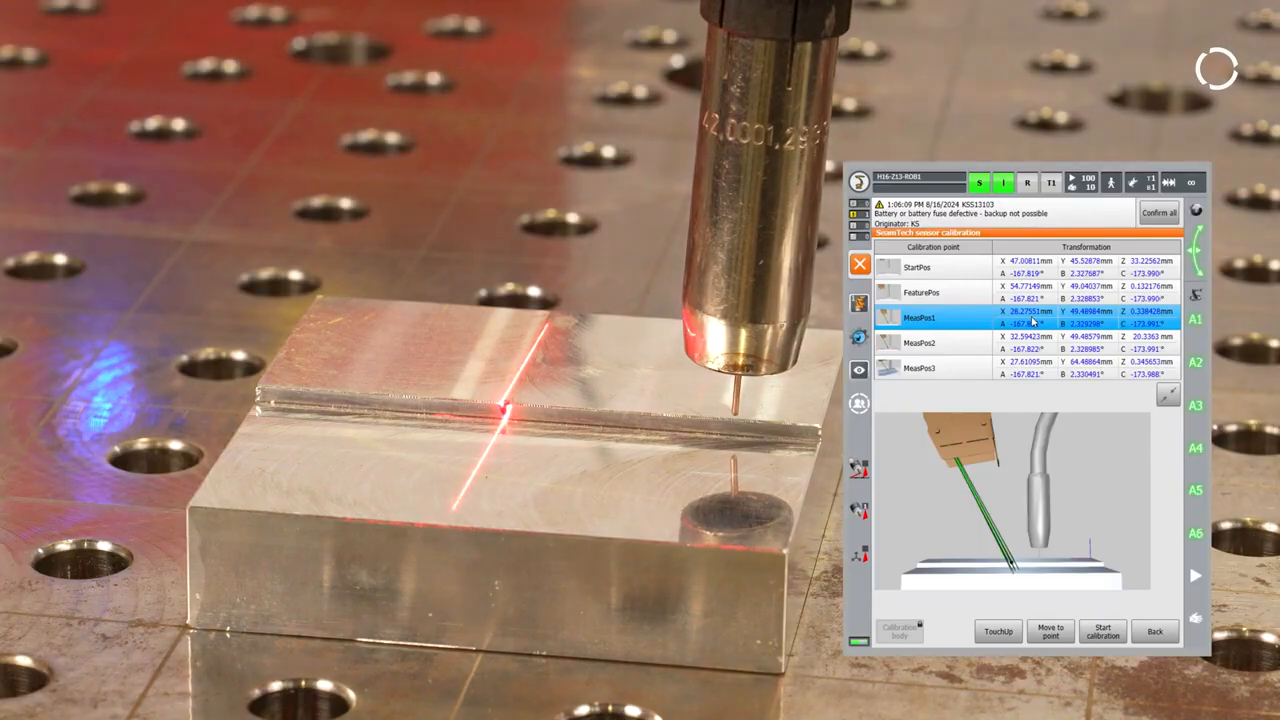
Run the manual calibration from MeasPos1, acknowledge its messages, and close to the save prompt.
{"action": "left_click", "coordinate": [920, 342]}
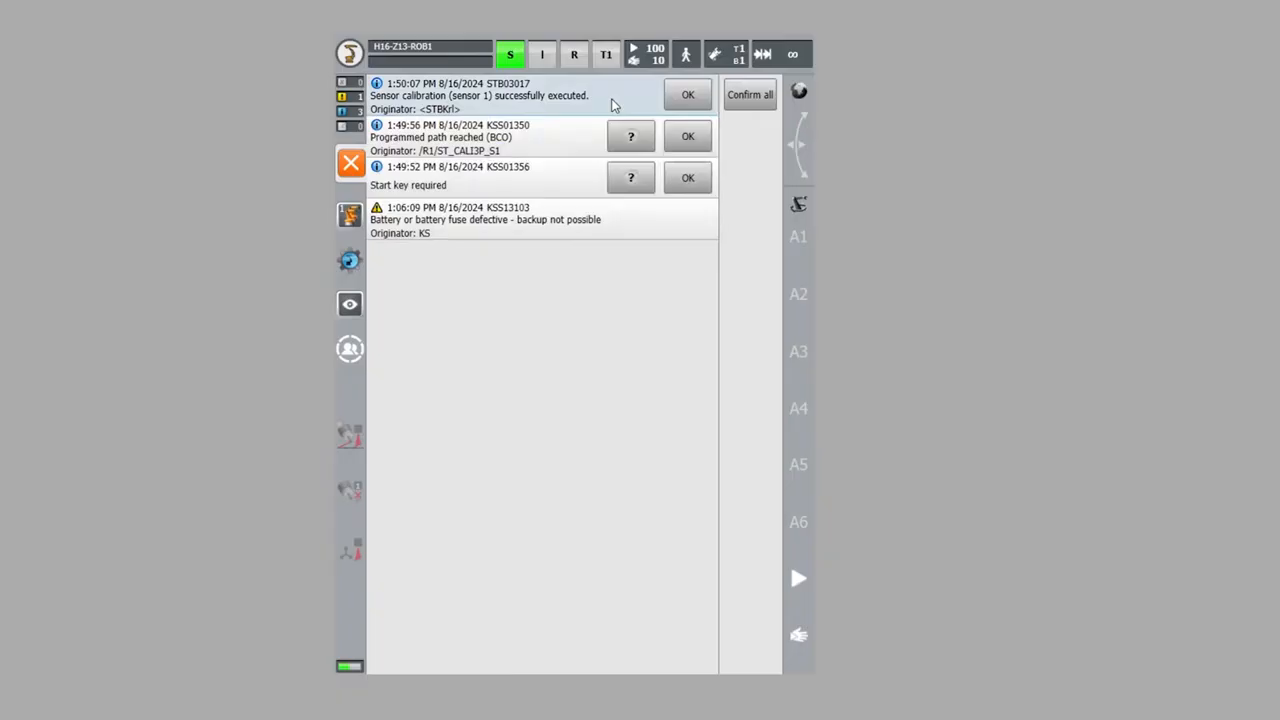
{"action": "left_click", "coordinate": [749, 93]}
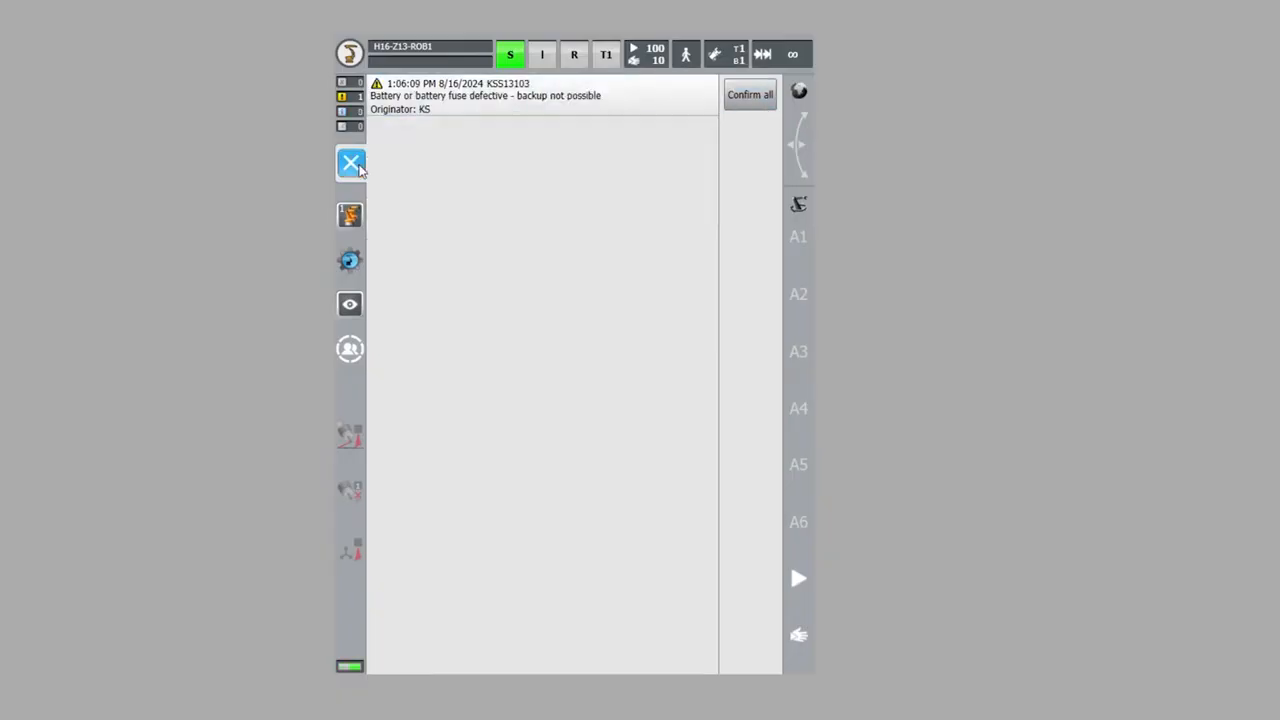
{"action": "left_click", "coordinate": [350, 163]}
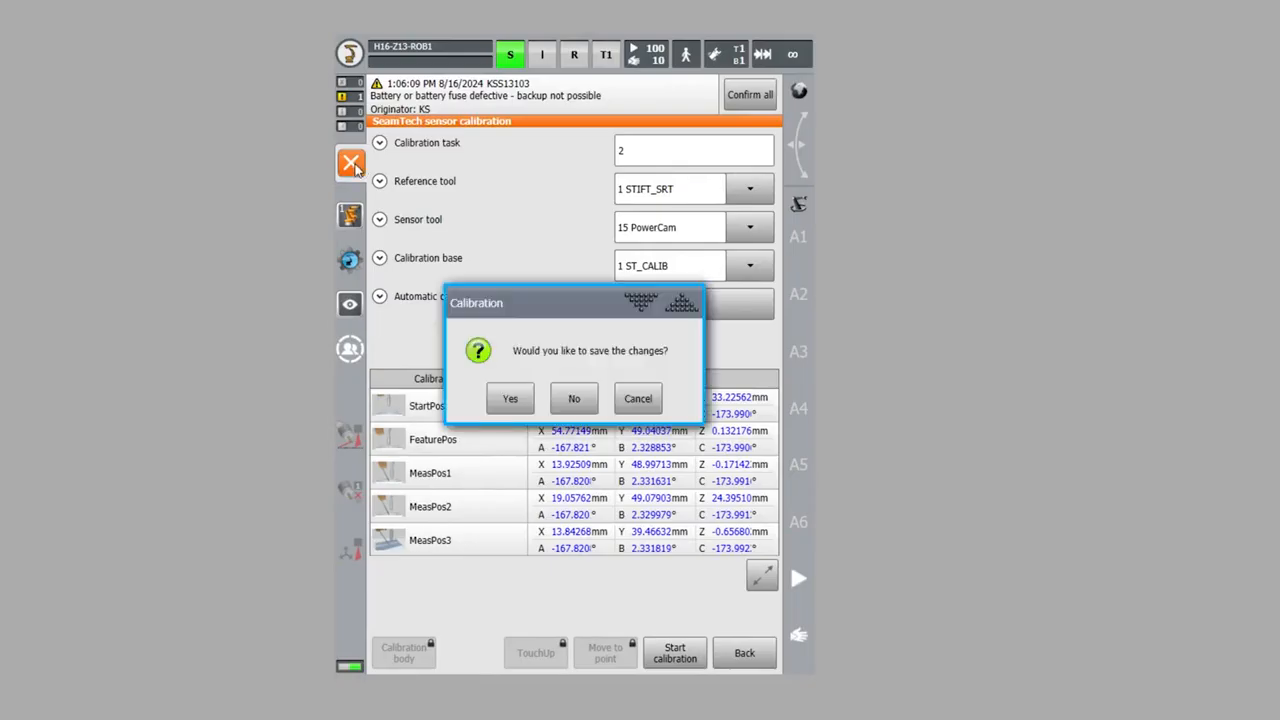